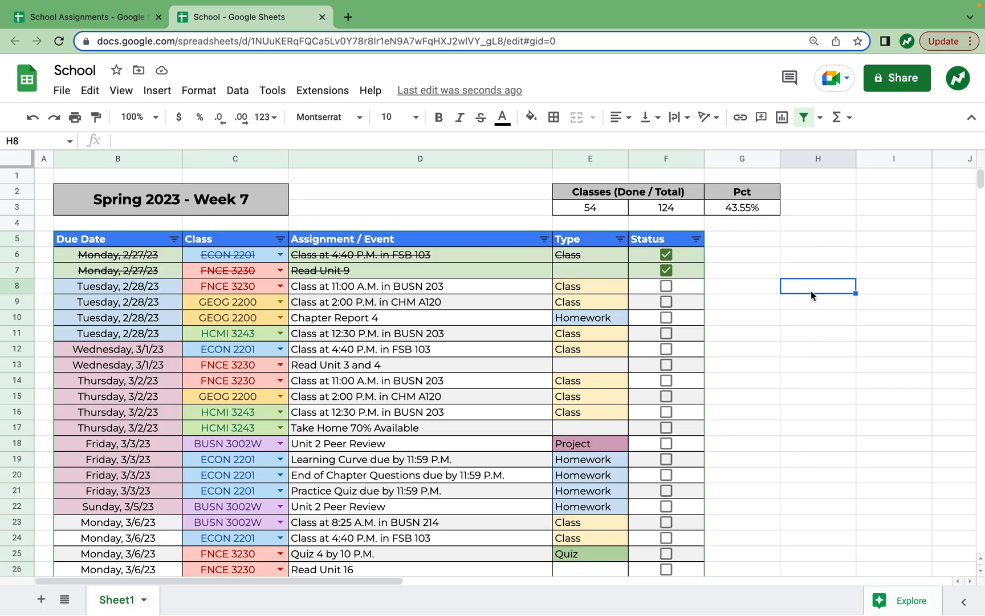
{"action": "mouse_move", "coordinate": [723, 293]}
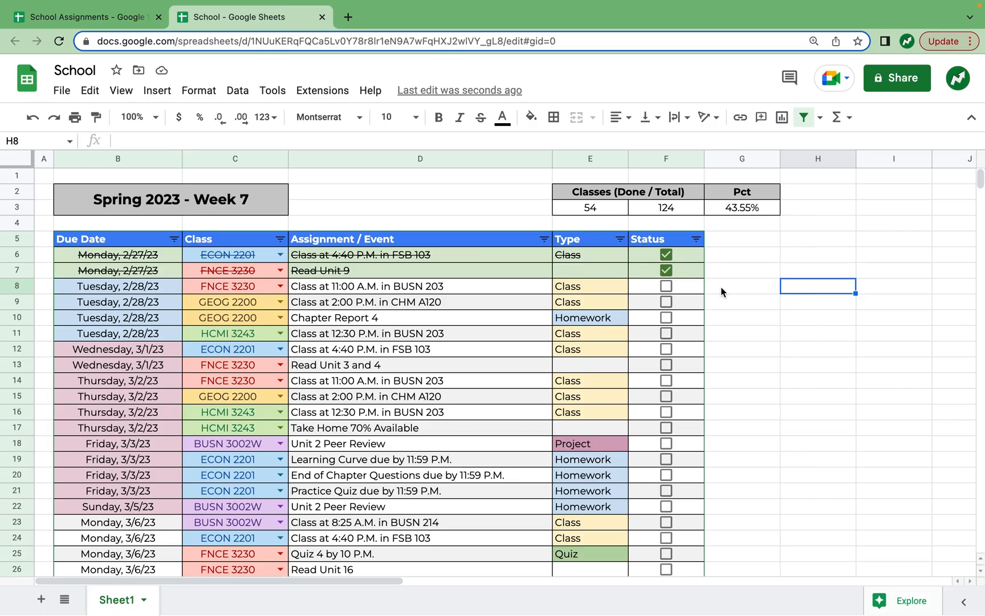
Tick the Status checkboxes for the Tuesday FNCE 3230 and GEOG 2200 classes.
{"action": "left_click", "coordinate": [666, 286]}
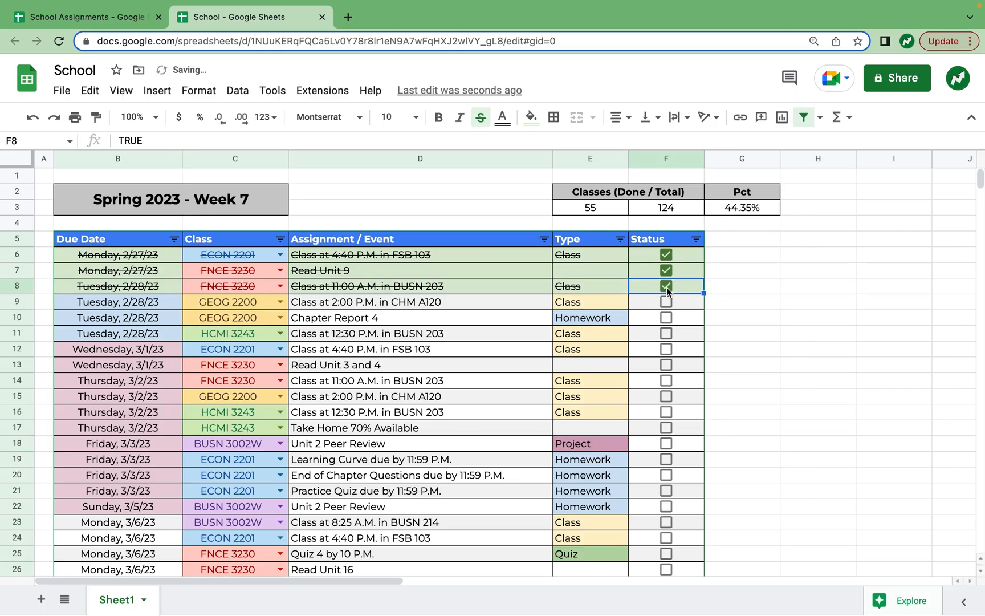
{"action": "left_click", "coordinate": [666, 301]}
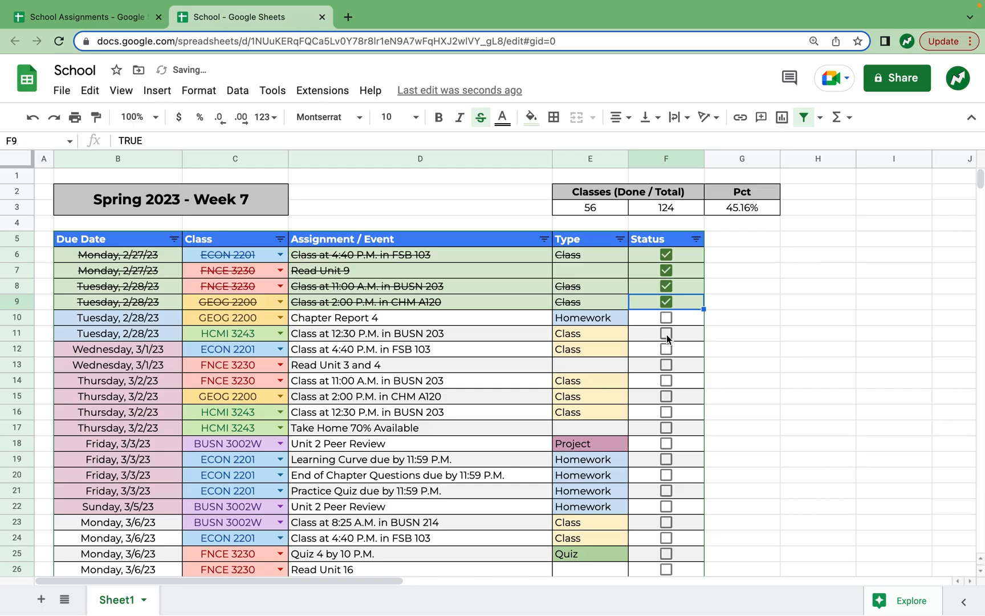
{"action": "left_click", "coordinate": [666, 333]}
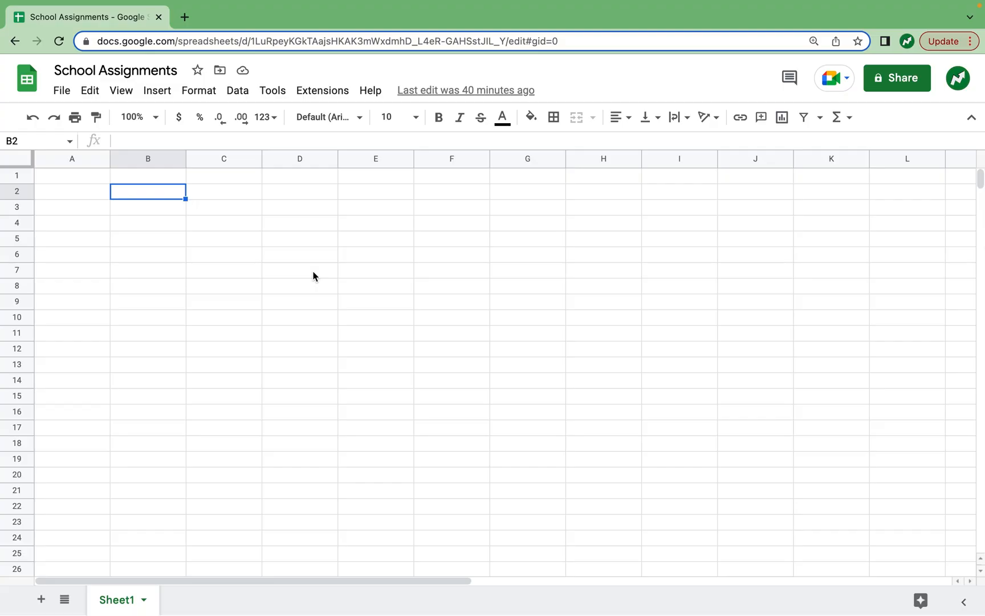
Type the headers Due Date, Class, Assignment, Type and Status across B2:F2.
{"action": "type", "text": "Due D"}
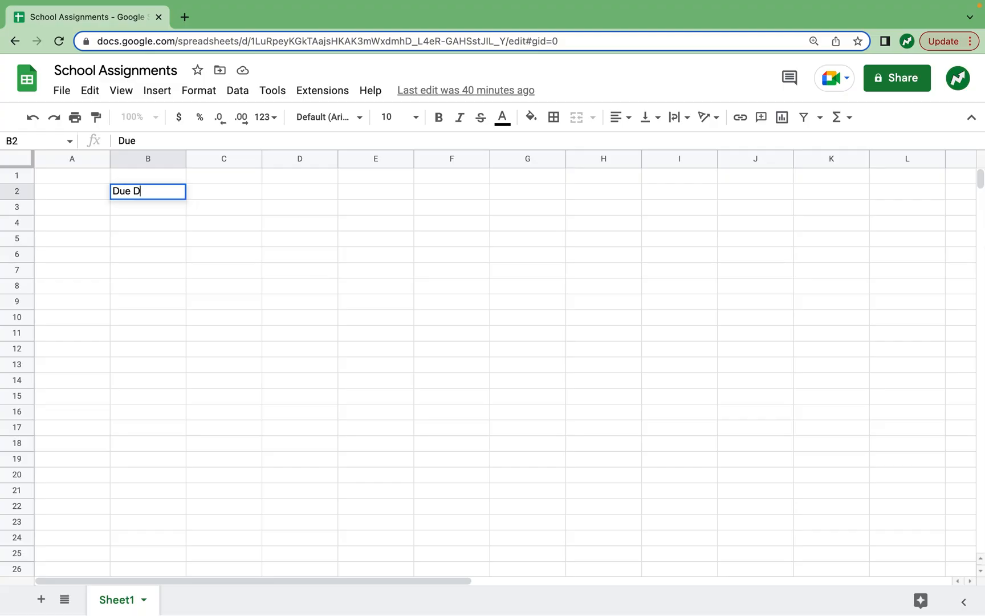
{"action": "key", "text": "Tab"}
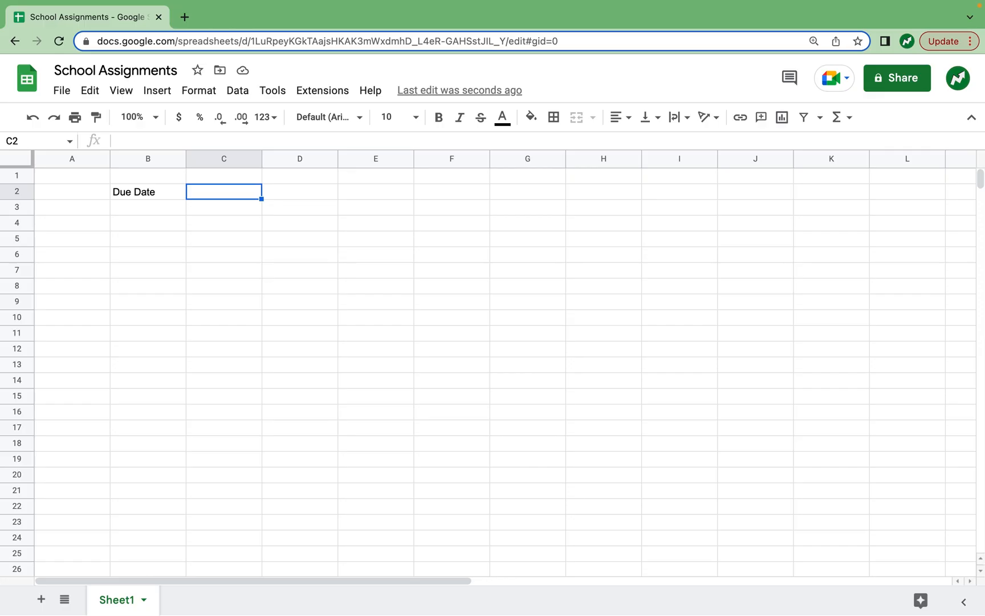
{"action": "type", "text": "Class"}
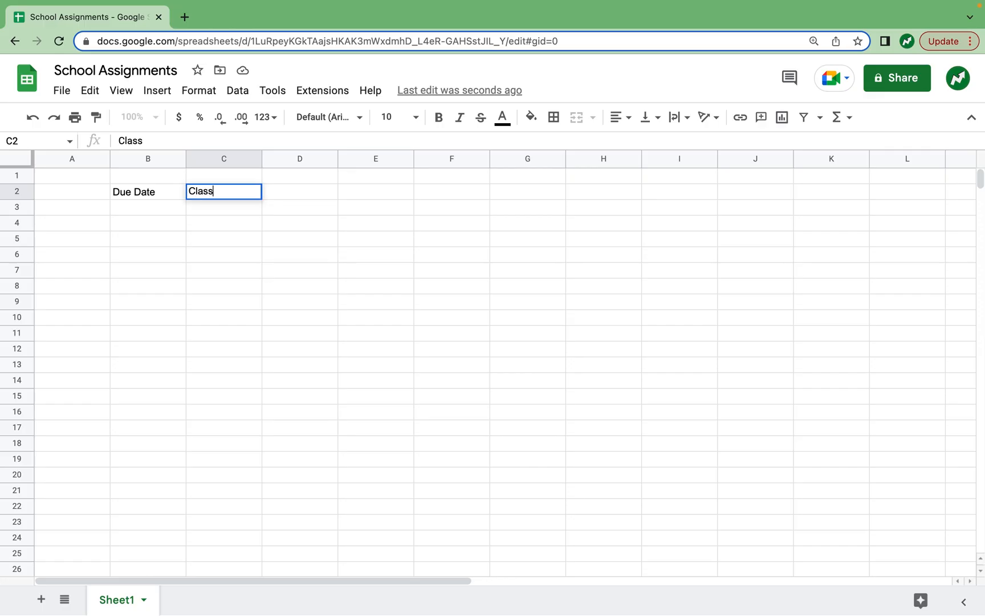
{"action": "type", "text": "Assignme"}
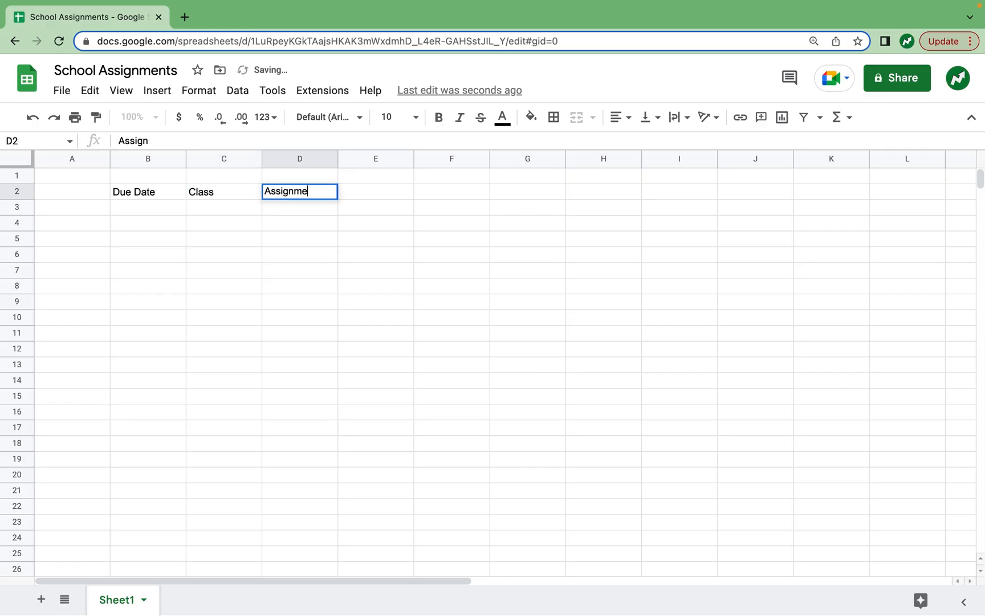
{"action": "key", "text": "Tab"}
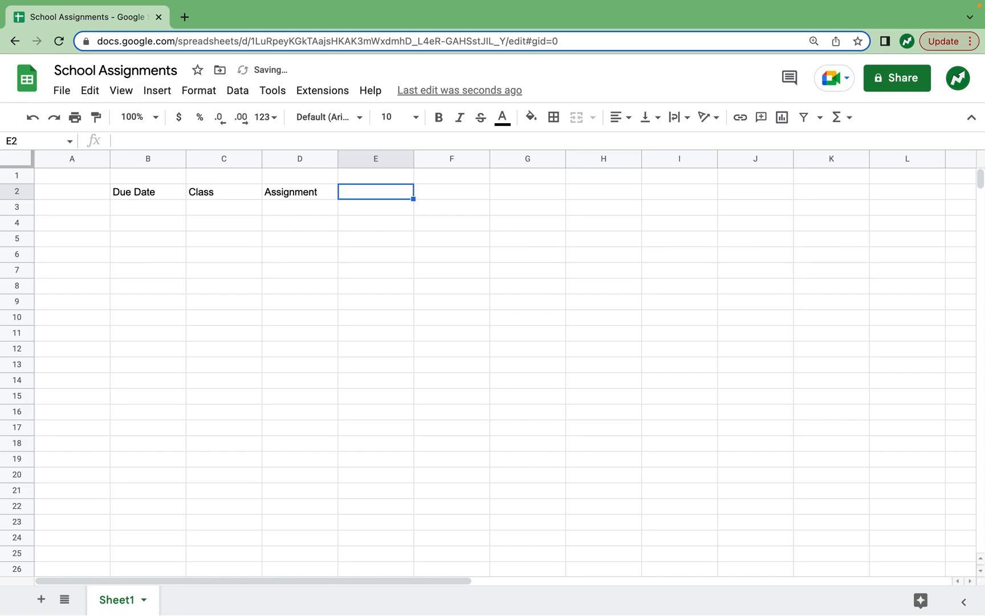
{"action": "type", "text": "Type"}
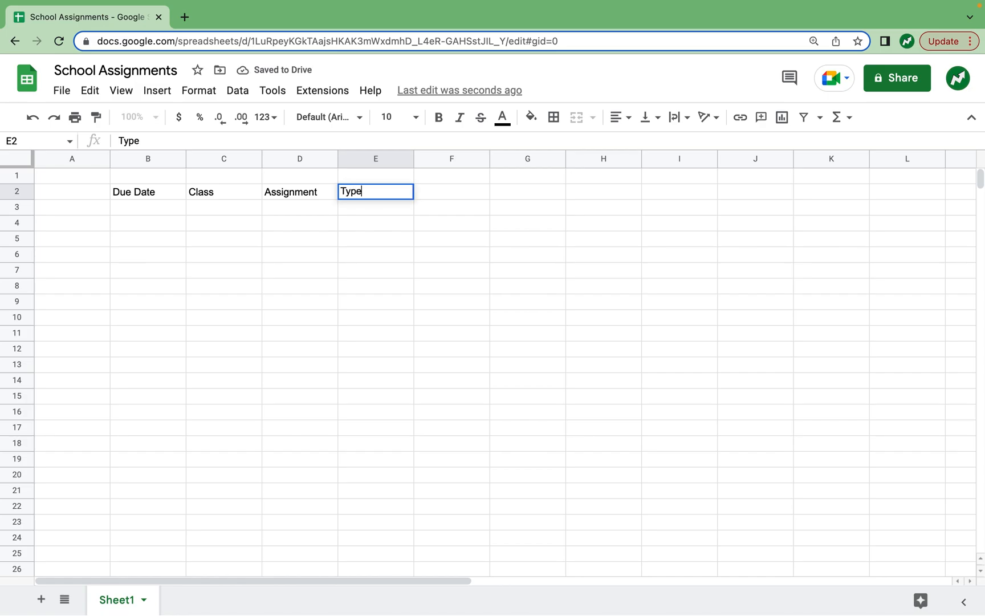
{"action": "key", "text": "Tab"}
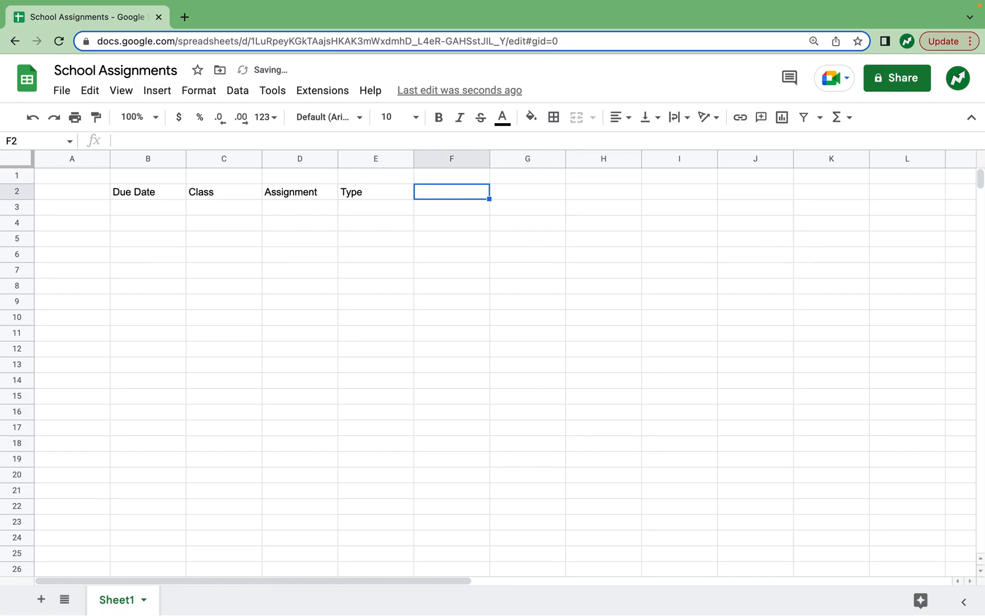
{"action": "type", "text": "Status"}
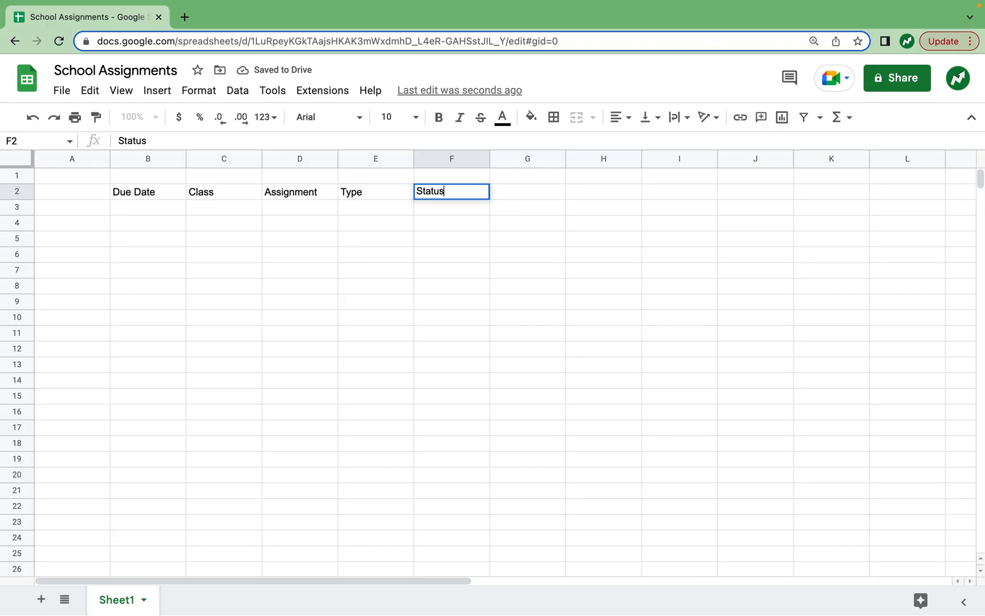
{"action": "left_click", "coordinate": [147, 207]}
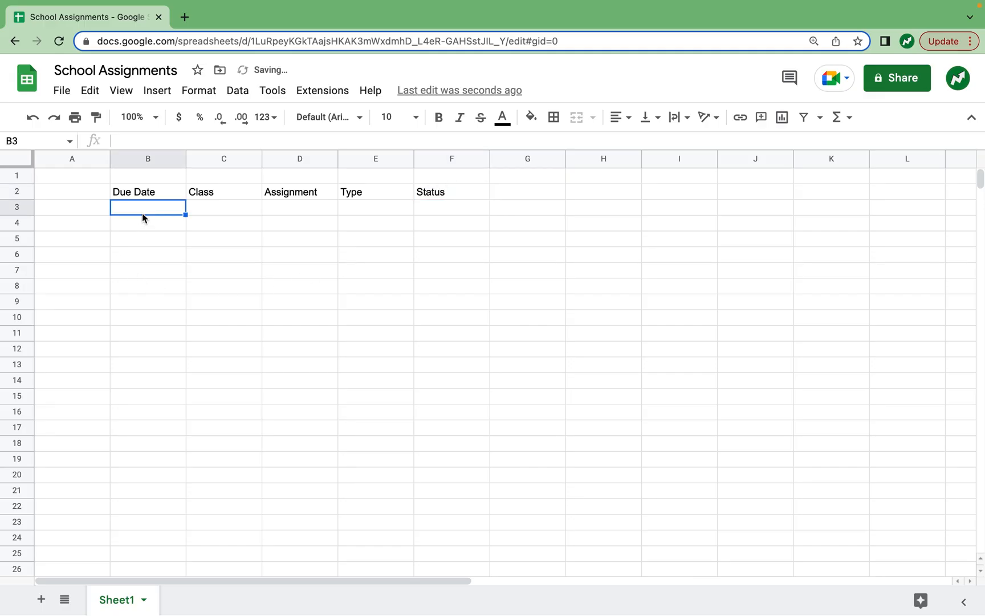
Fill row 3 with 3/1/2023, Calculus, Chapter 6 Quiz and type Quiz.
{"action": "type", "text": "3/1"}
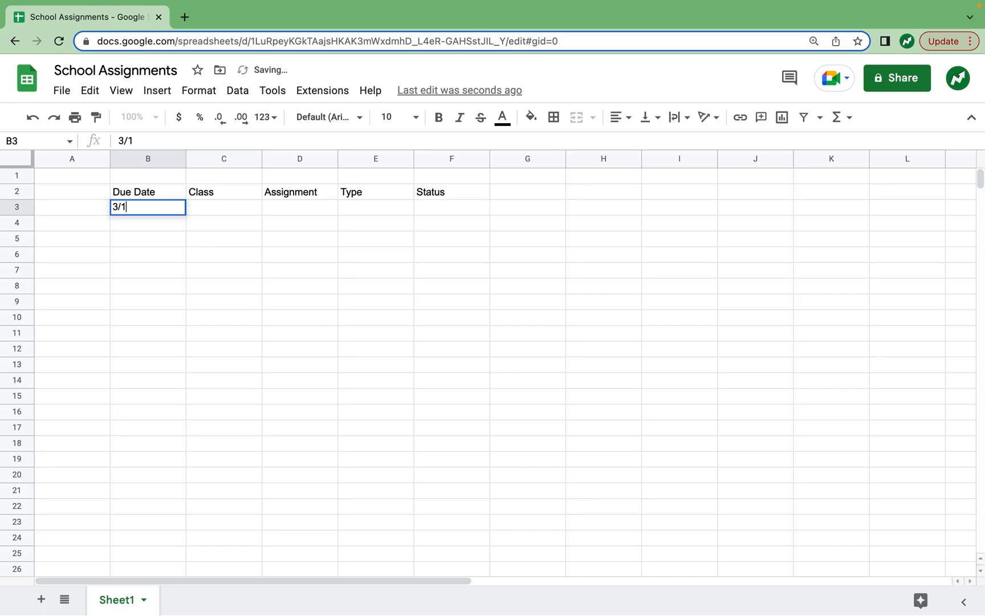
{"action": "type", "text": "2023"}
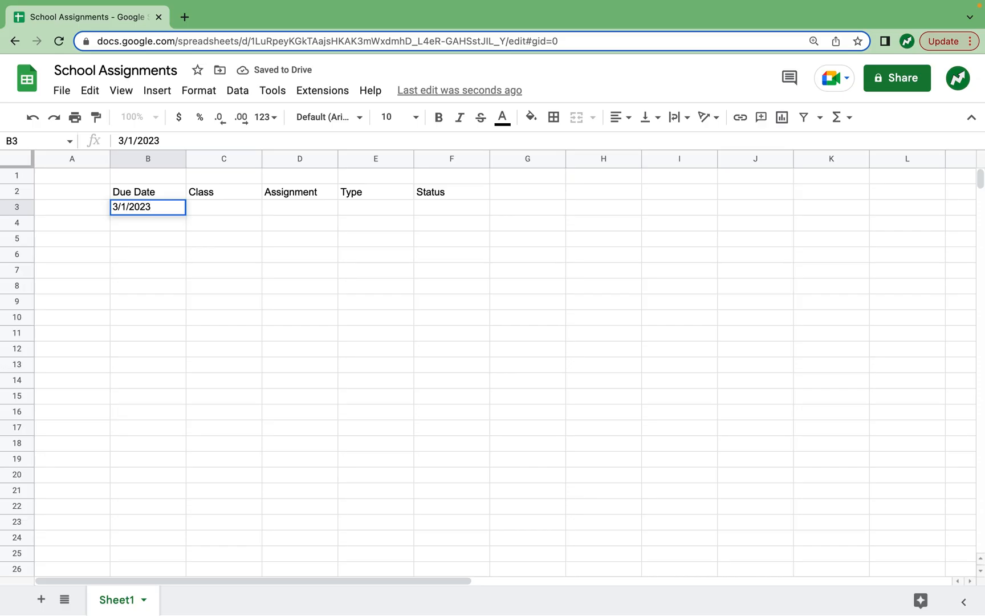
{"action": "type", "text": "Calcu"}
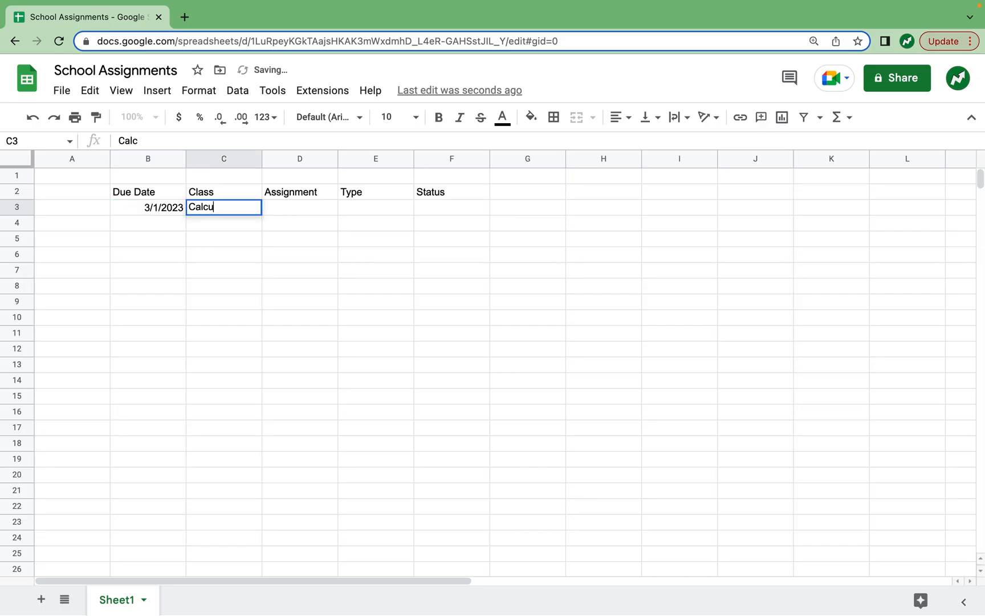
{"action": "type", "text": "lus"}
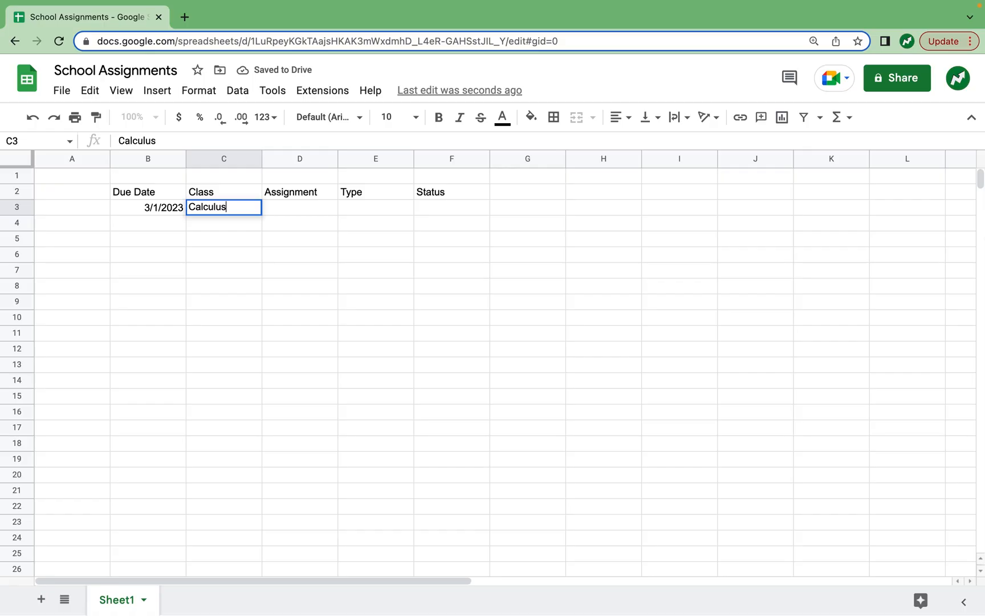
{"action": "type", "text": "Chapter 6 Qui"}
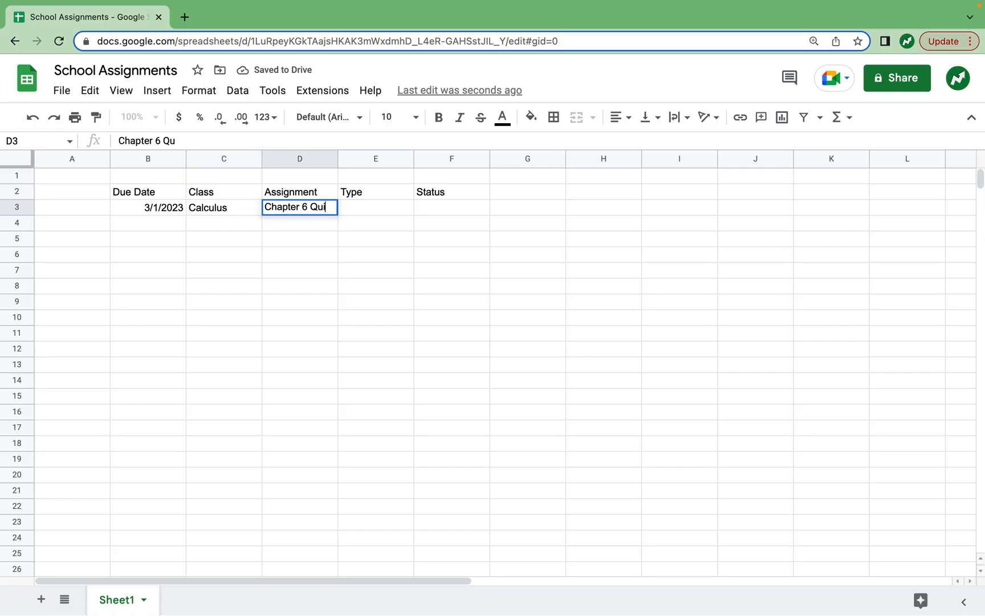
{"action": "key", "text": "Tab"}
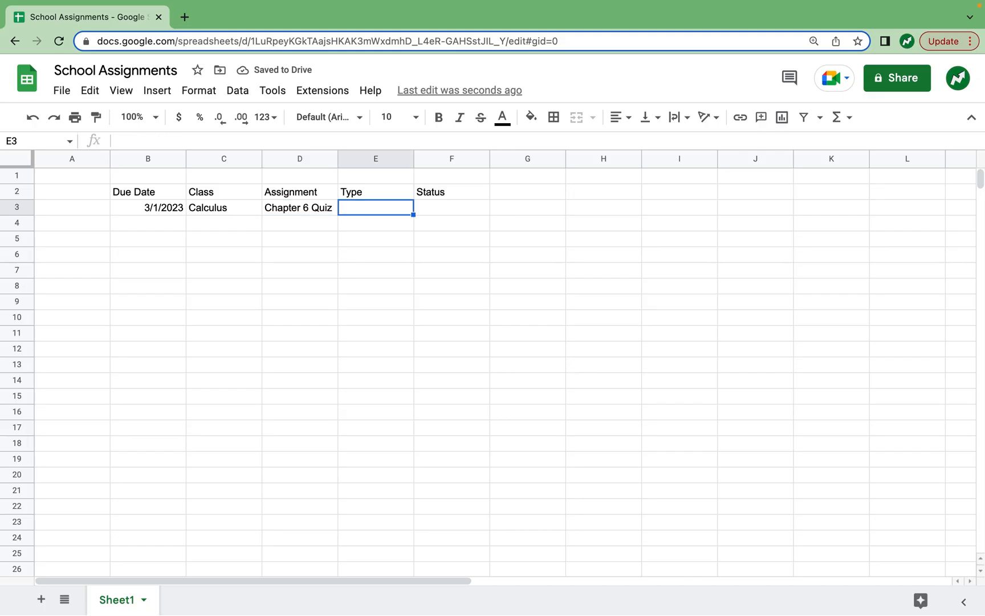
{"action": "type", "text": "Quiz"}
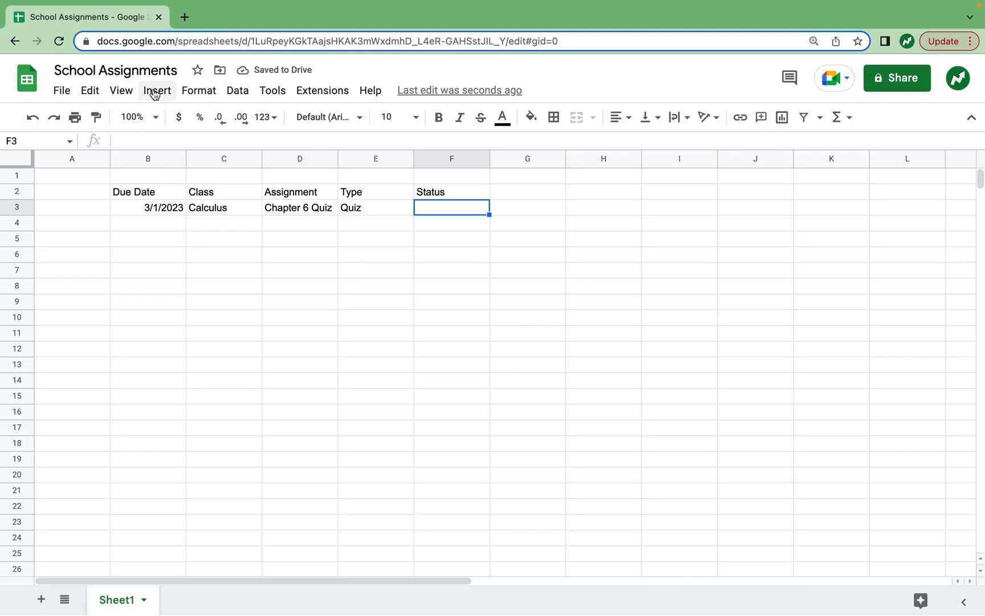
Insert checkboxes into the Status column cells.
{"action": "left_click", "coordinate": [157, 91]}
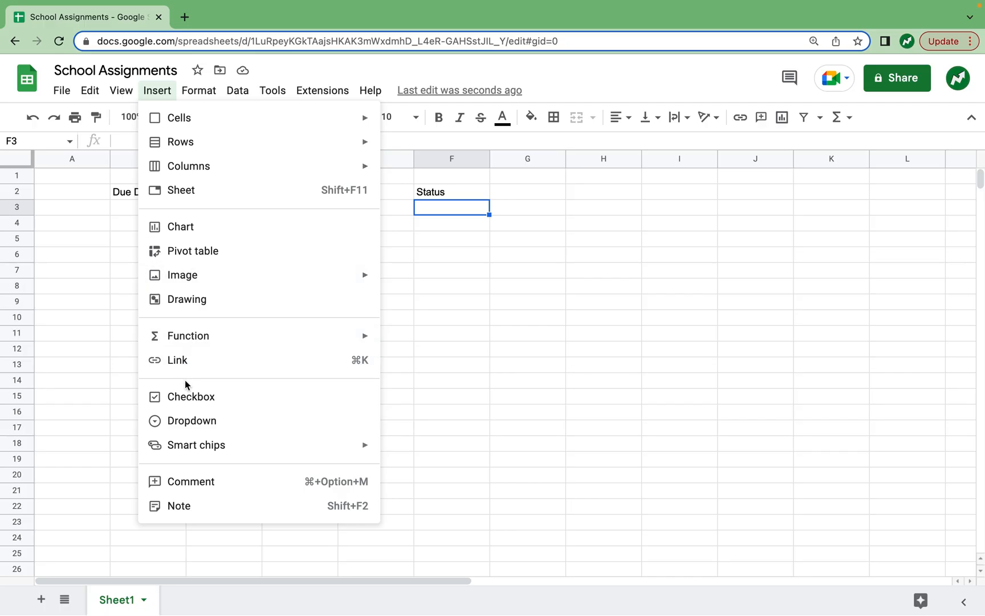
{"action": "left_click", "coordinate": [191, 397]}
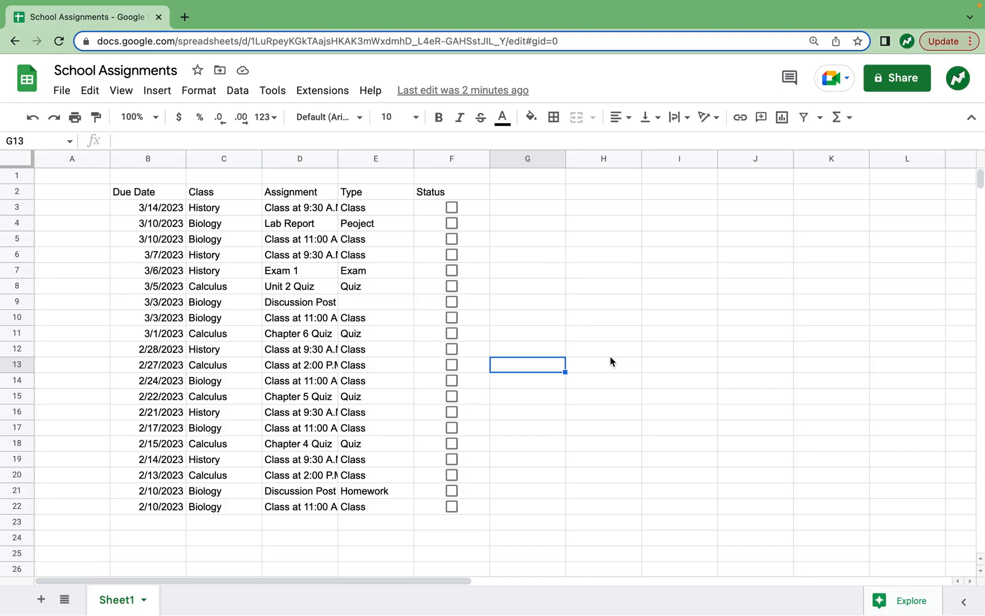
Correct E4 to 'Project' and set the Discussion Post type in E9 to 'Homework'.
{"action": "left_click", "coordinate": [375, 223]}
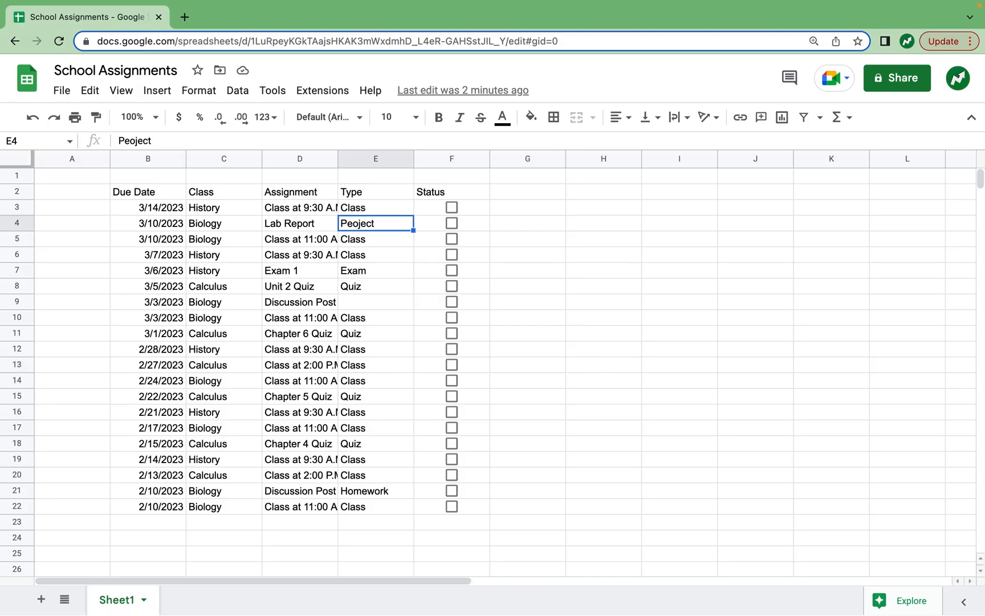
{"action": "type", "text": "Project"}
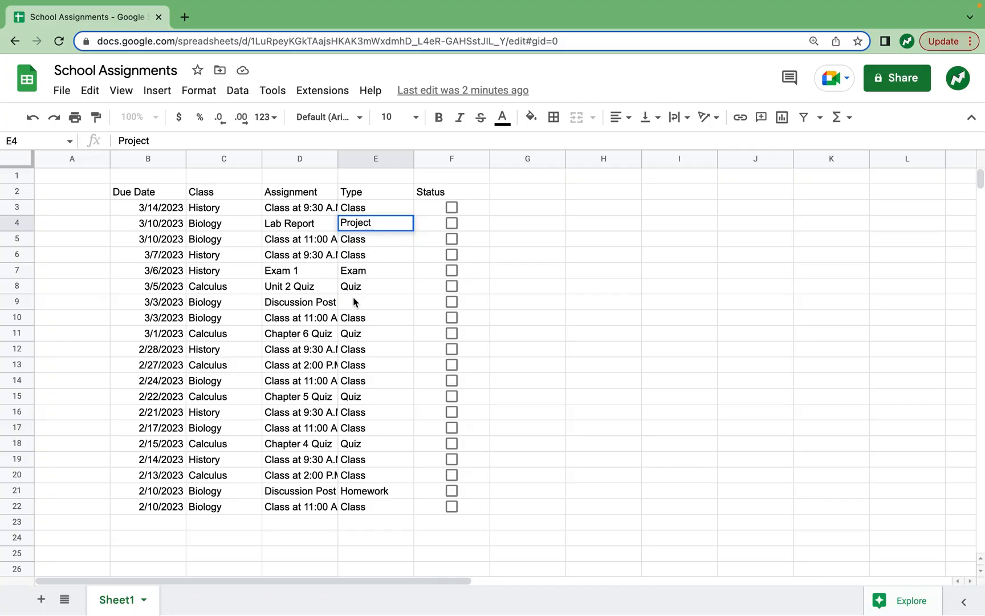
{"action": "type", "text": "Homework"}
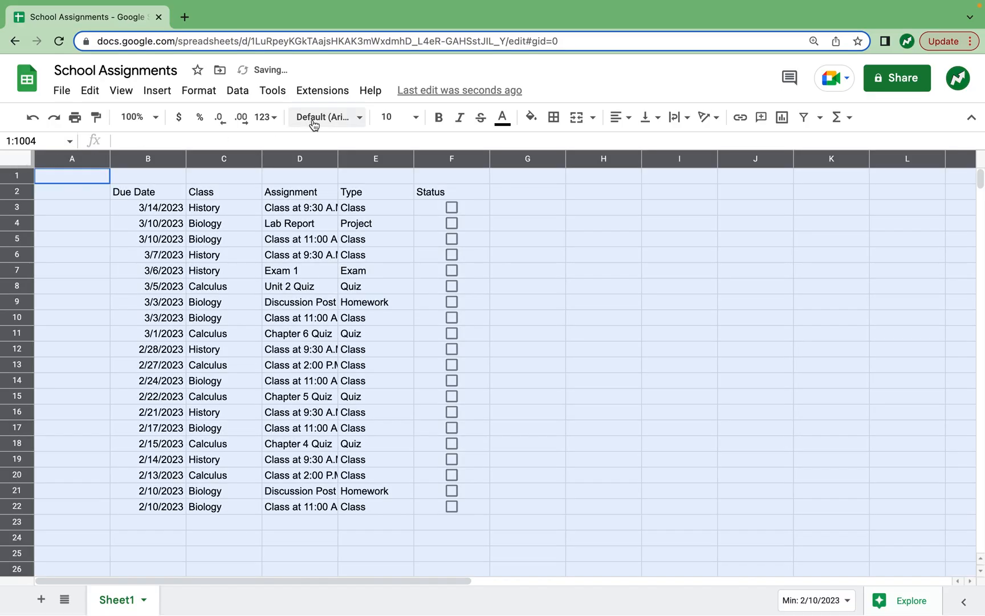
Switch the whole sheet's font to Montserrat.
{"action": "left_click", "coordinate": [327, 118]}
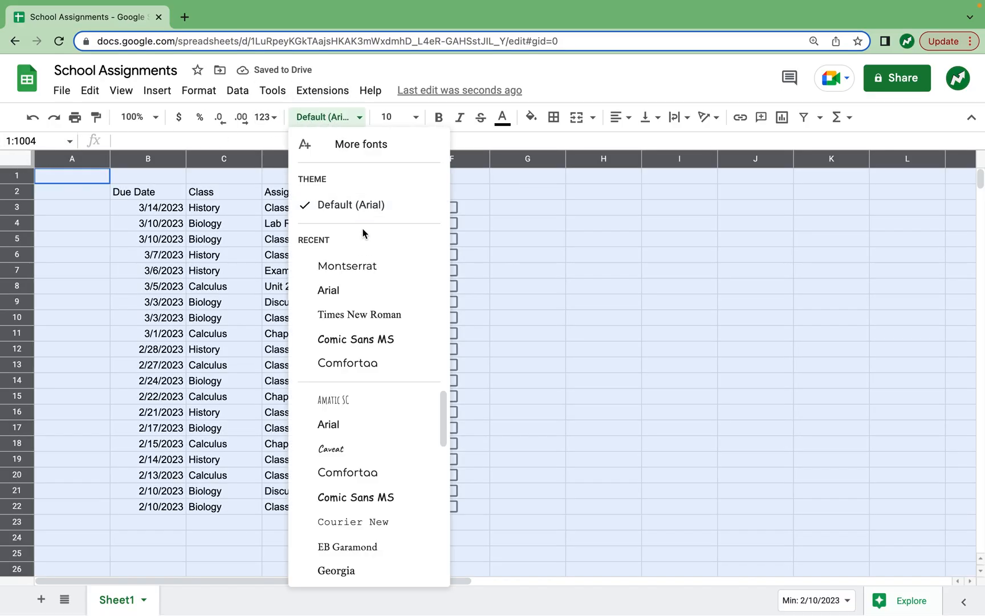
{"action": "left_click", "coordinate": [347, 266]}
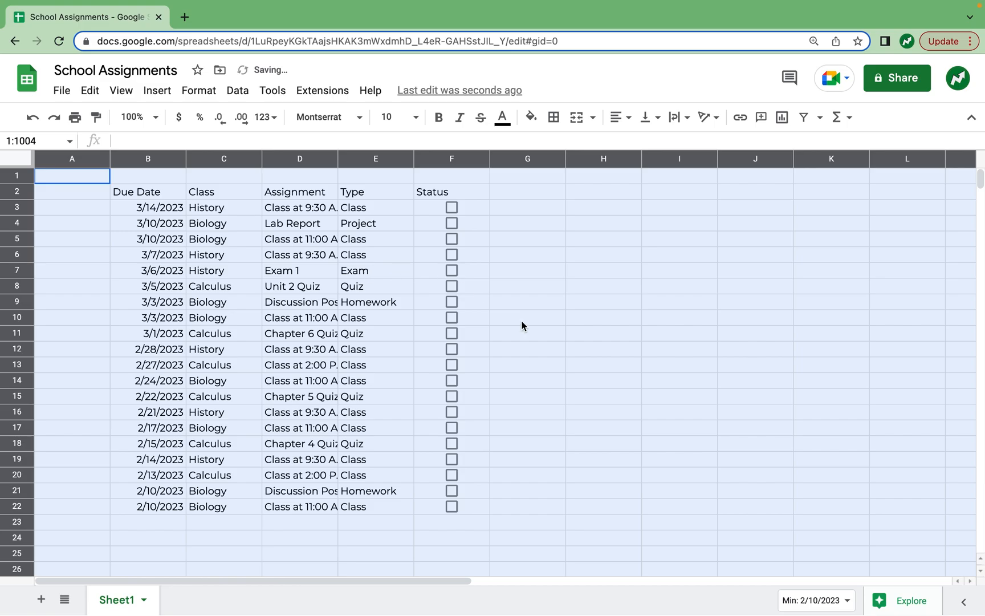
{"action": "left_click", "coordinate": [527, 318]}
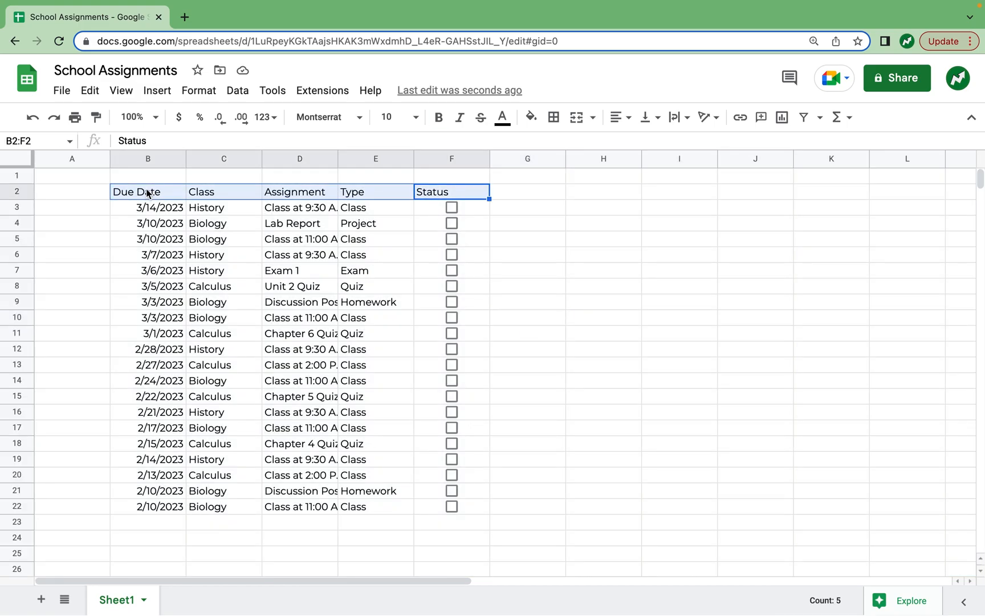
Set the header row B2:F2 text color to white.
{"action": "left_click", "coordinate": [530, 118]}
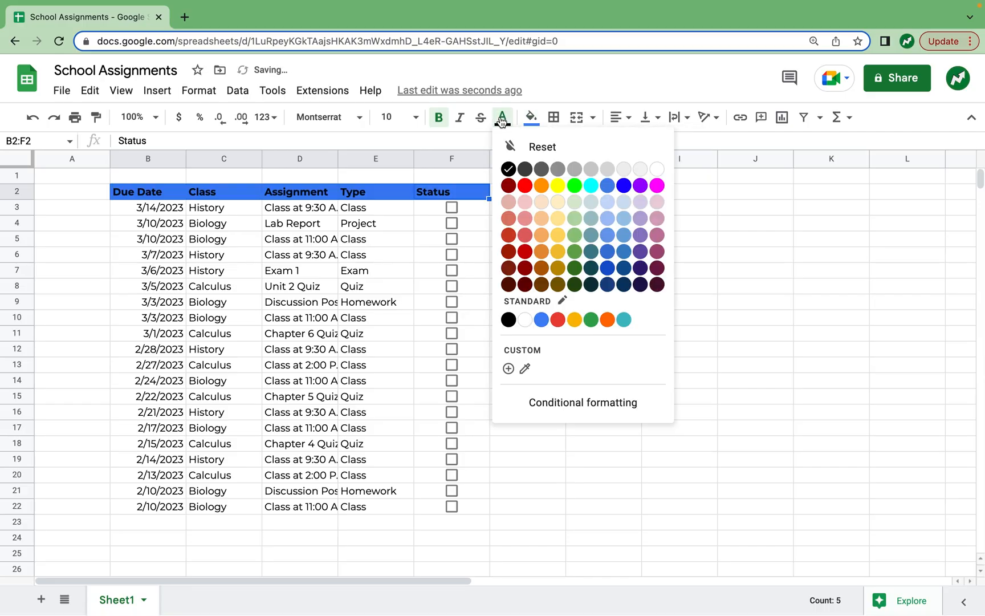
{"action": "left_click", "coordinate": [658, 169]}
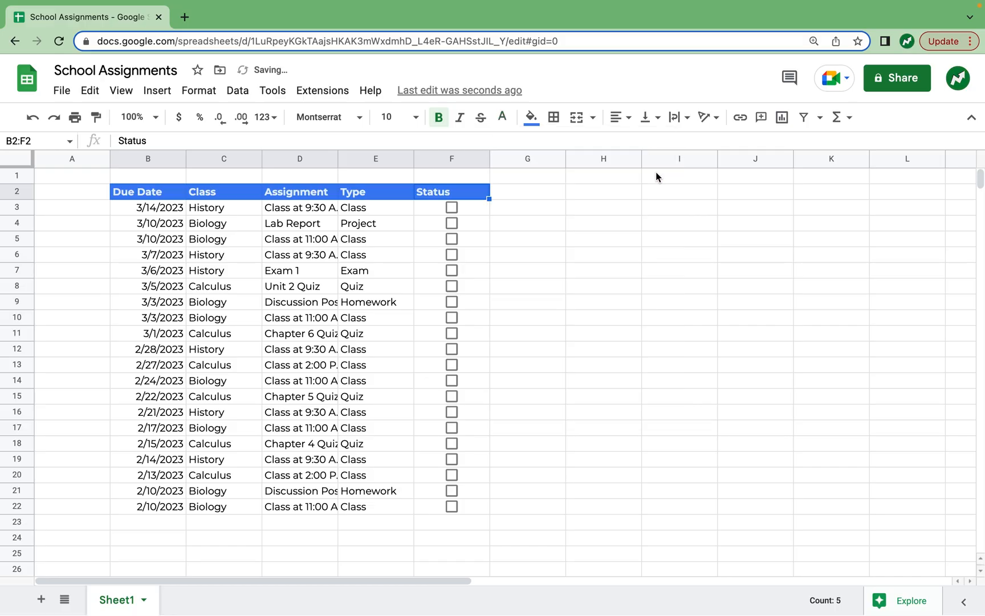
{"action": "left_click", "coordinate": [72, 159]}
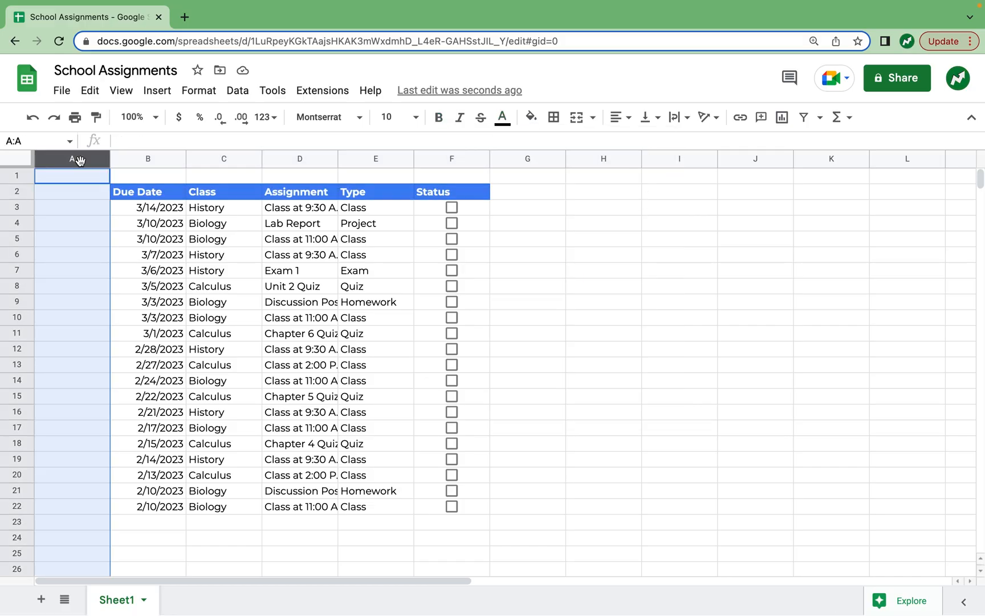
Resize column A to 25 pixels wide.
{"action": "right_click", "coordinate": [70, 159]}
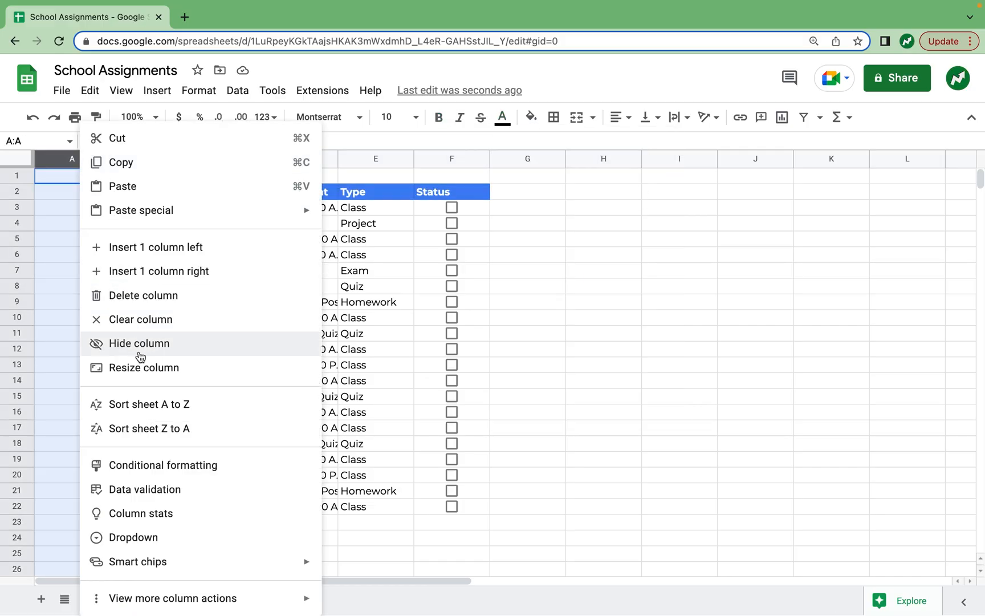
{"action": "left_click", "coordinate": [143, 367]}
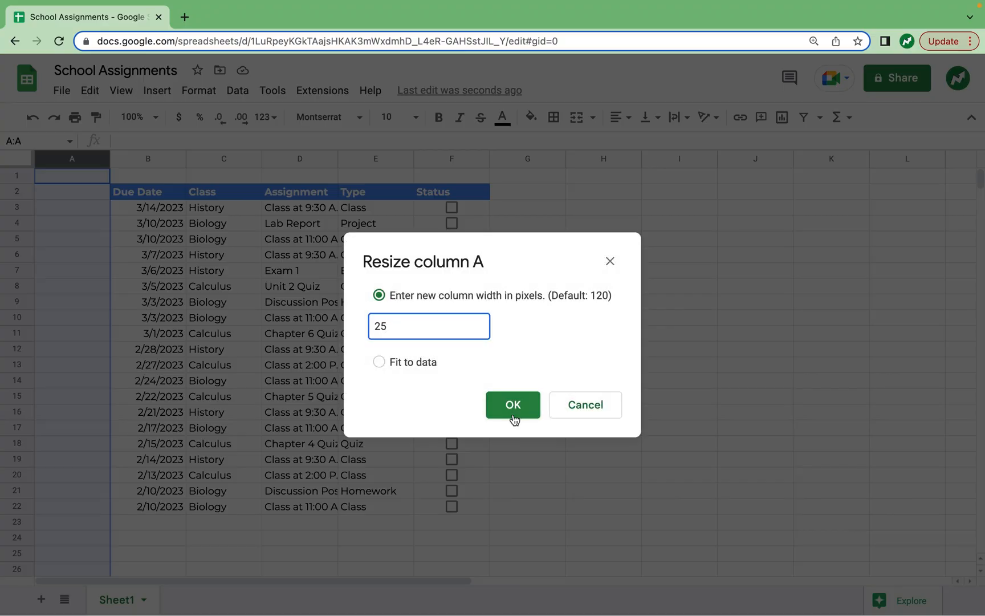
{"action": "left_click", "coordinate": [513, 404]}
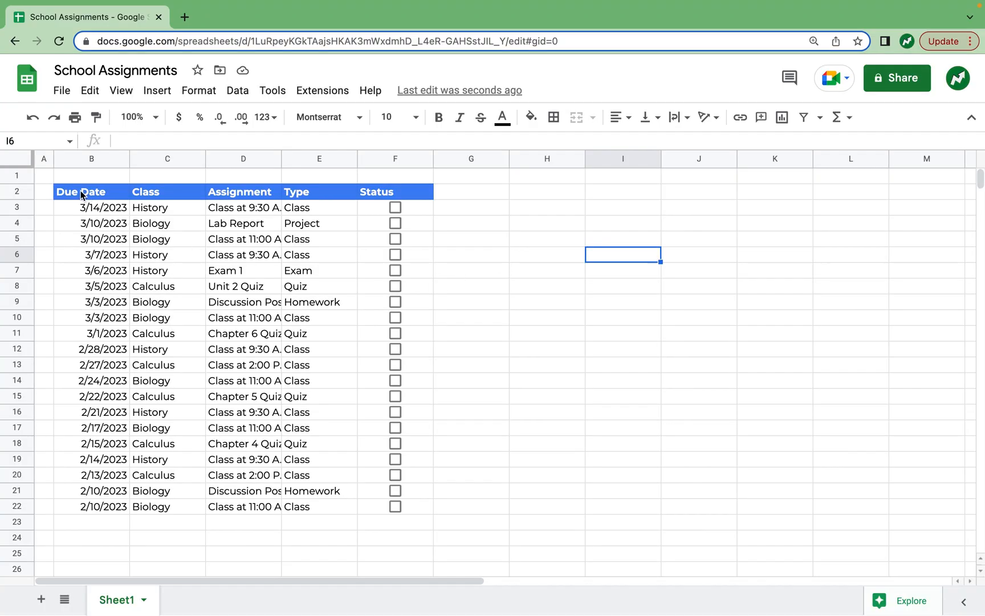
Apply all borders to the table range B2:F22.
{"action": "left_click_drag", "start_coordinate": [91, 191], "coordinate": [395, 507]}
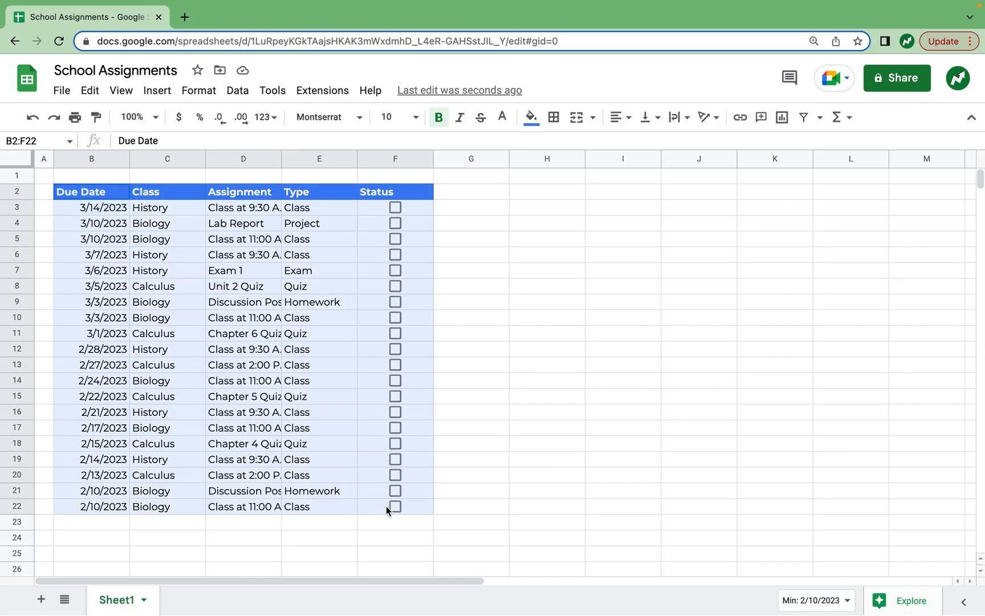
{"action": "mouse_move", "coordinate": [554, 117]}
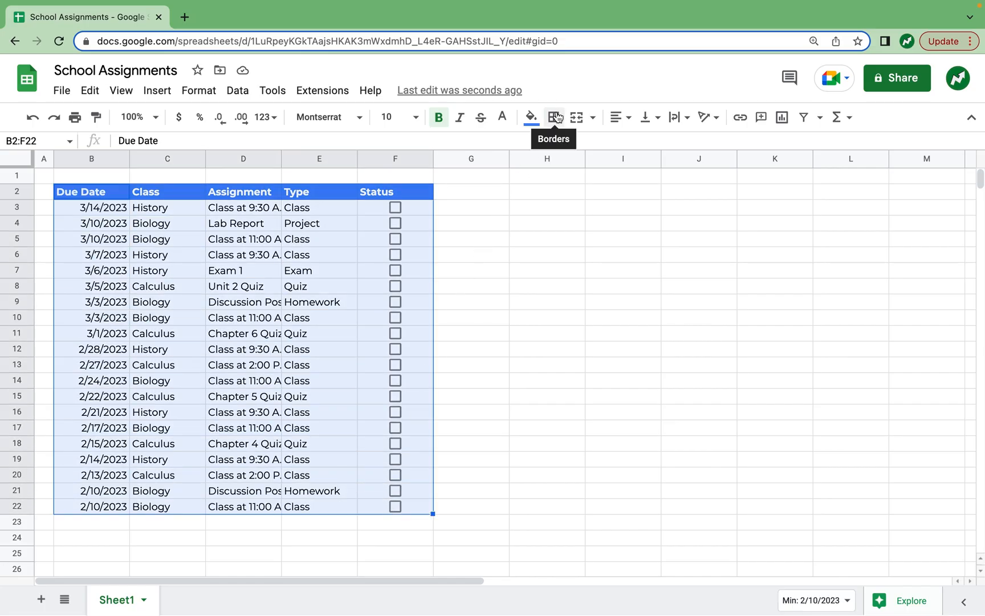
{"action": "left_click", "coordinate": [554, 117]}
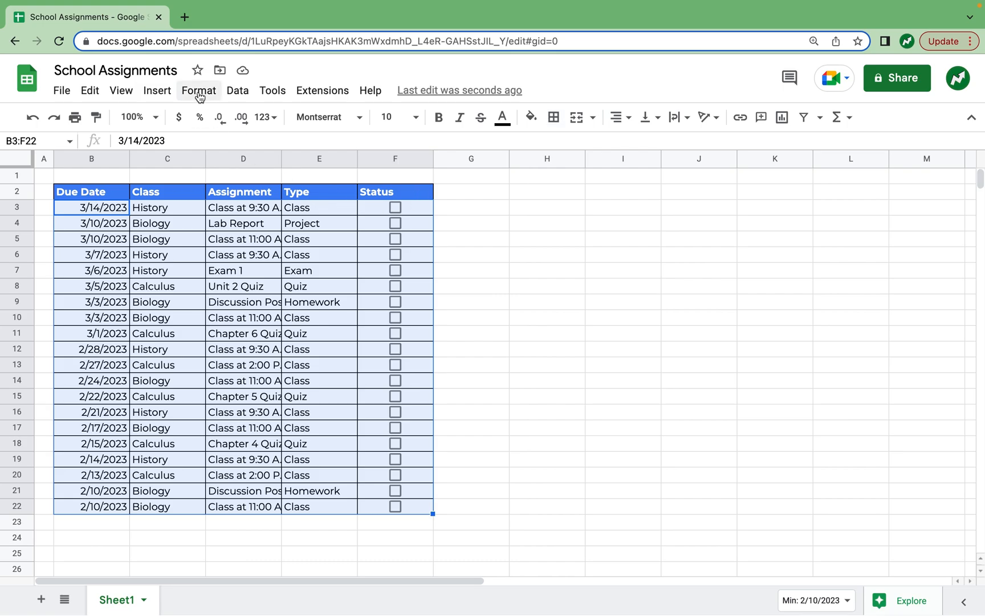
Apply the default grey alternating colors to rows B3:F22.
{"action": "left_click", "coordinate": [198, 90]}
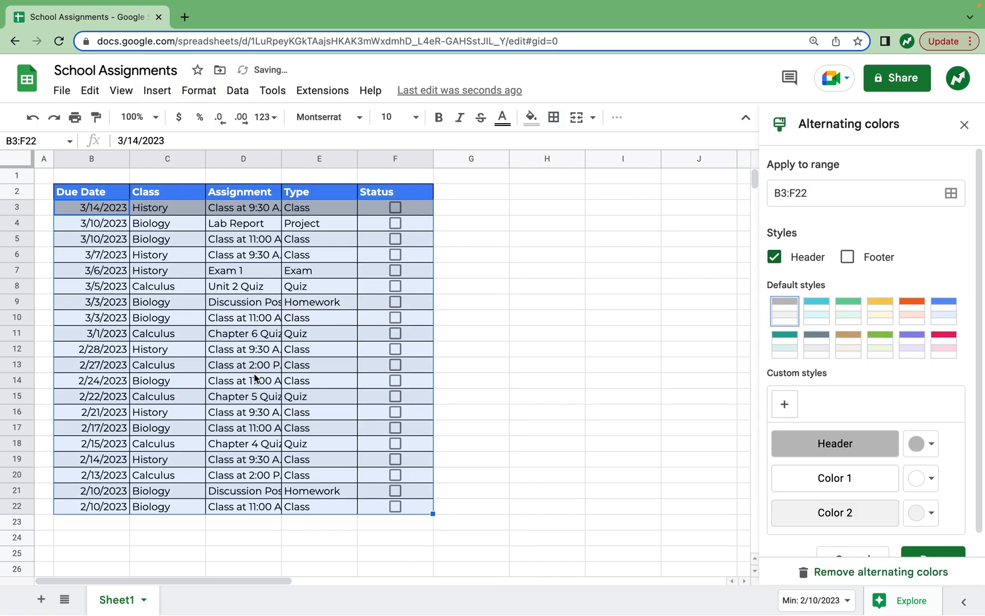
{"action": "left_click", "coordinate": [774, 257]}
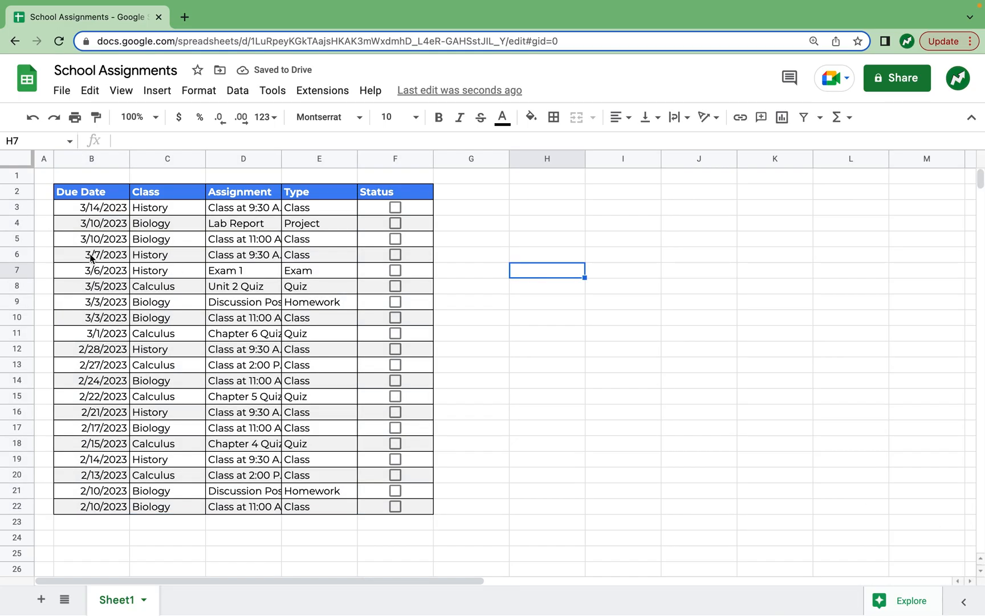
{"action": "left_click", "coordinate": [546, 317]}
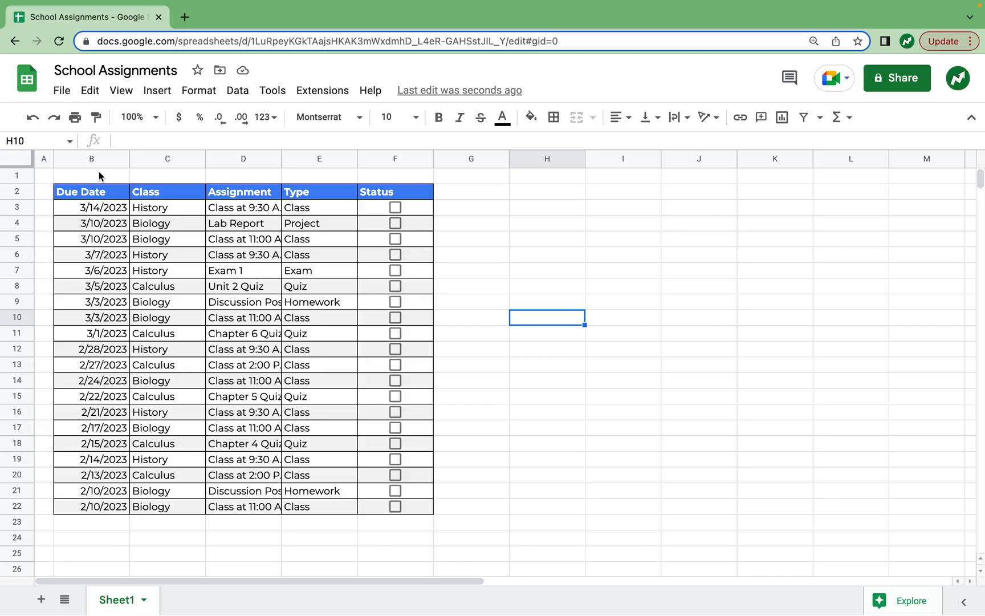
{"action": "mouse_move", "coordinate": [91, 161]}
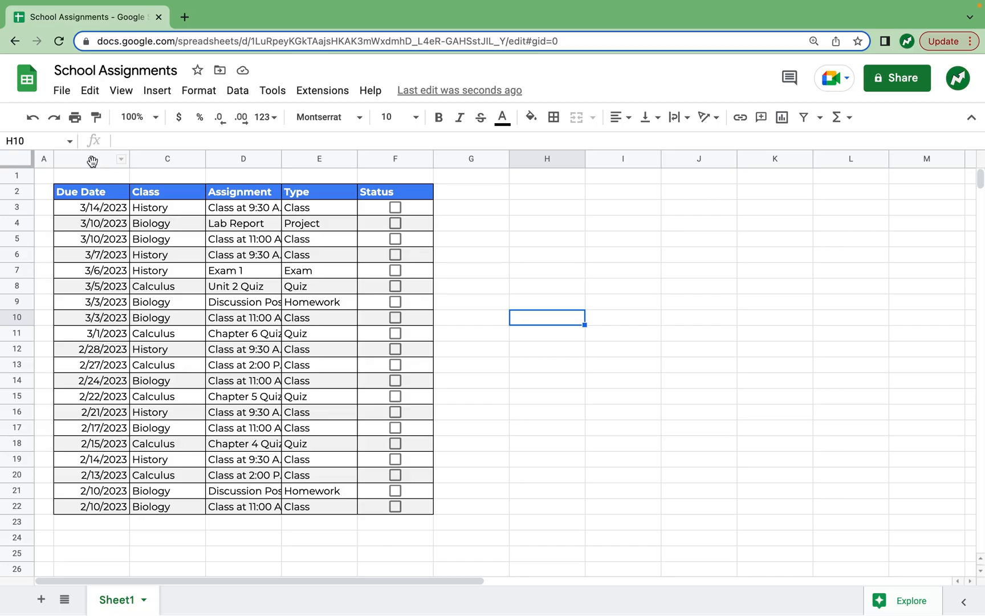
Start a custom date format for column B with the full weekday name first.
{"action": "left_click", "coordinate": [90, 158]}
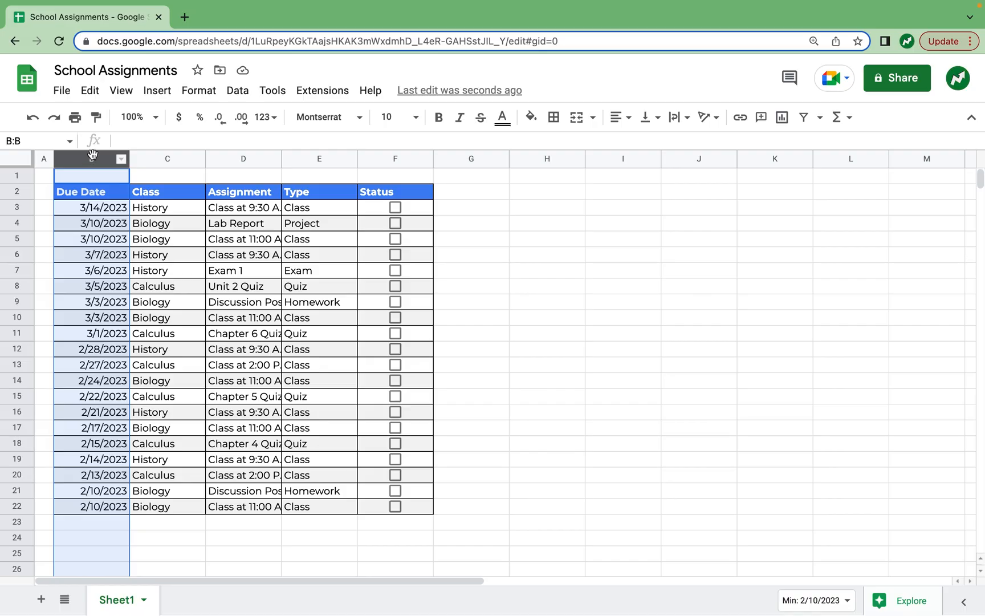
{"action": "left_click", "coordinate": [198, 90]}
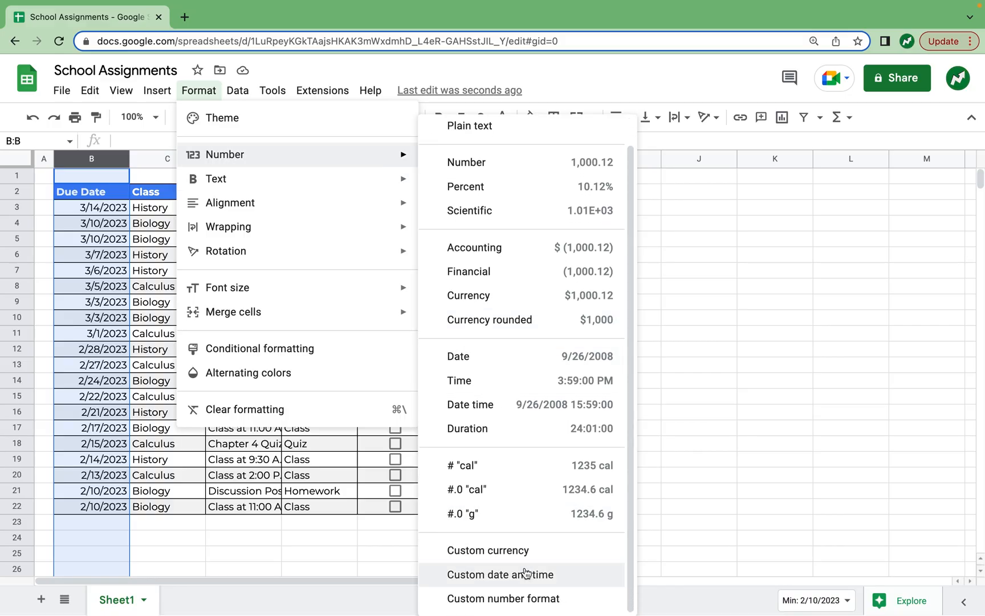
{"action": "left_click", "coordinate": [500, 574]}
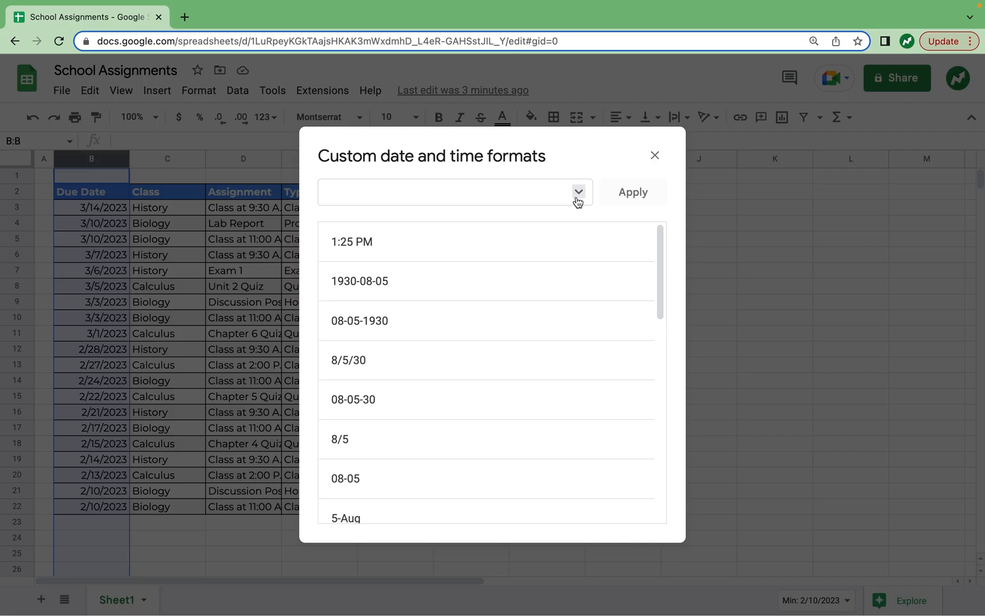
{"action": "left_click", "coordinate": [578, 192]}
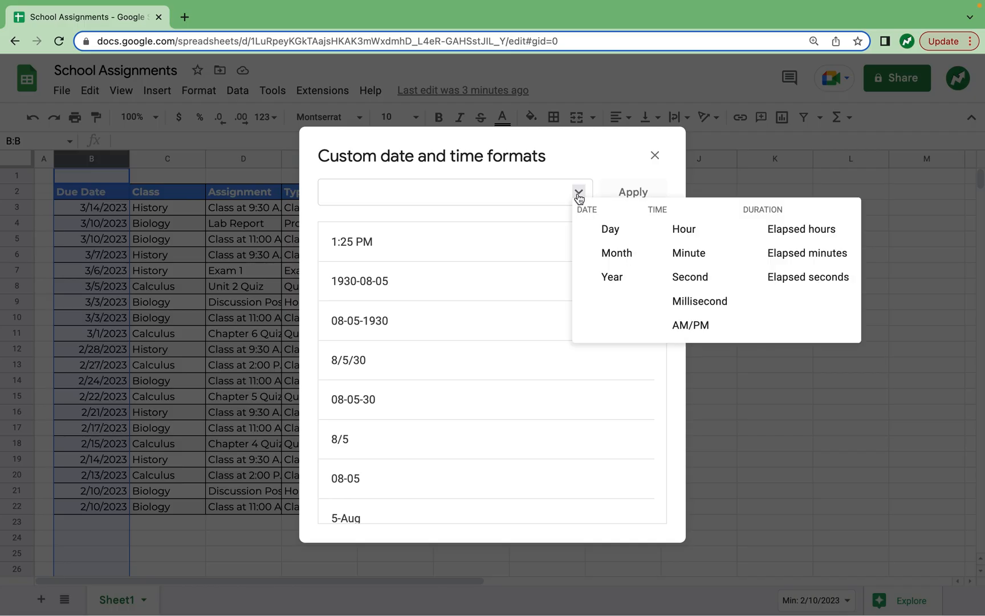
{"action": "left_click", "coordinate": [610, 229]}
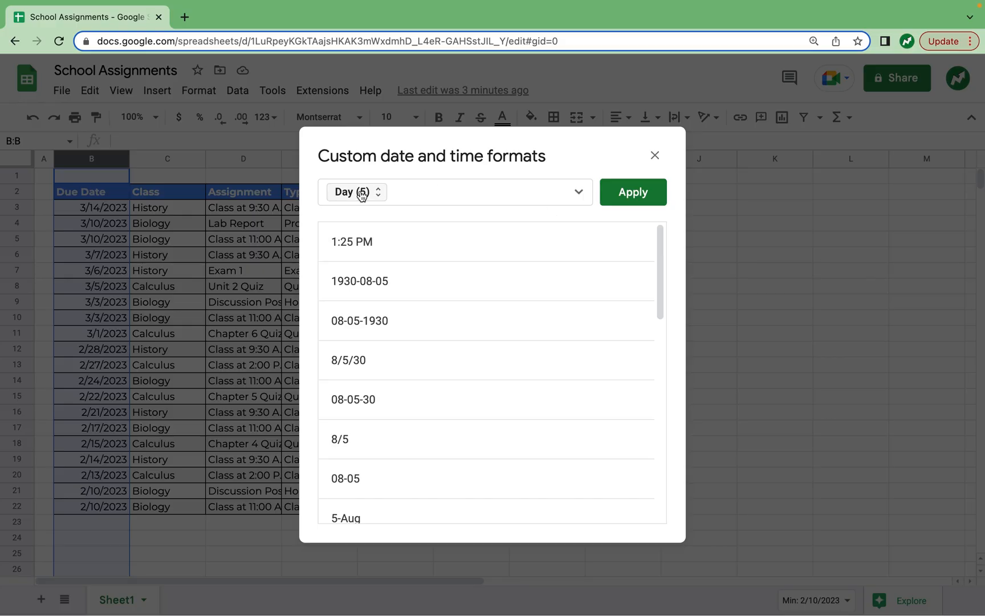
{"action": "left_click", "coordinate": [355, 193]}
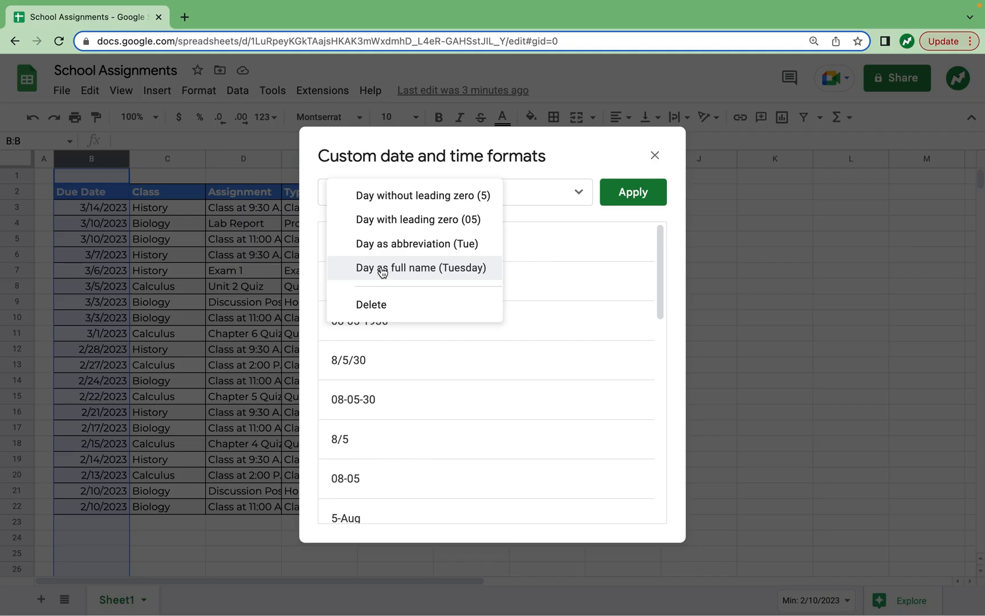
{"action": "left_click", "coordinate": [422, 268]}
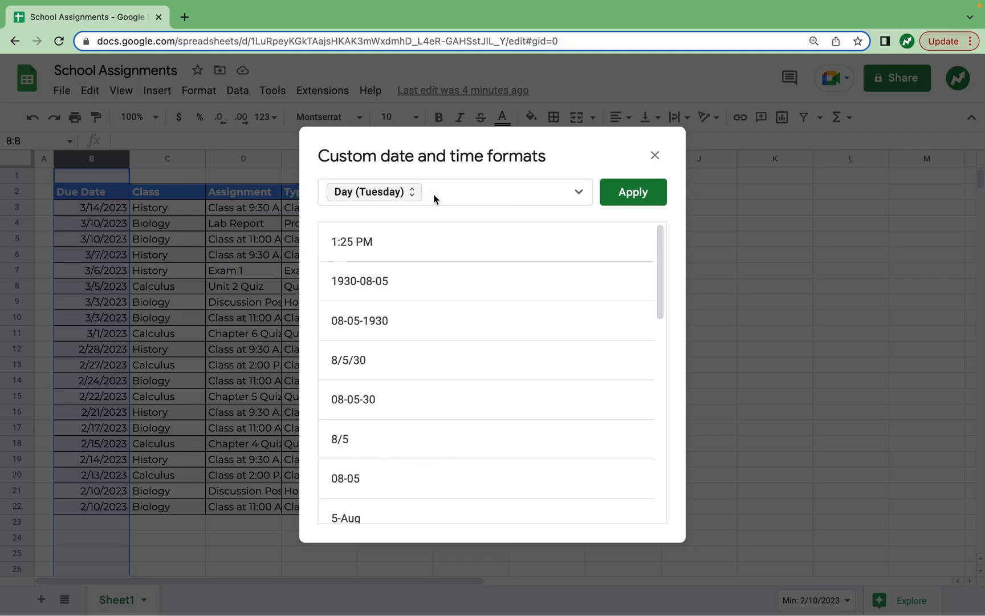
Follow the weekday with a comma and Month/Day/Year, then apply the format.
{"action": "left_click", "coordinate": [463, 192]}
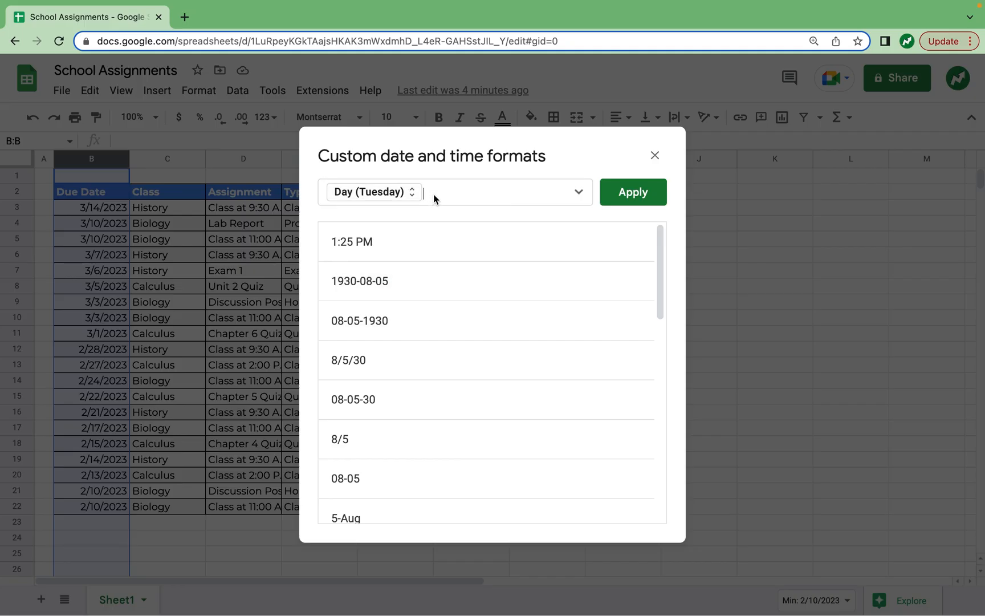
{"action": "type", "text": ","}
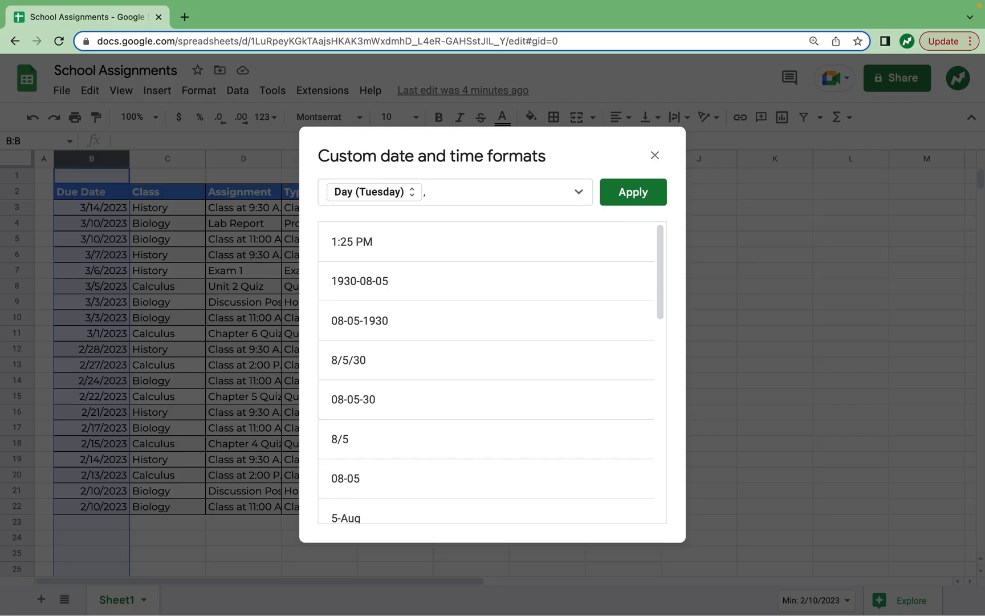
{"action": "left_click", "coordinate": [462, 192]}
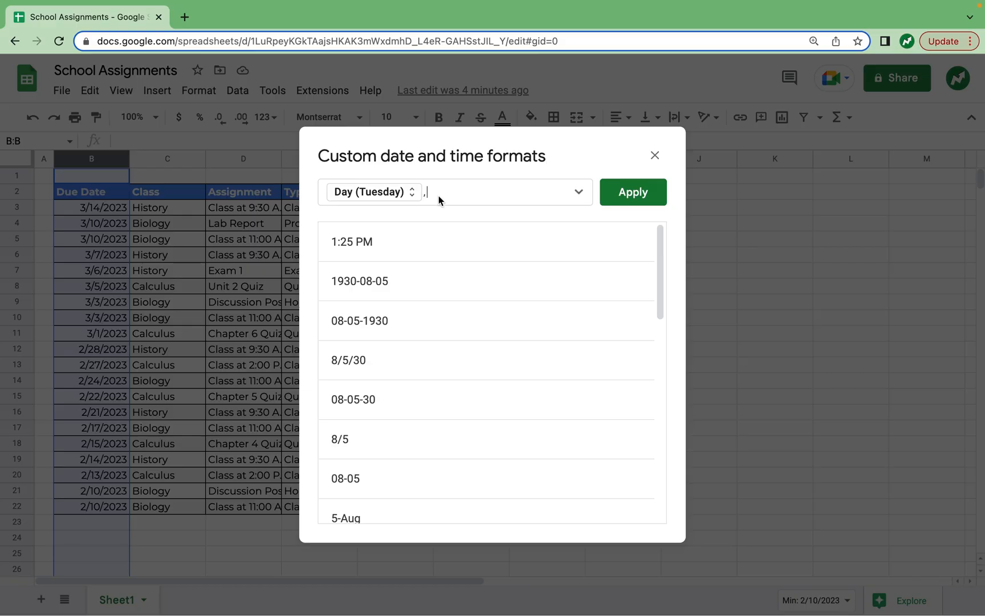
{"action": "left_click", "coordinate": [579, 192]}
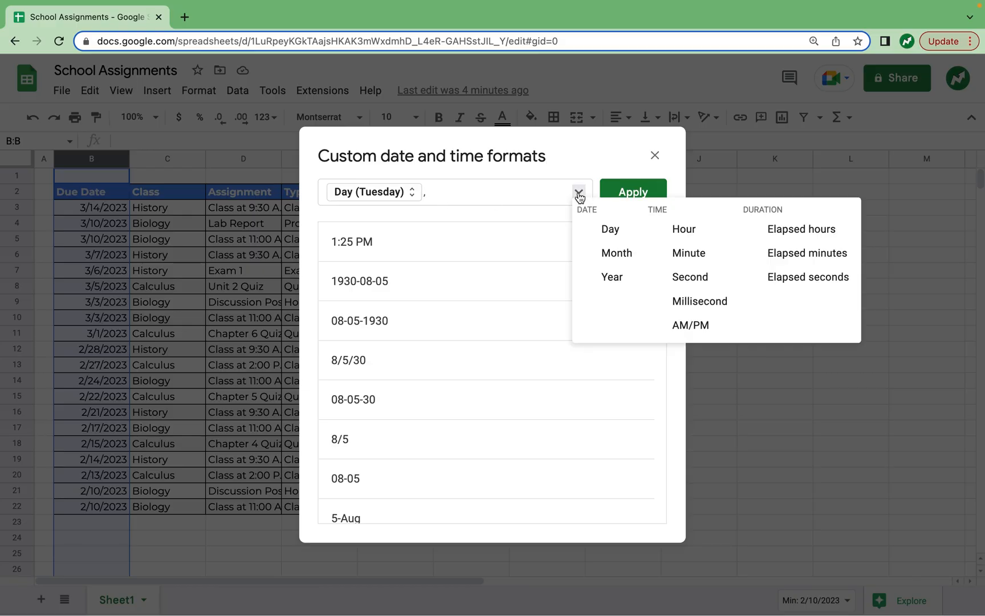
{"action": "left_click", "coordinate": [616, 253]}
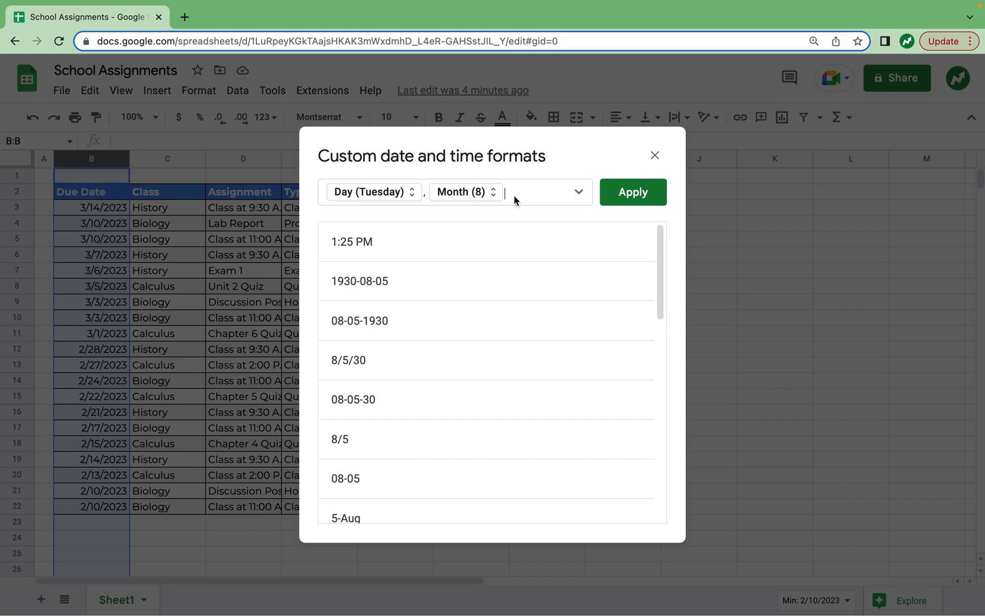
{"action": "left_click", "coordinate": [578, 191]}
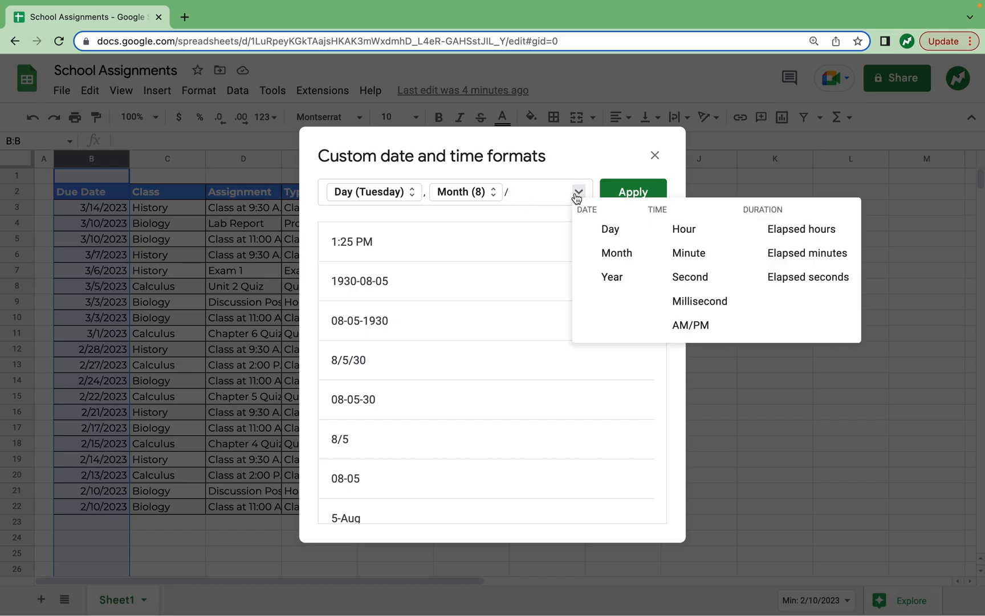
{"action": "left_click", "coordinate": [610, 229]}
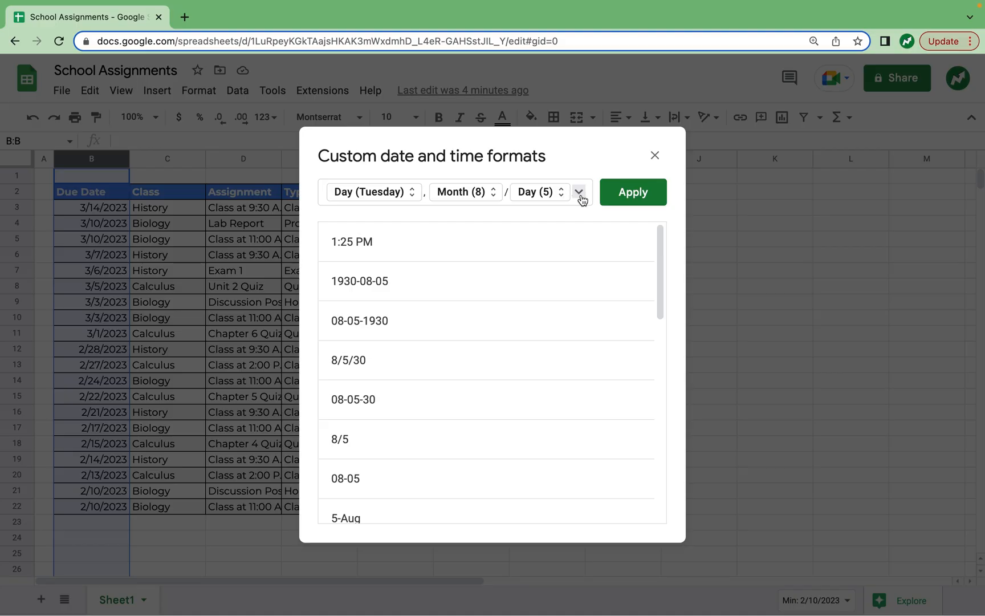
{"action": "left_click", "coordinate": [581, 192]}
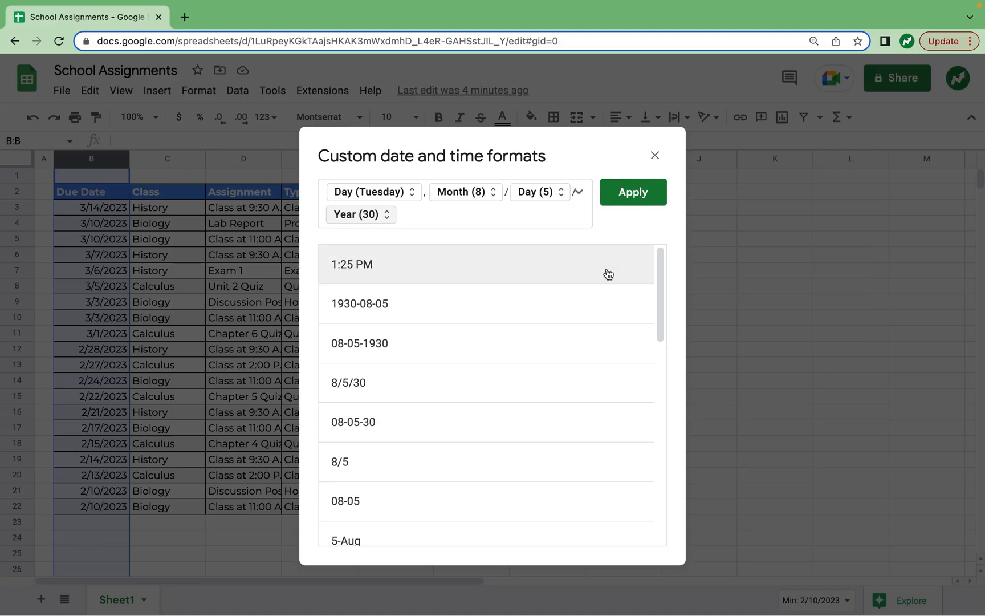
{"action": "left_click", "coordinate": [632, 192]}
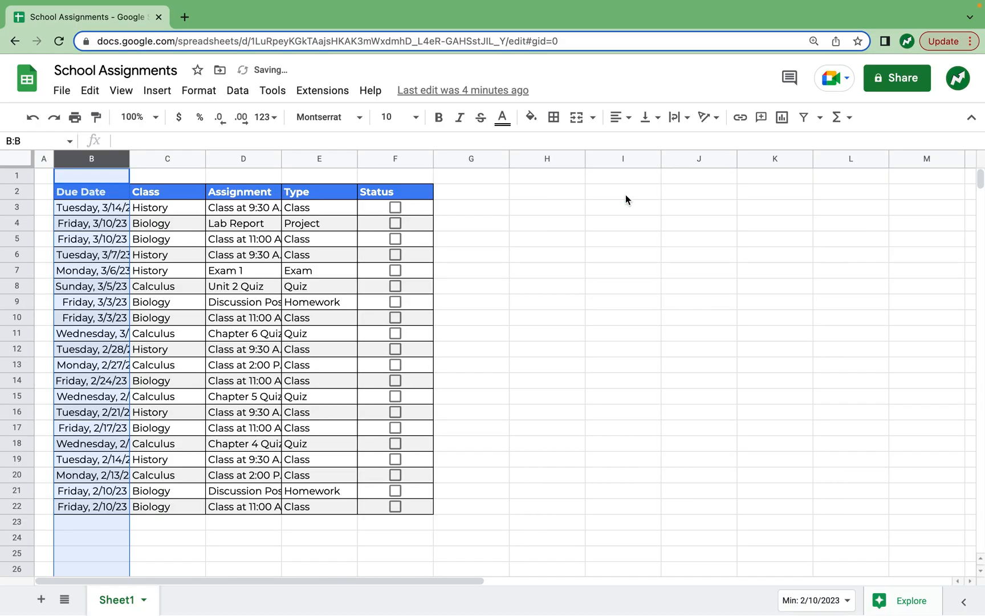
Resize the Due Date column B to 170 pixels.
{"action": "right_click", "coordinate": [91, 171]}
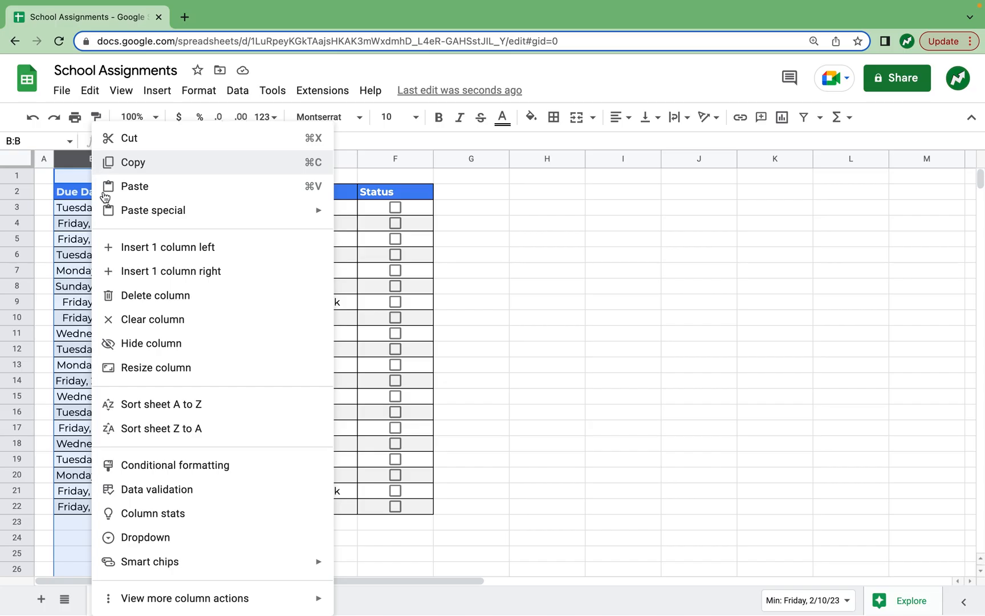
{"action": "left_click", "coordinate": [155, 367]}
{"action": "type", "text": "170"}
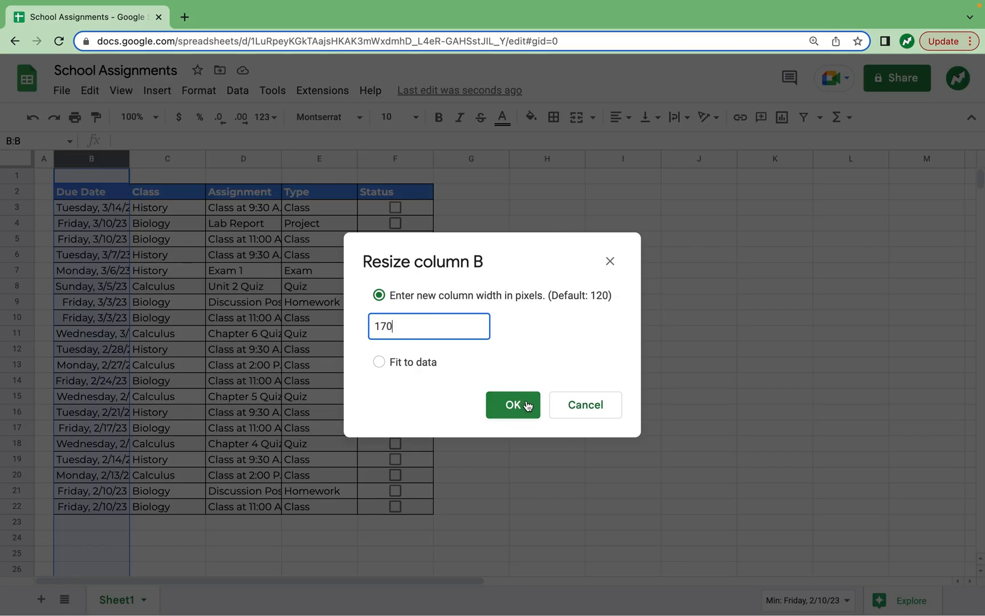
{"action": "left_click", "coordinate": [513, 405]}
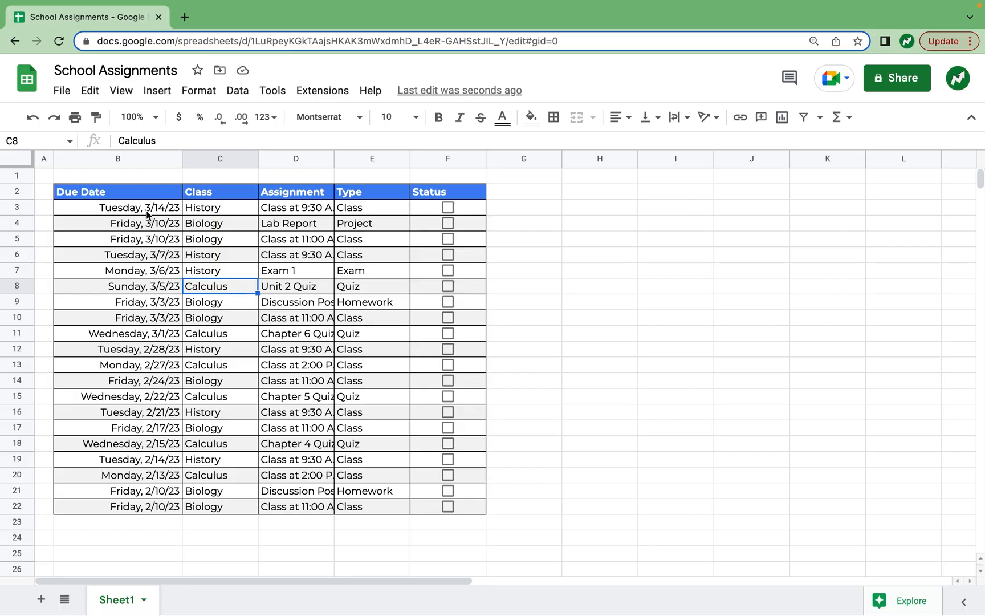
{"action": "mouse_move", "coordinate": [161, 214]}
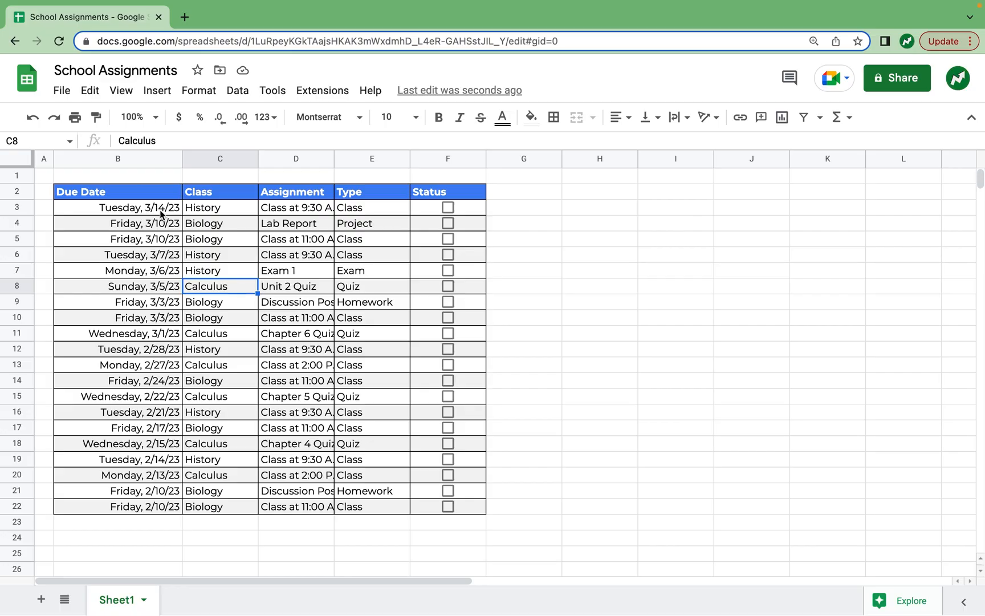
Center-align the due dates in B3:B22.
{"action": "left_click_drag", "start_coordinate": [118, 208], "coordinate": [118, 506]}
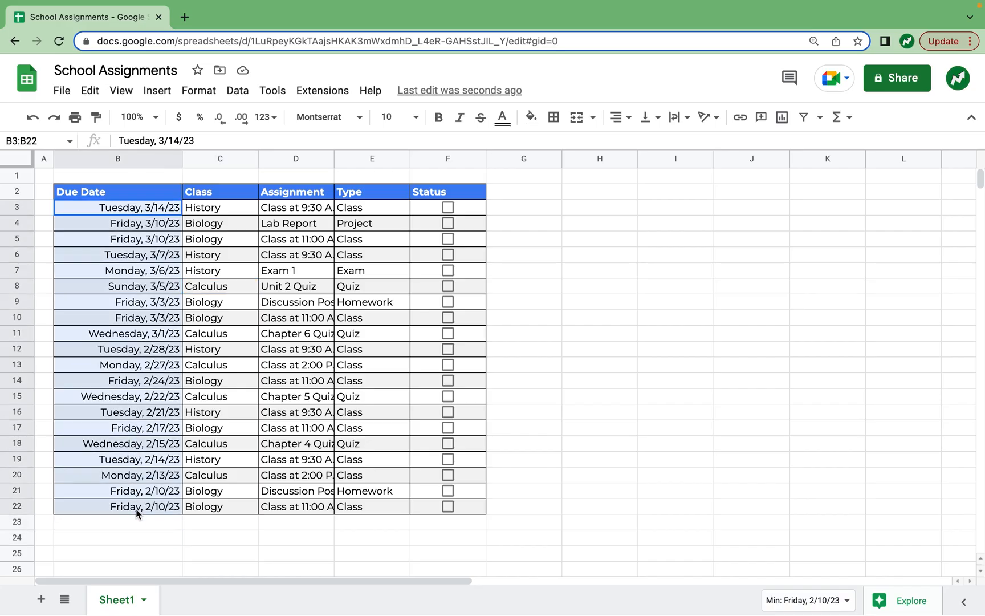
{"action": "left_click", "coordinate": [615, 117]}
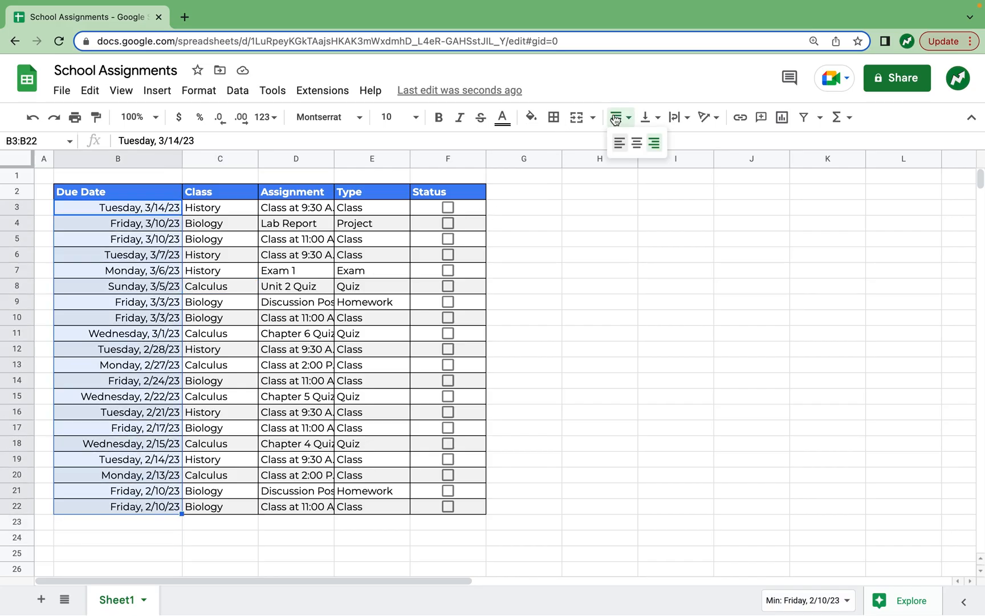
{"action": "left_click", "coordinate": [637, 143]}
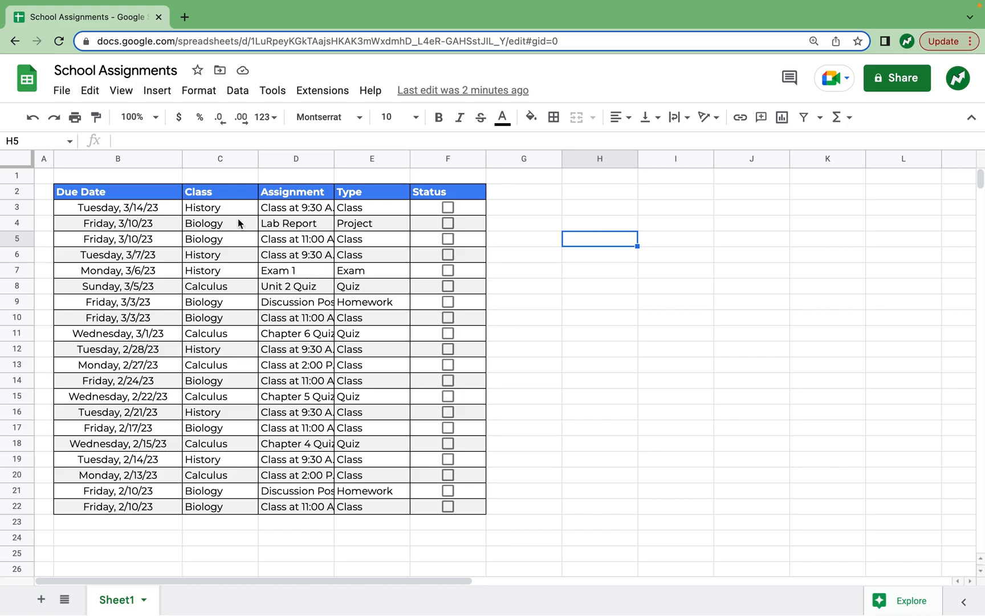
{"action": "mouse_move", "coordinate": [213, 208]}
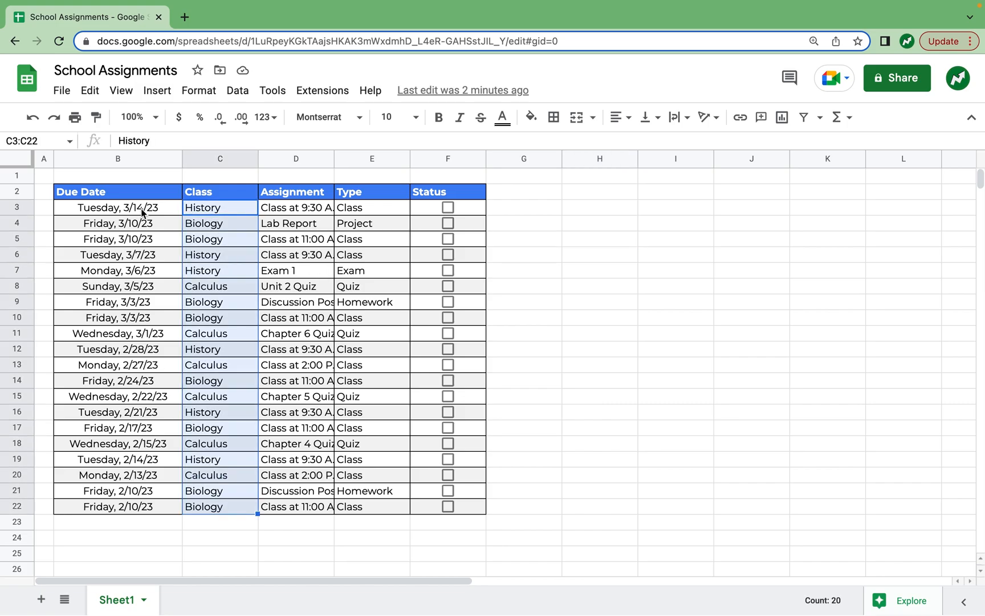
{"action": "mouse_move", "coordinate": [217, 517]}
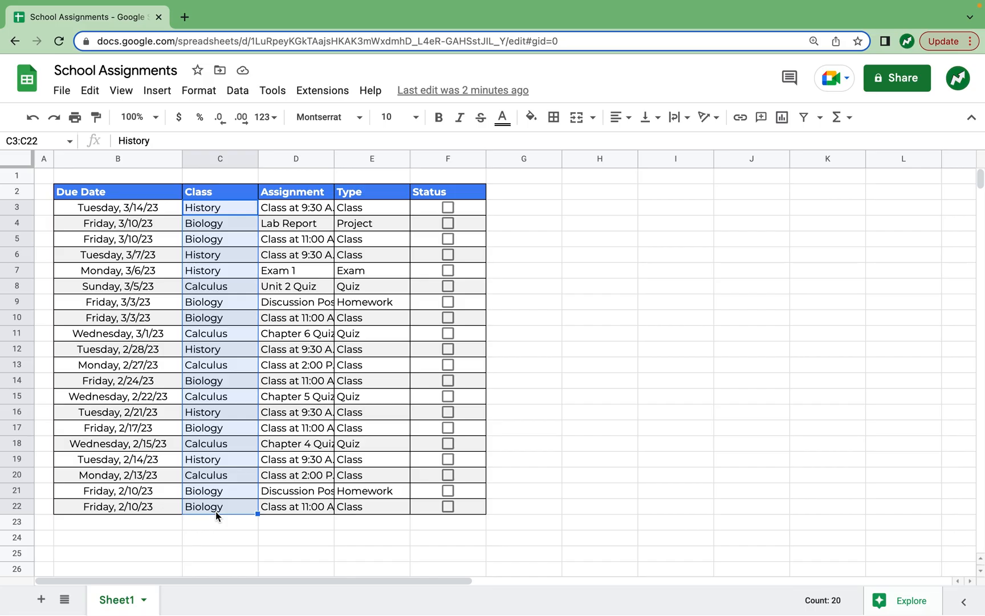
Create a dropdown rule for the Class cells with Biology, Calculus and History.
{"action": "left_click", "coordinate": [238, 90]}
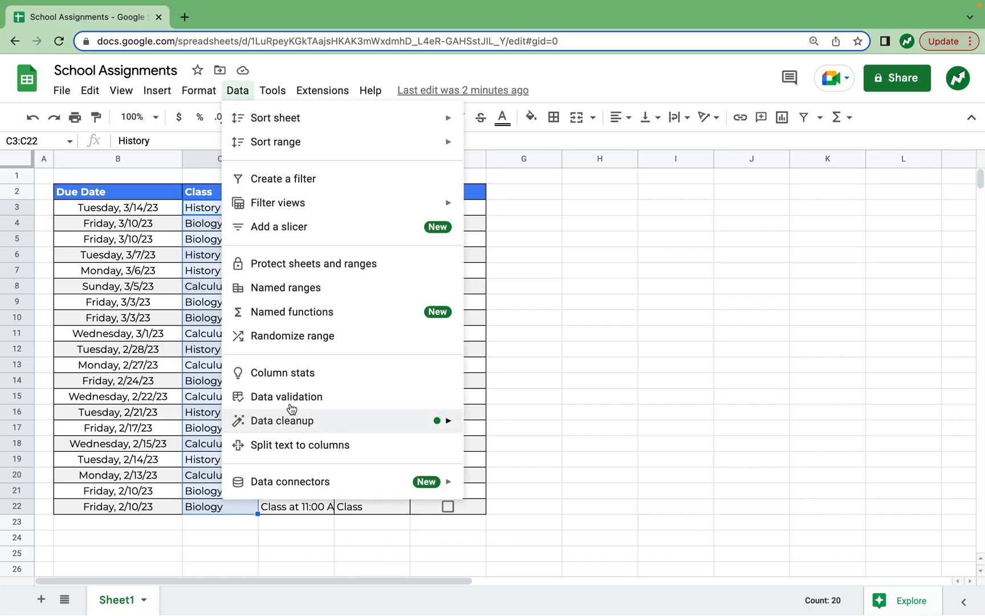
{"action": "left_click", "coordinate": [286, 397]}
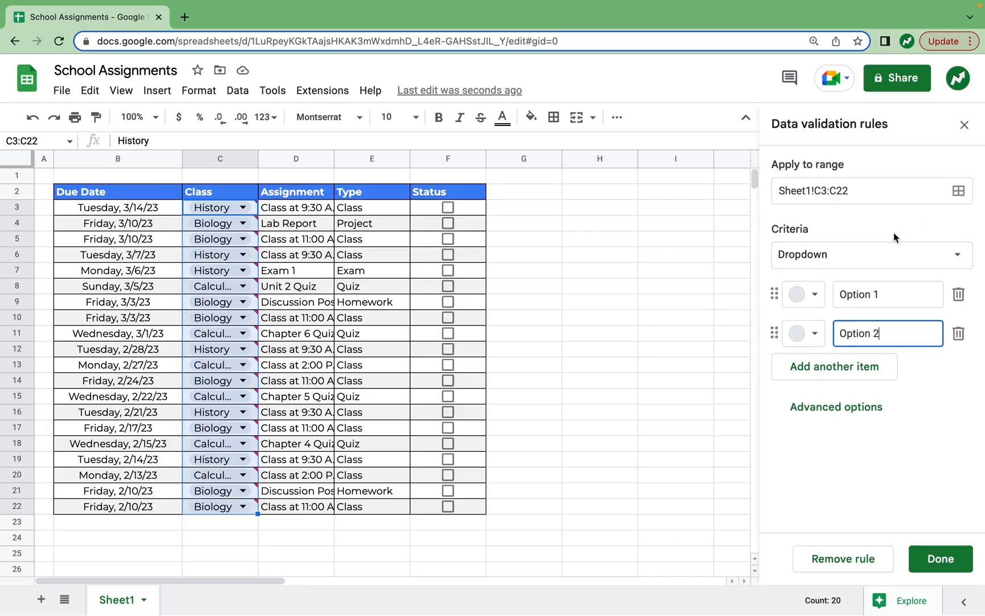
{"action": "mouse_move", "coordinate": [863, 263]}
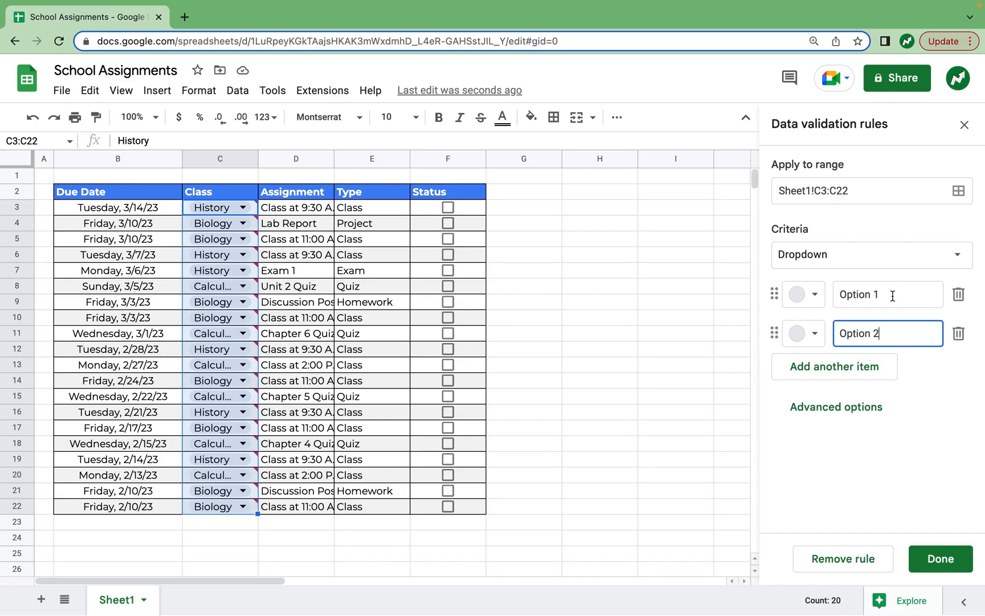
{"action": "left_click", "coordinate": [888, 294]}
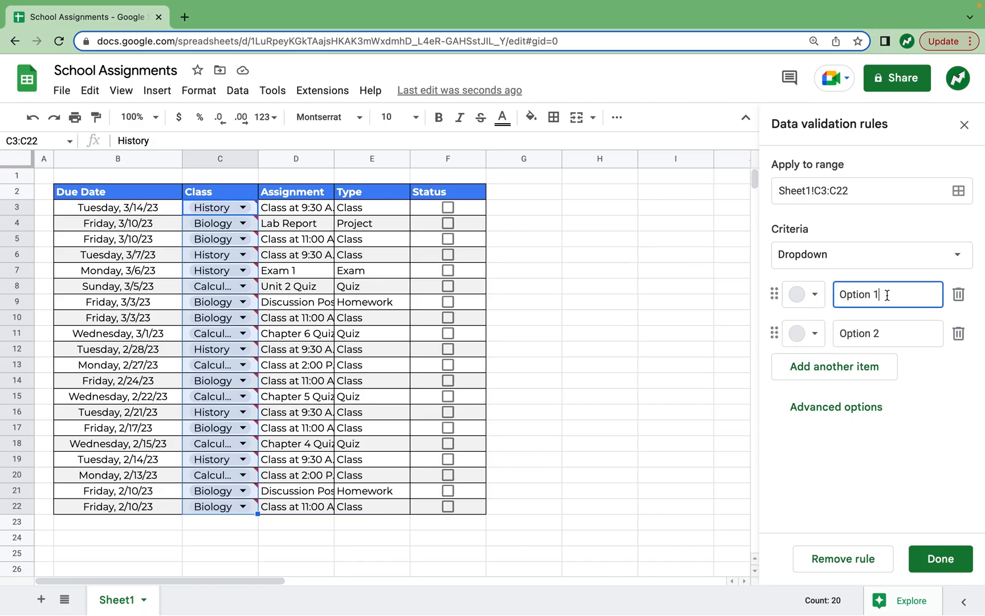
{"action": "type", "text": "B"}
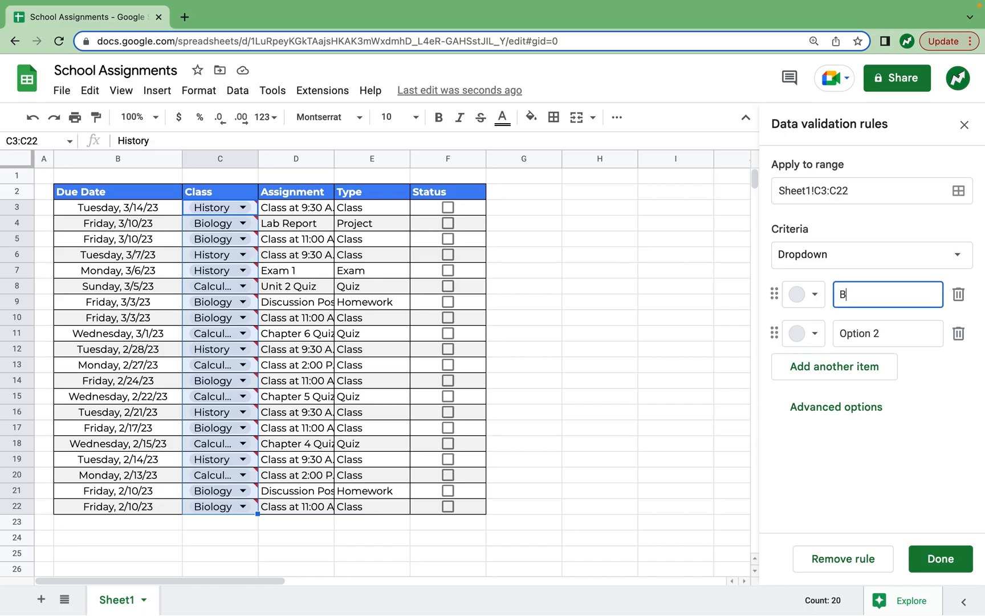
{"action": "type", "text": "iology"}
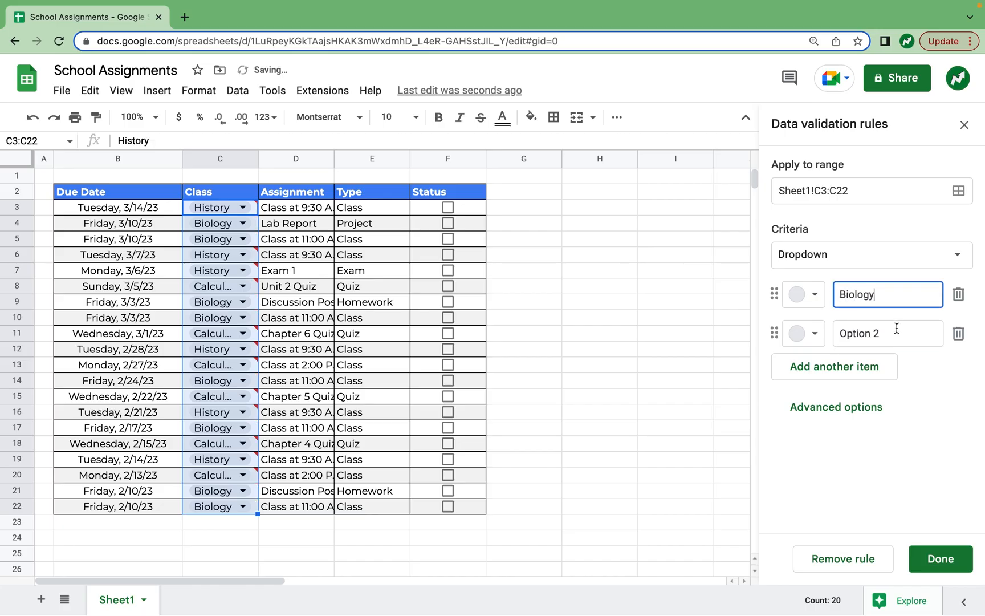
{"action": "type", "text": "Calculus"}
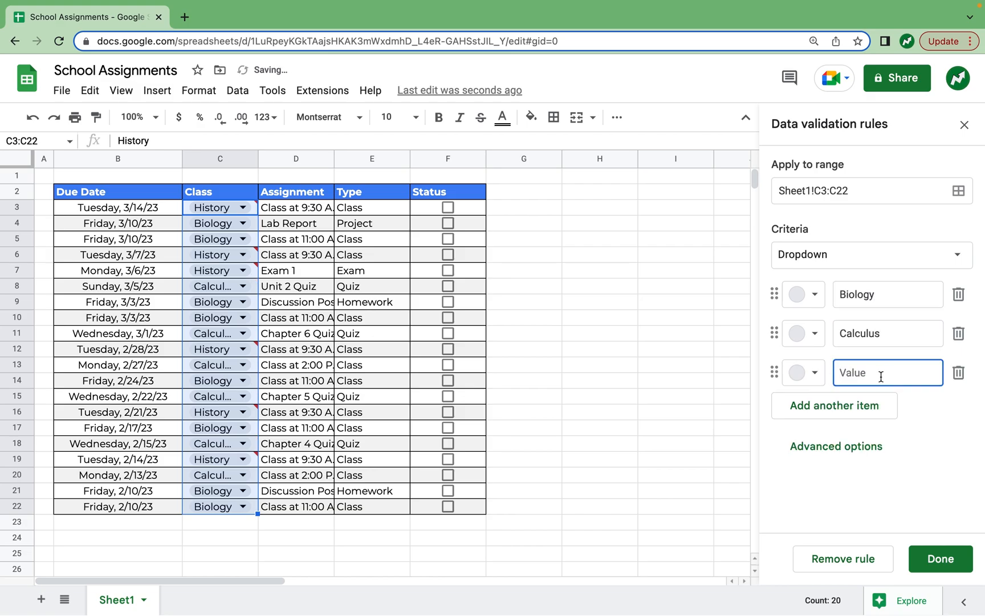
{"action": "type", "text": "History"}
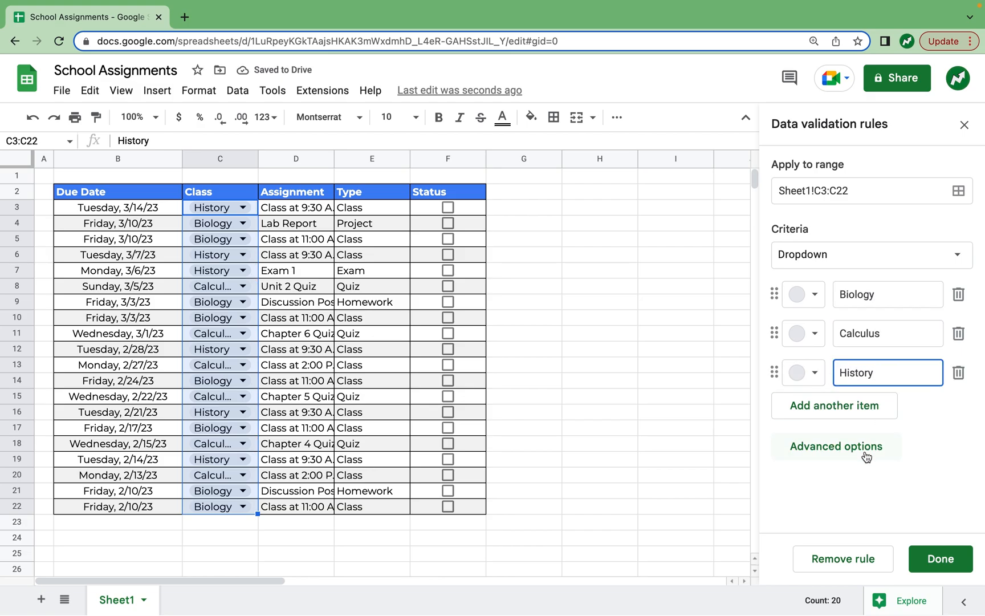
Set the dropdown display style and option colours, then save the rule.
{"action": "left_click", "coordinate": [836, 446]}
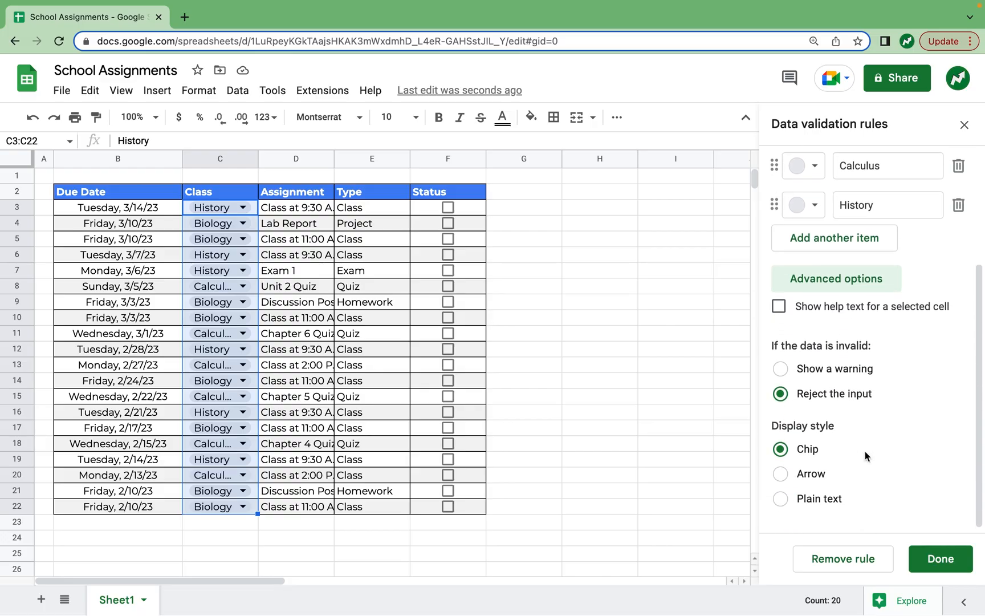
{"action": "left_click", "coordinate": [781, 469]}
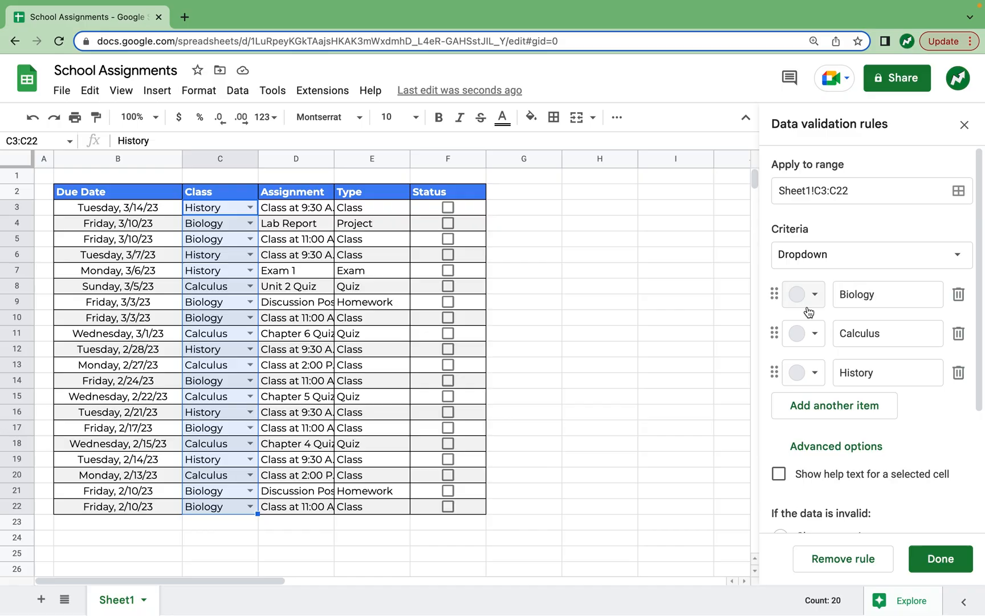
{"action": "left_click", "coordinate": [814, 295]}
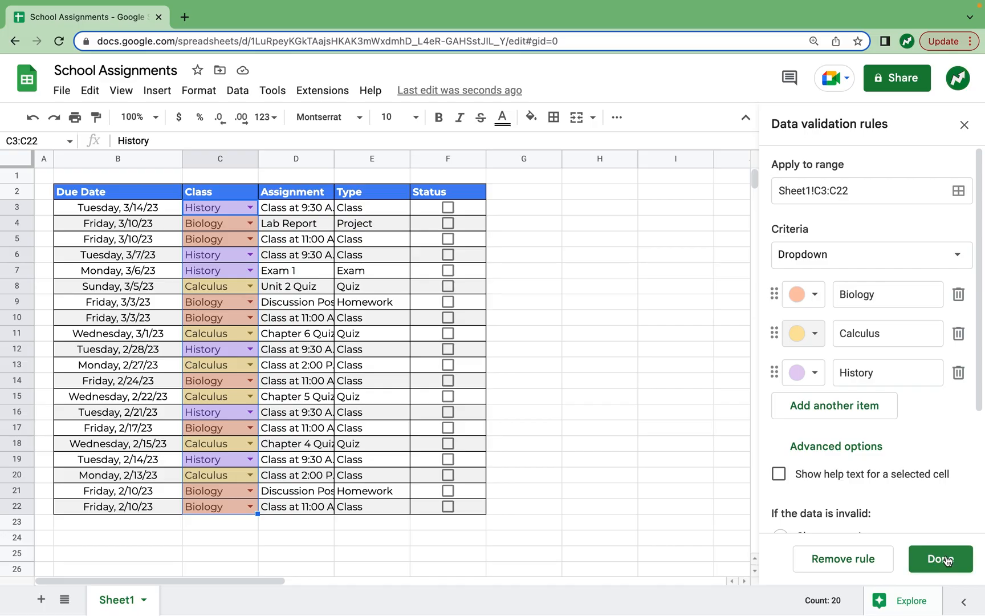
{"action": "left_click", "coordinate": [941, 558]}
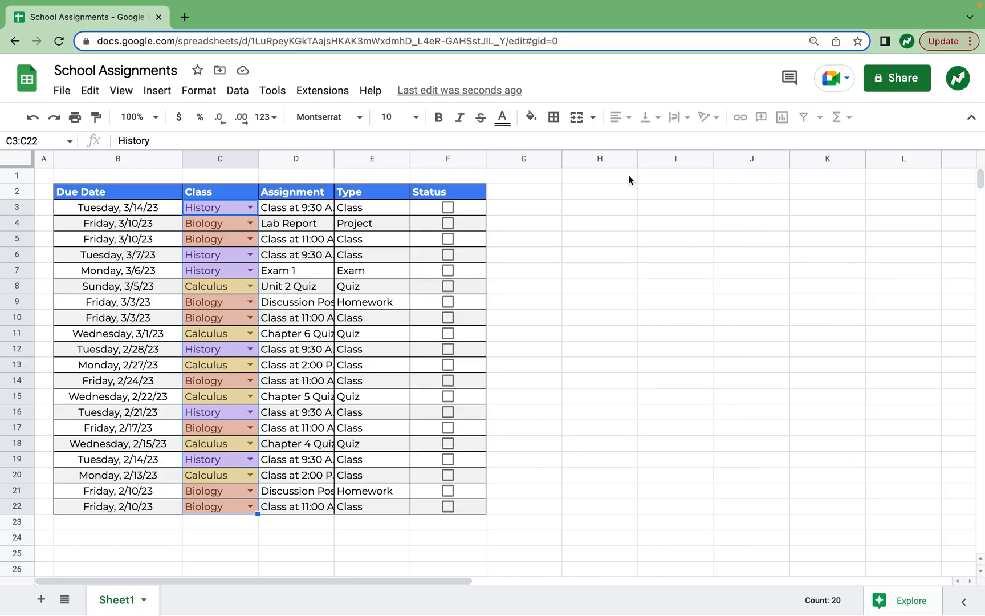
Center the class names in C3:C22 and widen the Class column.
{"action": "left_click", "coordinate": [616, 117]}
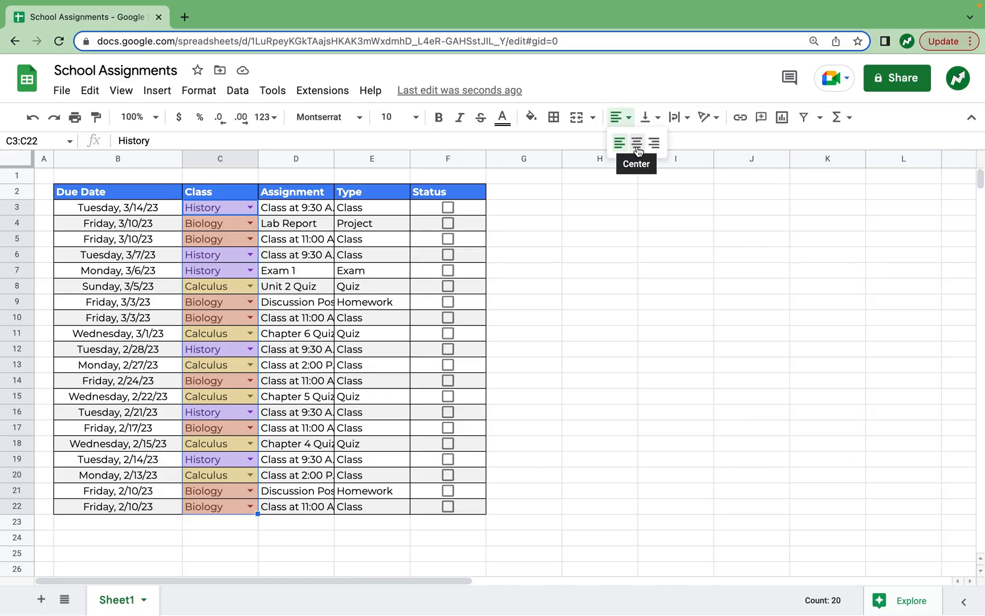
{"action": "left_click", "coordinate": [637, 142]}
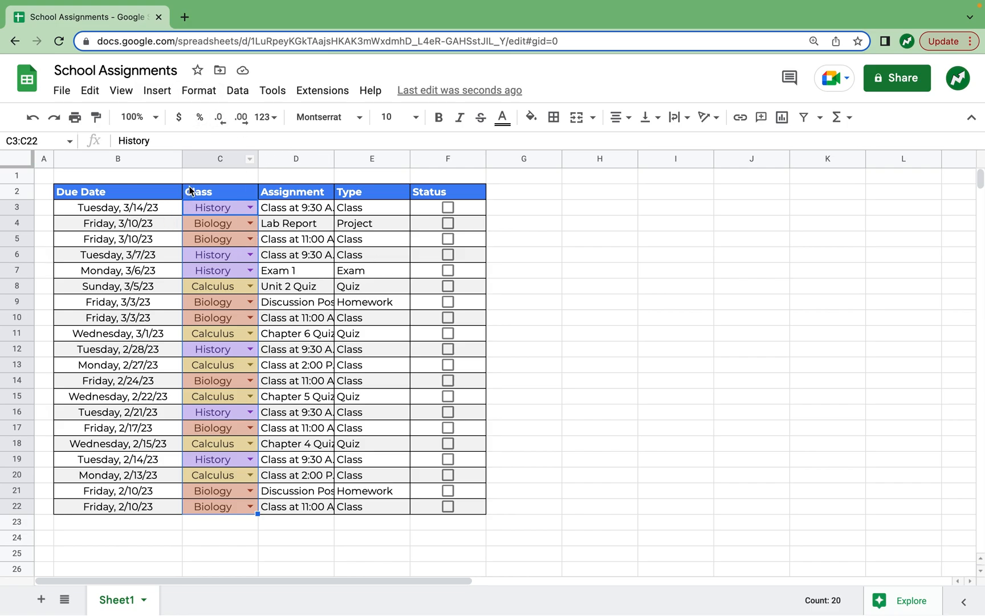
{"action": "left_click", "coordinate": [219, 159]}
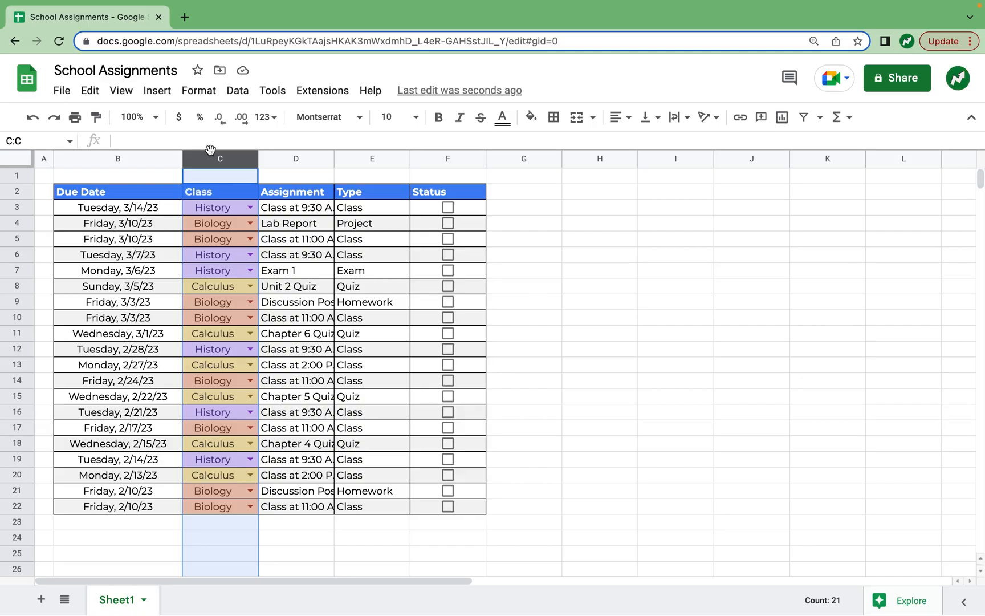
{"action": "right_click", "coordinate": [220, 159]}
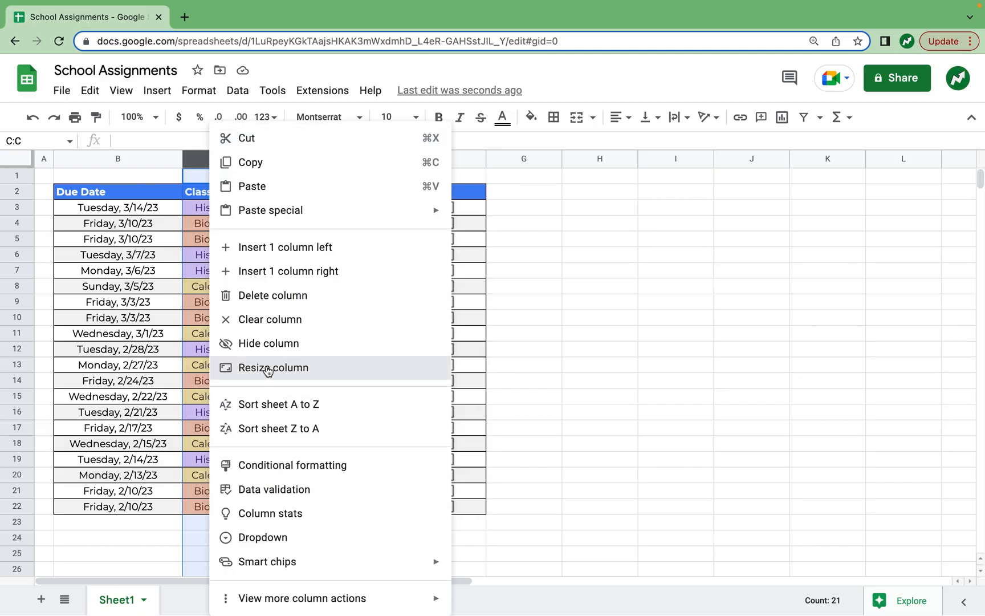
{"action": "left_click", "coordinate": [272, 368]}
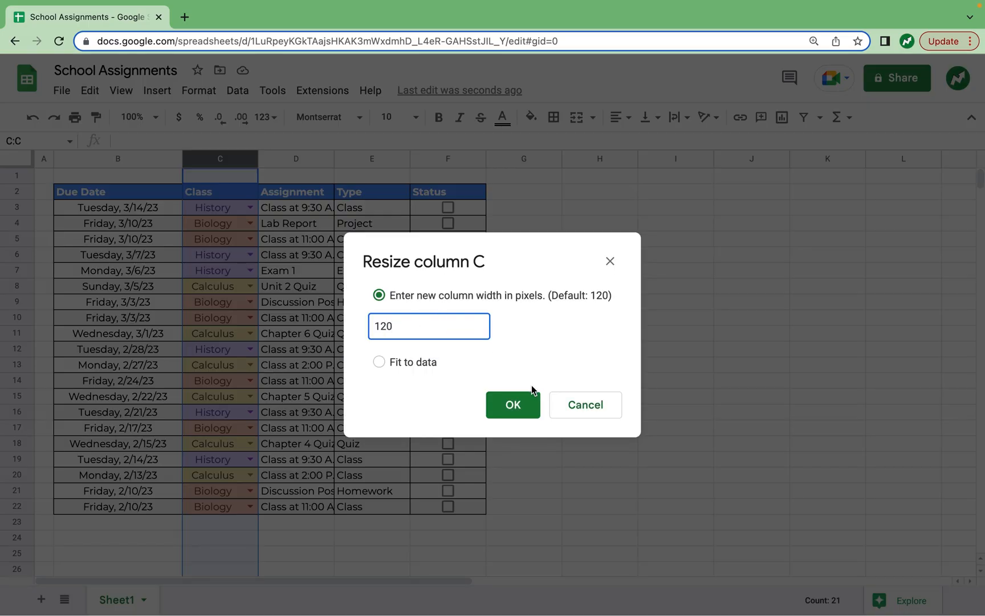
{"action": "left_click", "coordinate": [513, 405]}
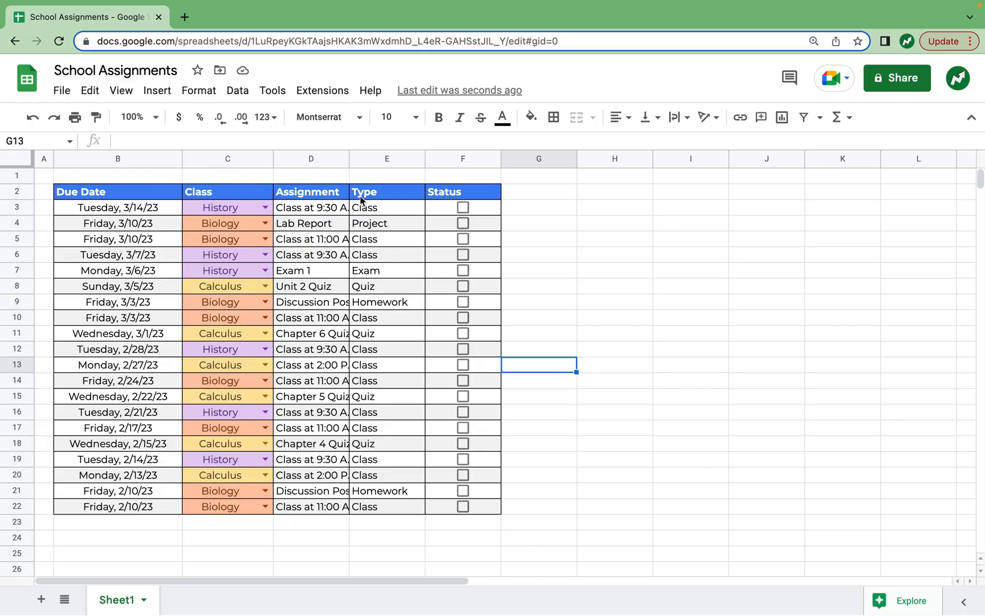
{"action": "left_click", "coordinate": [310, 159]}
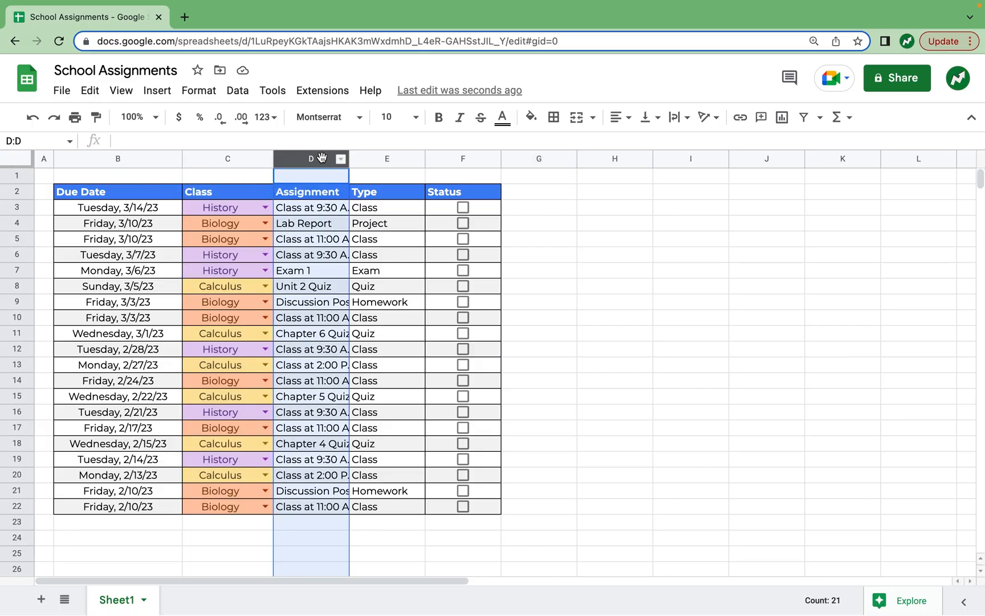
Resize the Assignment column D to 350 pixels and clear the selection.
{"action": "right_click", "coordinate": [311, 159]}
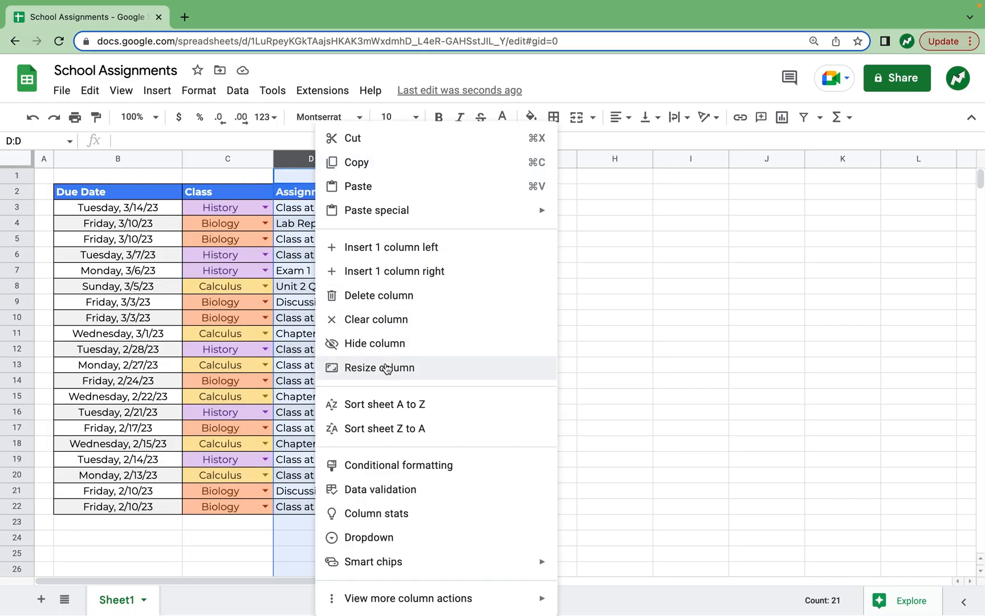
{"action": "left_click", "coordinate": [379, 367]}
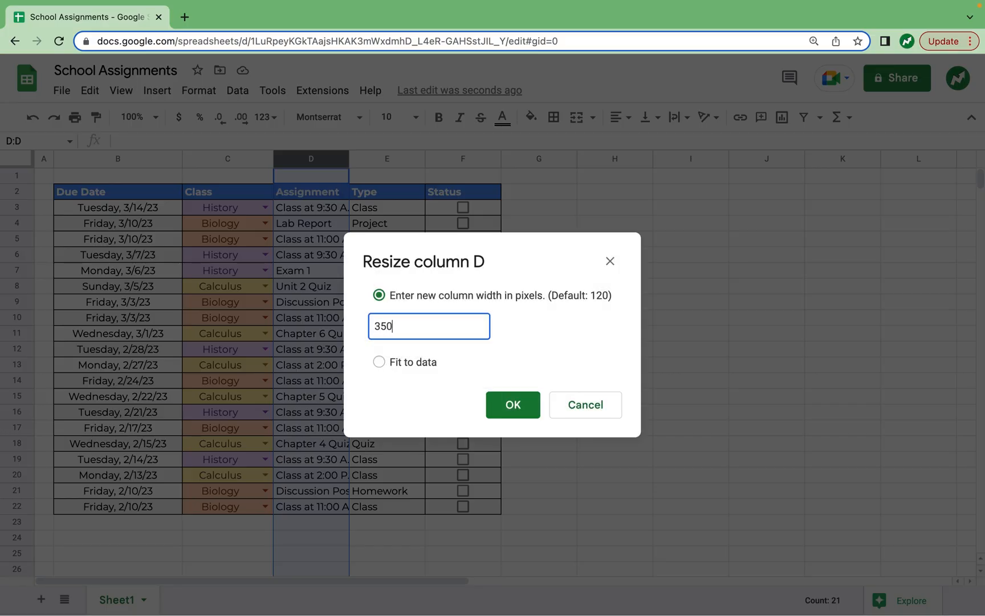
{"action": "left_click", "coordinate": [512, 405]}
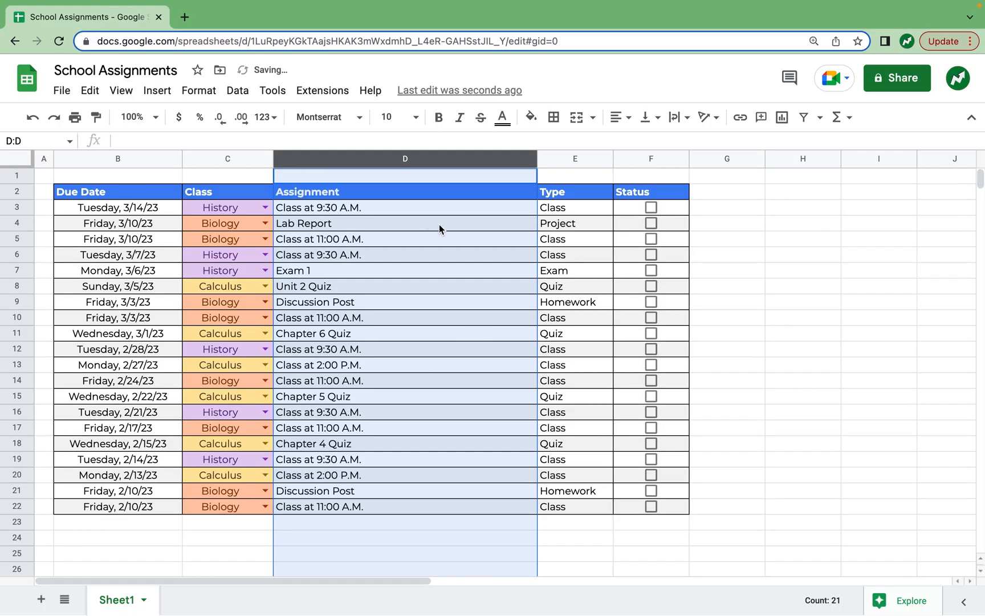
{"action": "mouse_move", "coordinate": [476, 224]}
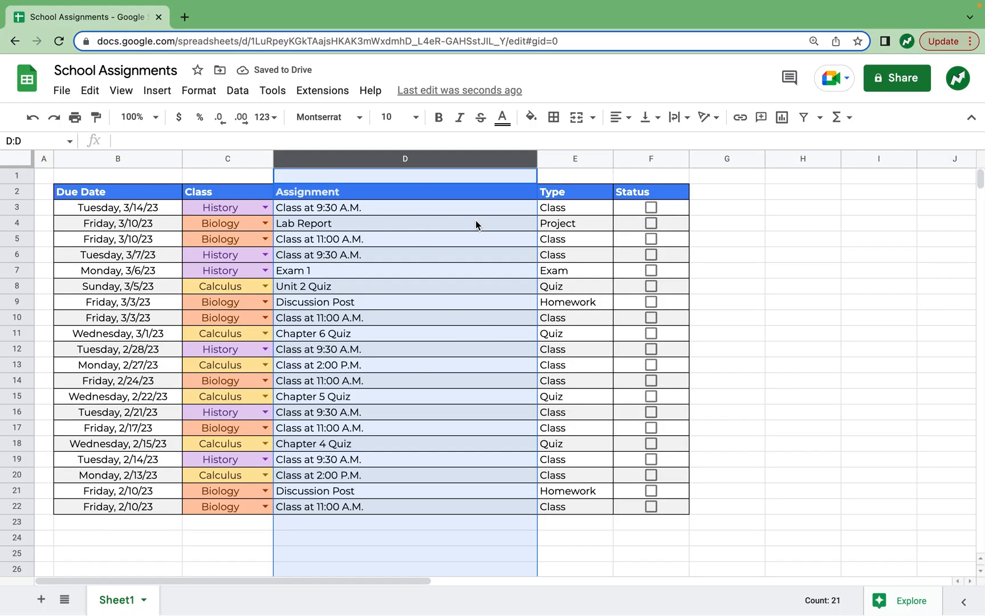
{"action": "left_click", "coordinate": [803, 238]}
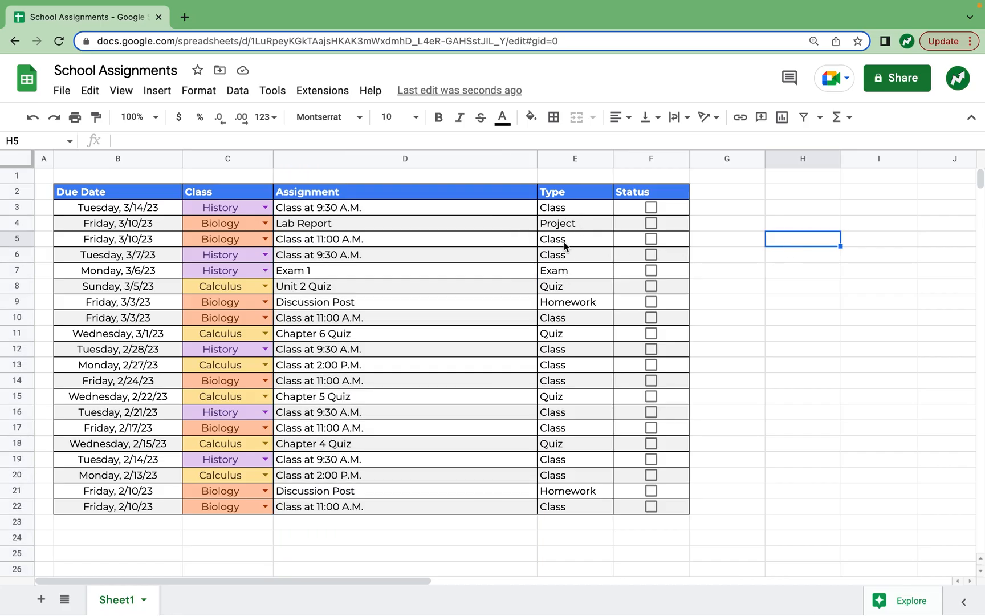
{"action": "mouse_move", "coordinate": [563, 211]}
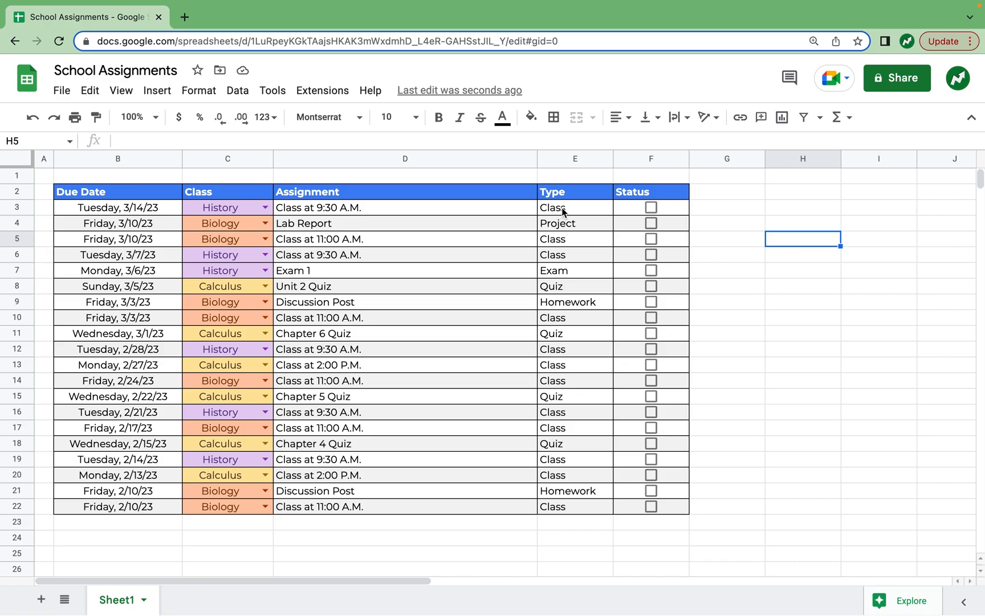
{"action": "left_click_drag", "start_coordinate": [553, 208], "coordinate": [552, 506]}
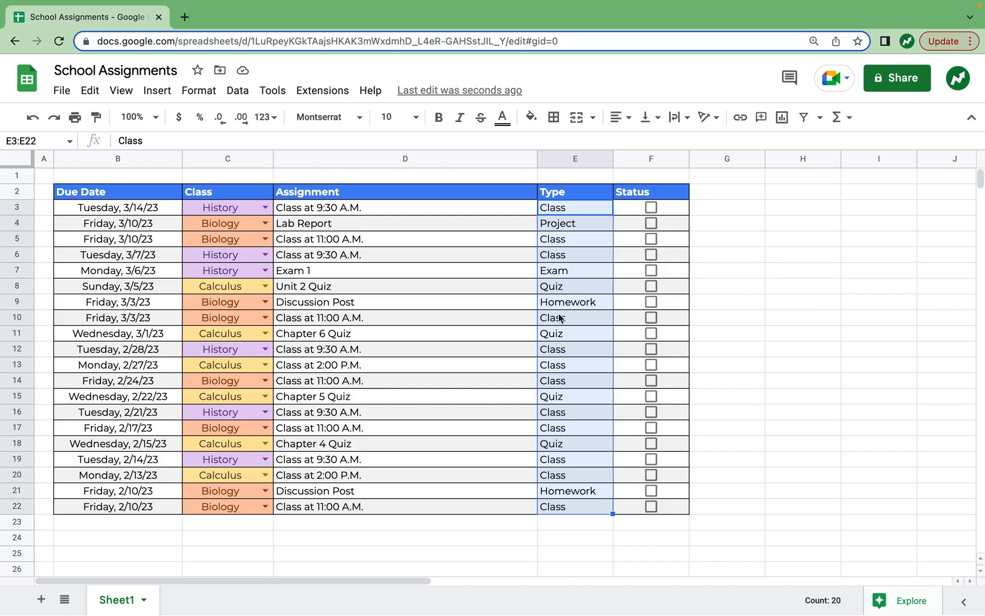
{"action": "mouse_move", "coordinate": [557, 500]}
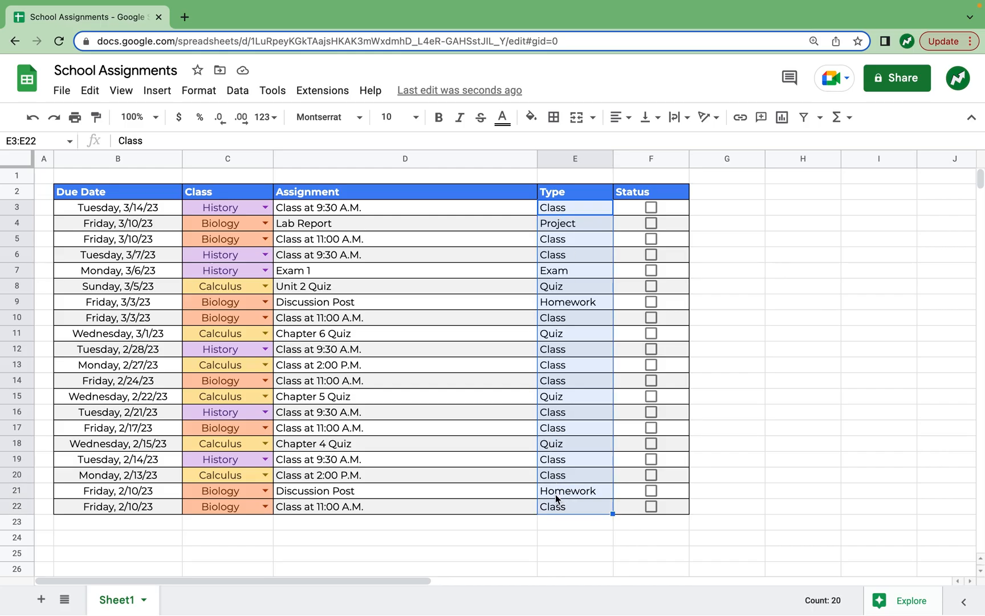
Add a rule filling E3:E22 cells containing 'Class' with light yellow.
{"action": "left_click", "coordinate": [199, 90]}
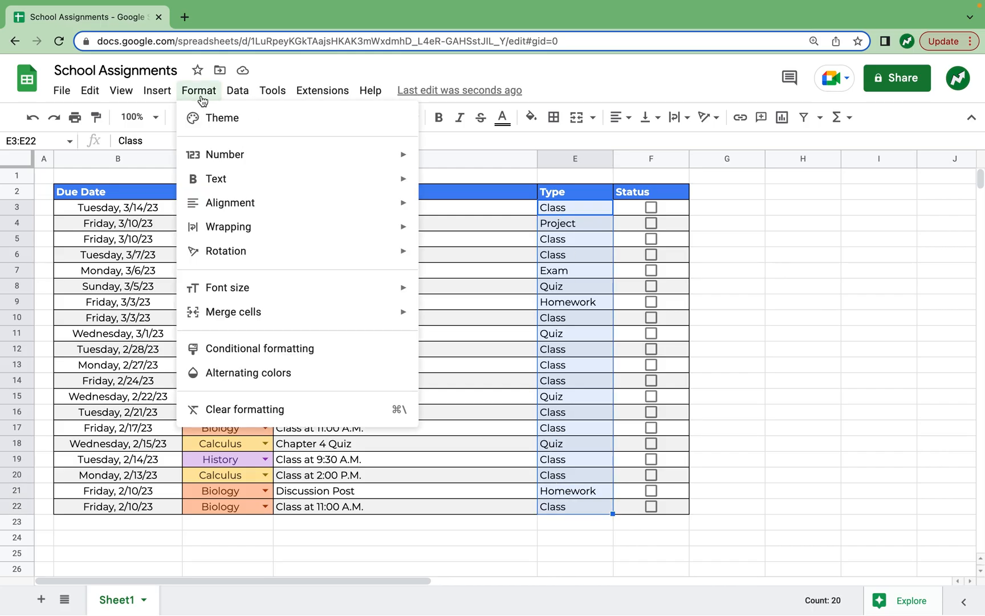
{"action": "left_click", "coordinate": [259, 349]}
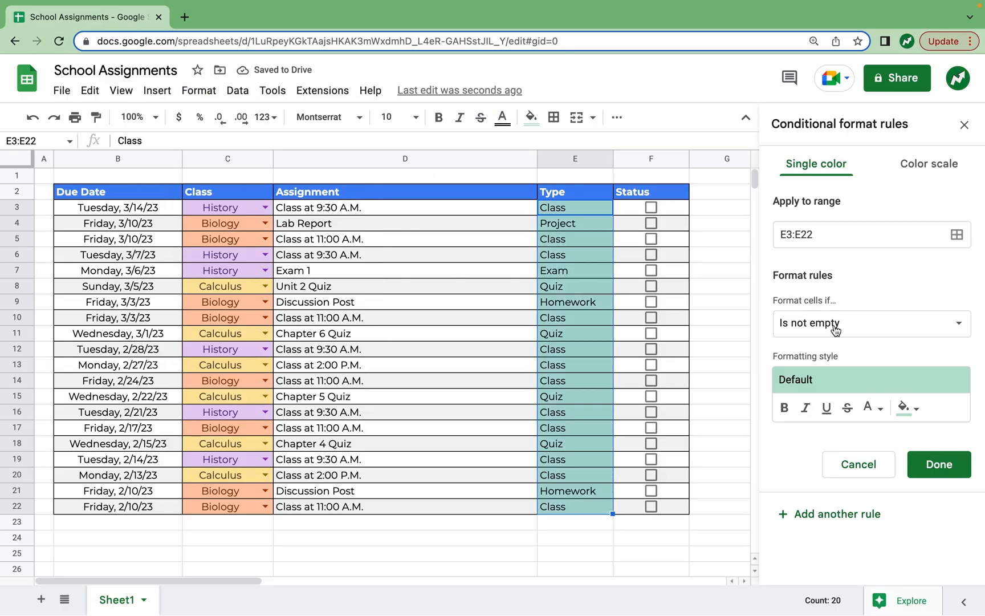
{"action": "left_click", "coordinate": [872, 324]}
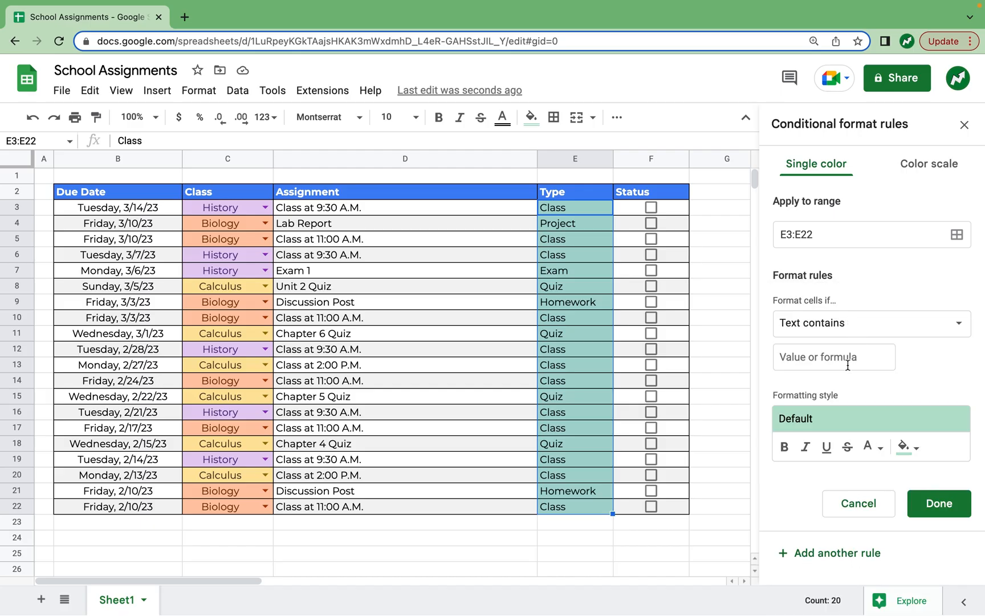
{"action": "type", "text": "Clas"}
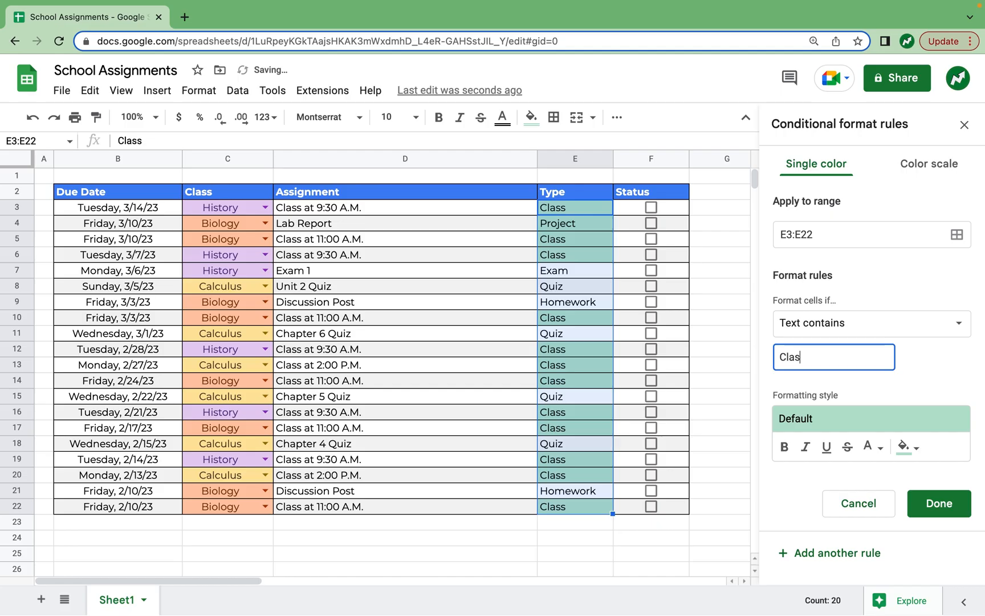
{"action": "left_click", "coordinate": [903, 446]}
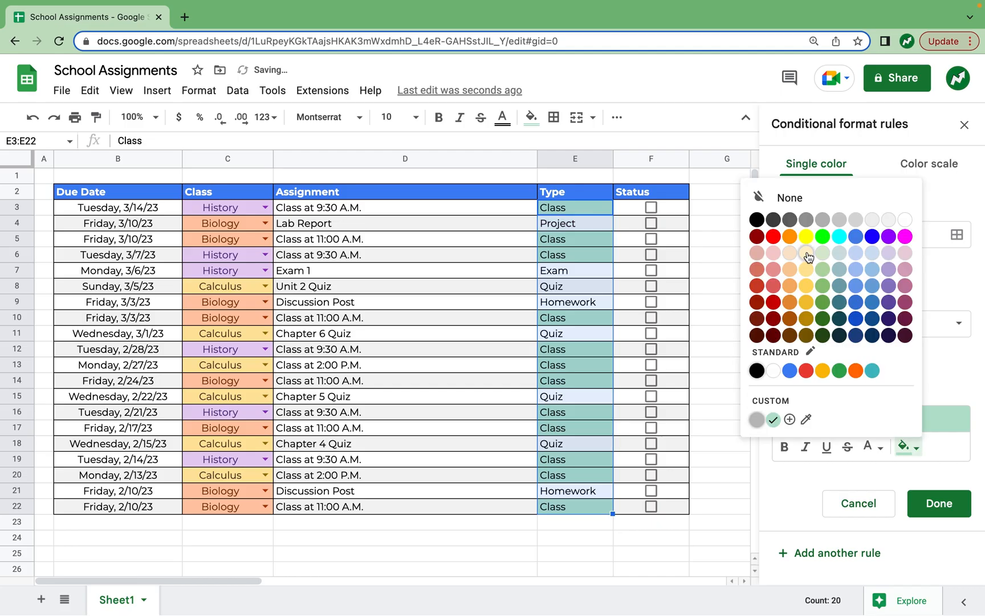
{"action": "left_click", "coordinate": [939, 504]}
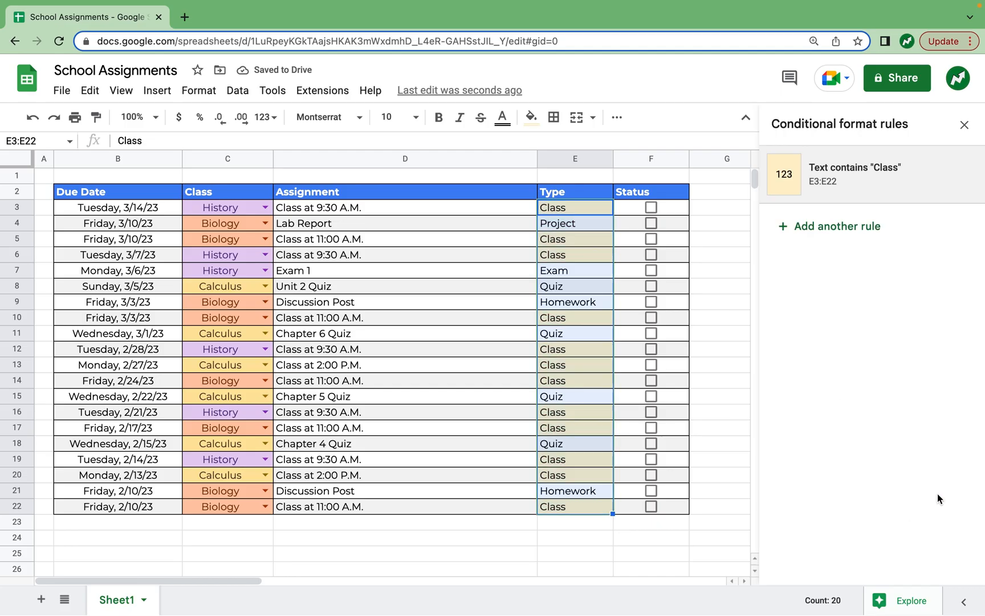
{"action": "left_click", "coordinate": [964, 124]}
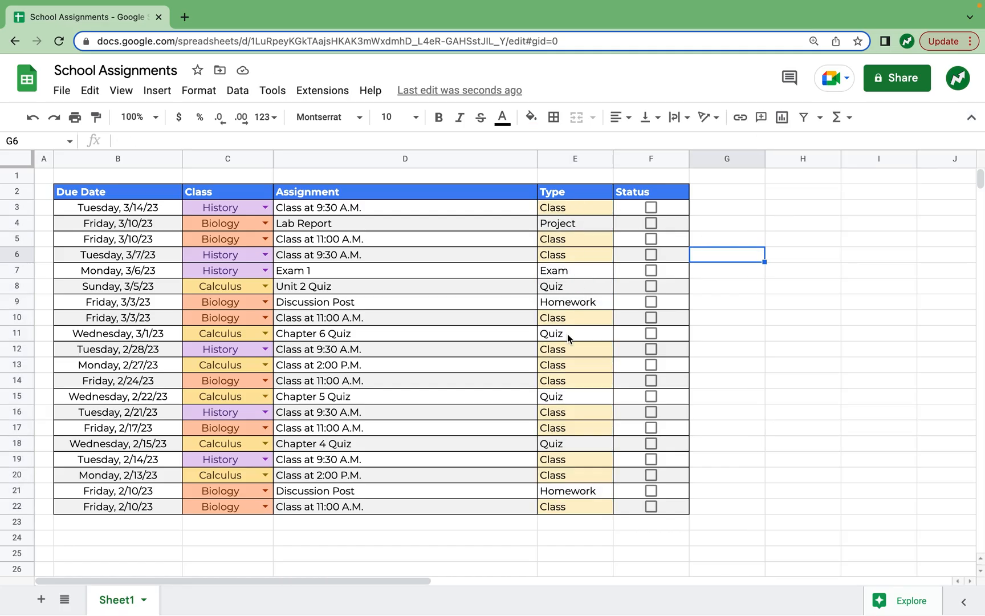
{"action": "mouse_move", "coordinate": [586, 220]}
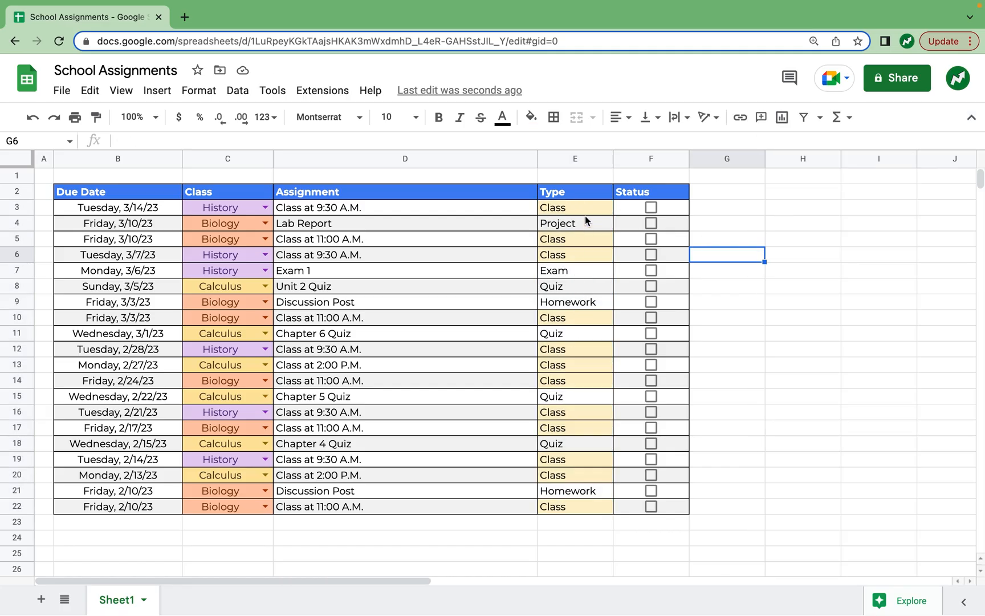
Add the Project, Exam, Quiz and Homework fill-colour rules for column E.
{"action": "left_click", "coordinate": [727, 223]}
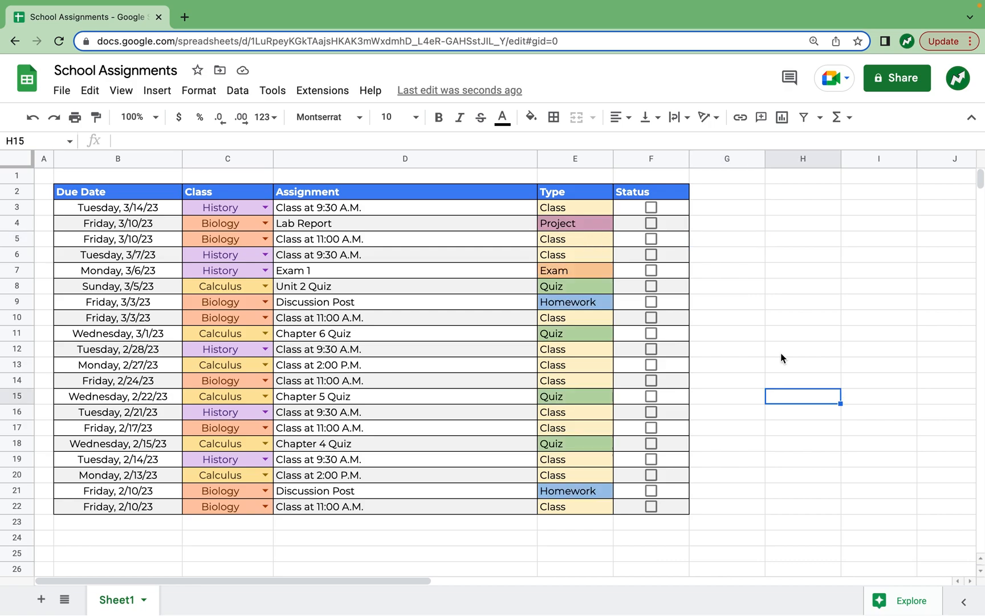
{"action": "mouse_move", "coordinate": [633, 242]}
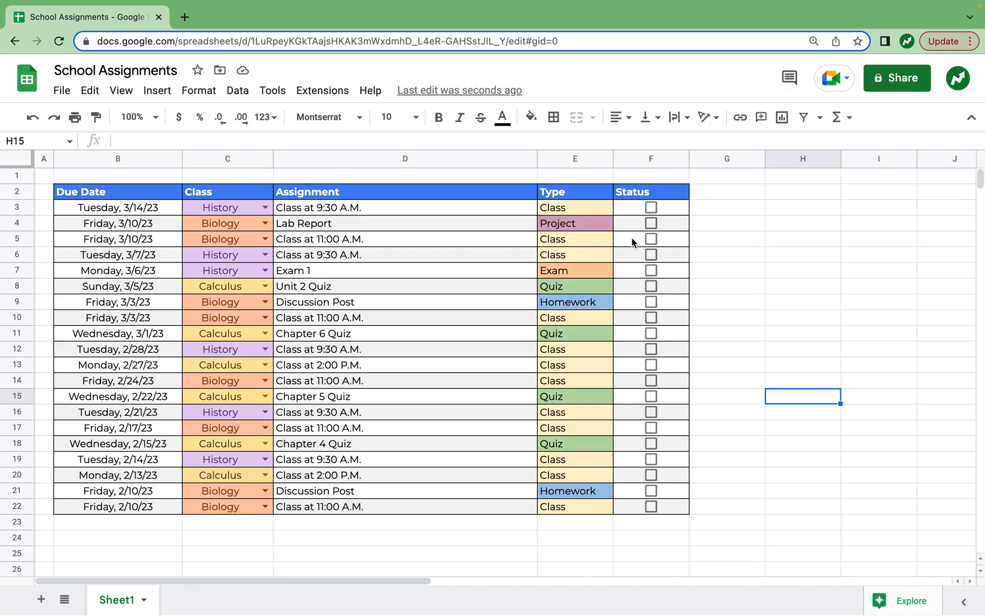
{"action": "mouse_move", "coordinate": [603, 270]}
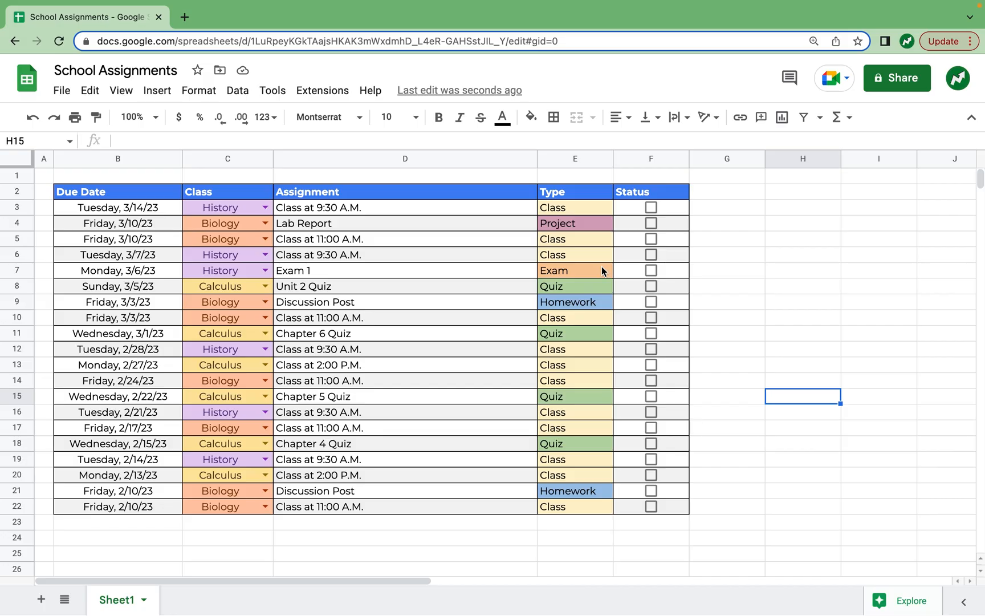
{"action": "mouse_move", "coordinate": [599, 323]}
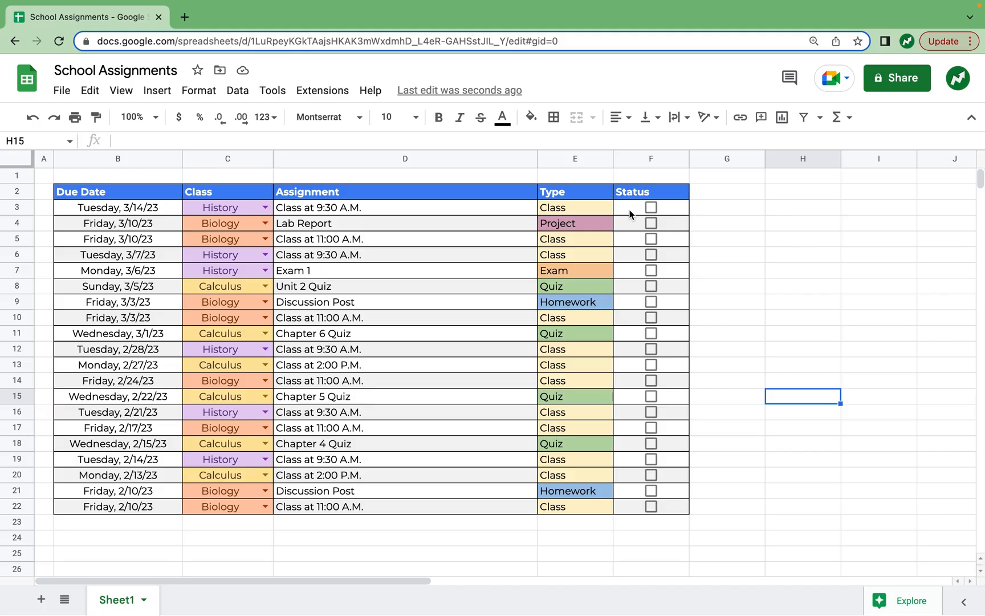
Select the Status checkboxes F3:F22 and start a new conditional formatting rule.
{"action": "left_click_drag", "start_coordinate": [650, 208], "coordinate": [650, 506]}
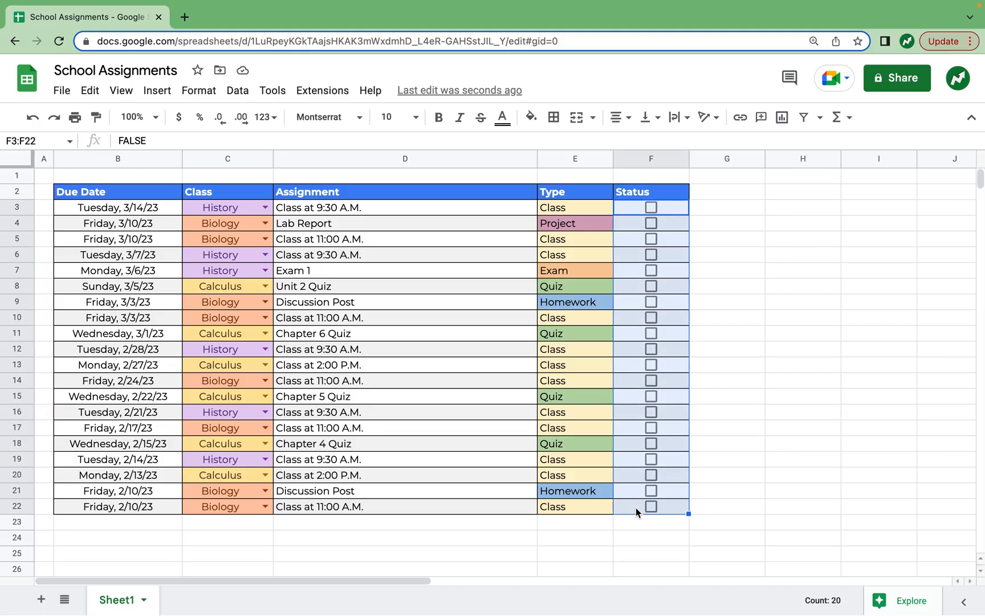
{"action": "mouse_move", "coordinate": [220, 114]}
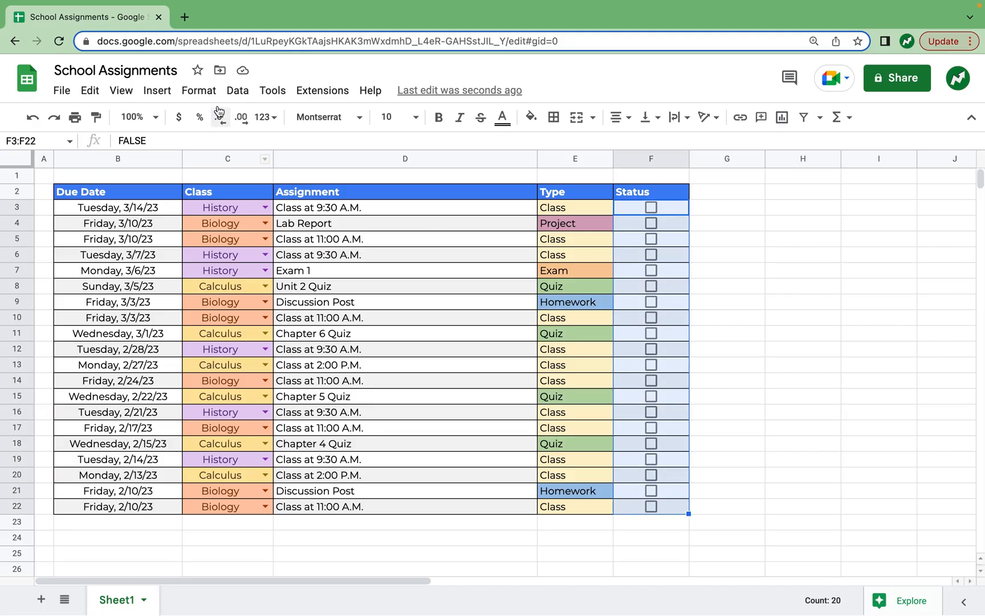
{"action": "left_click", "coordinate": [198, 90]}
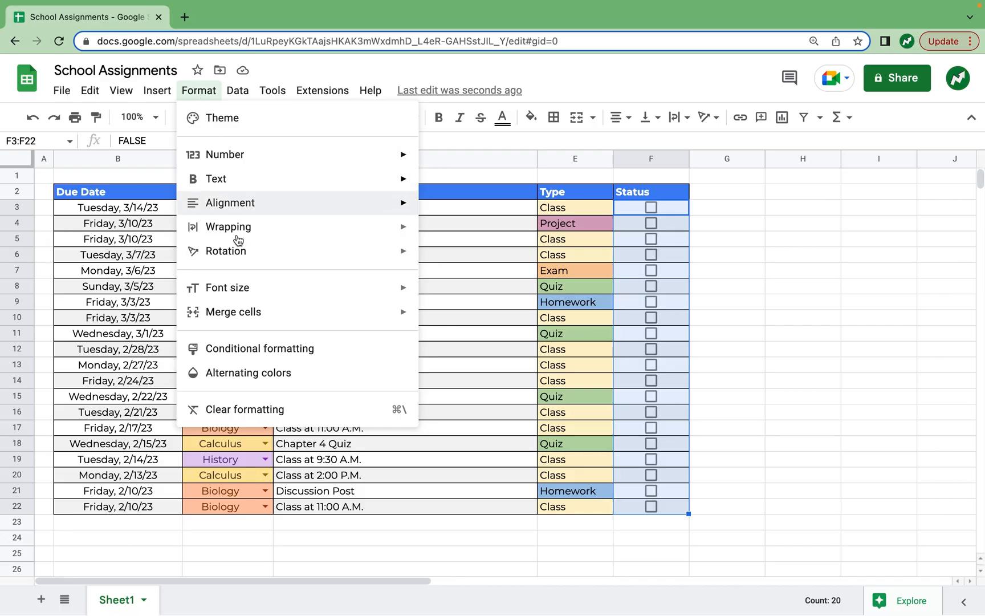
{"action": "left_click", "coordinate": [259, 349]}
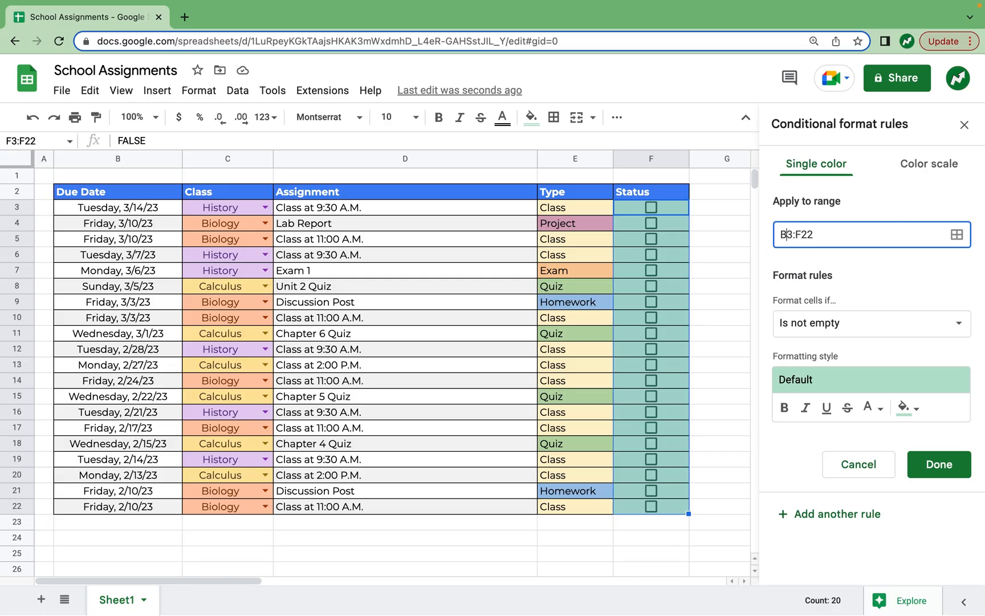
{"action": "mouse_move", "coordinate": [454, 214]}
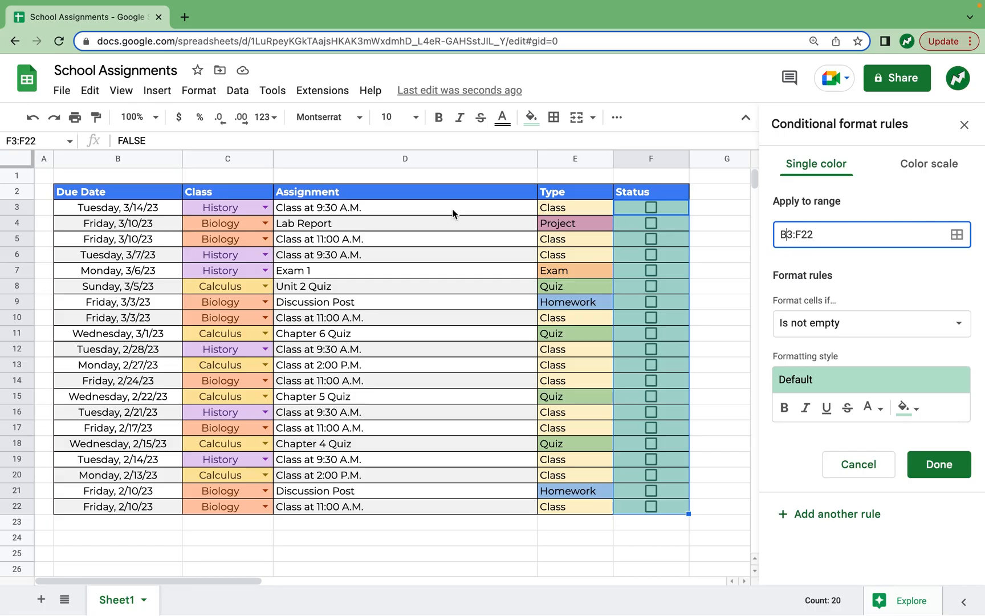
{"action": "mouse_move", "coordinate": [101, 208]}
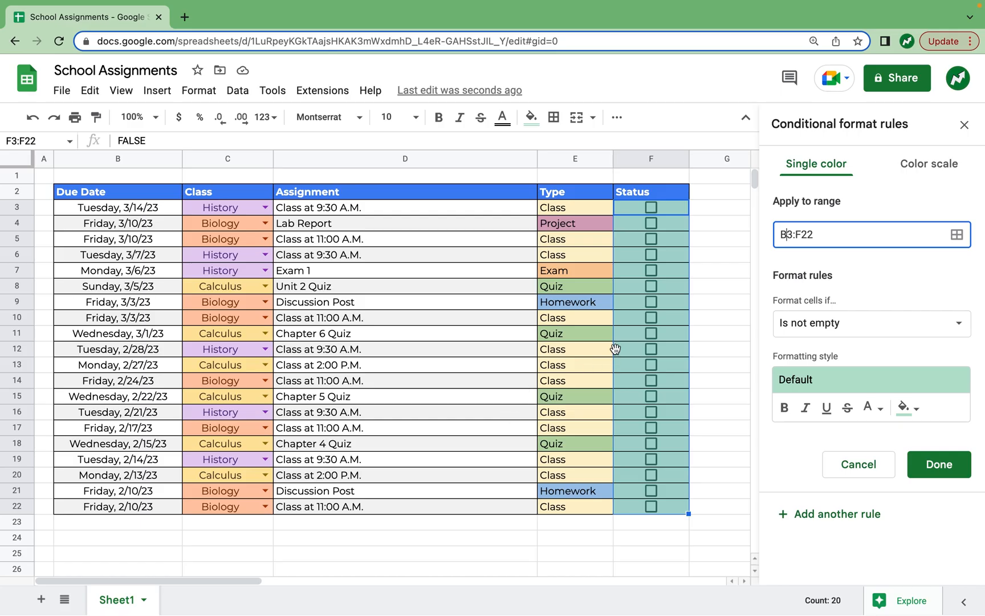
{"action": "mouse_move", "coordinate": [617, 352]}
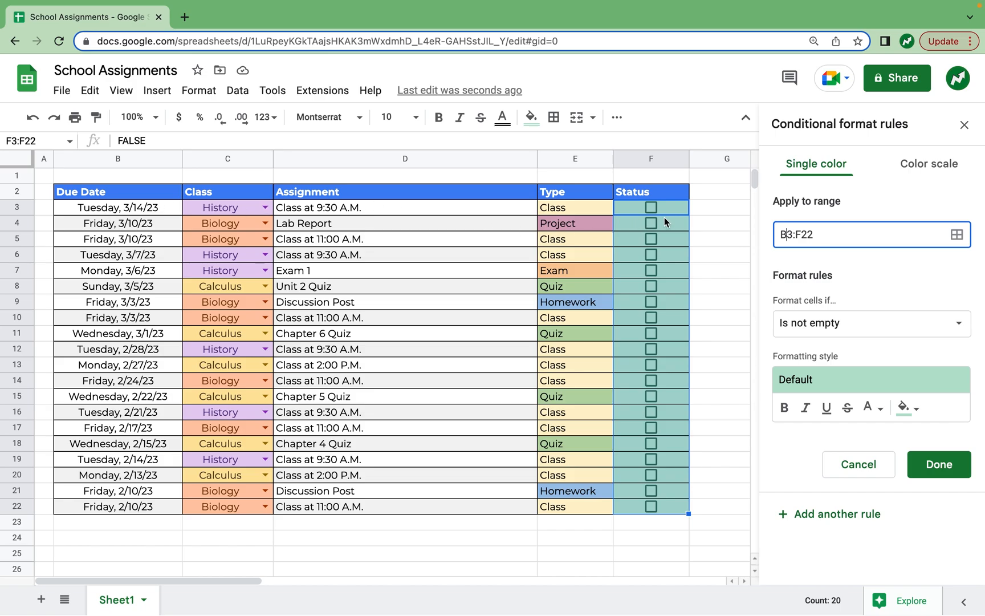
{"action": "mouse_move", "coordinate": [838, 326]}
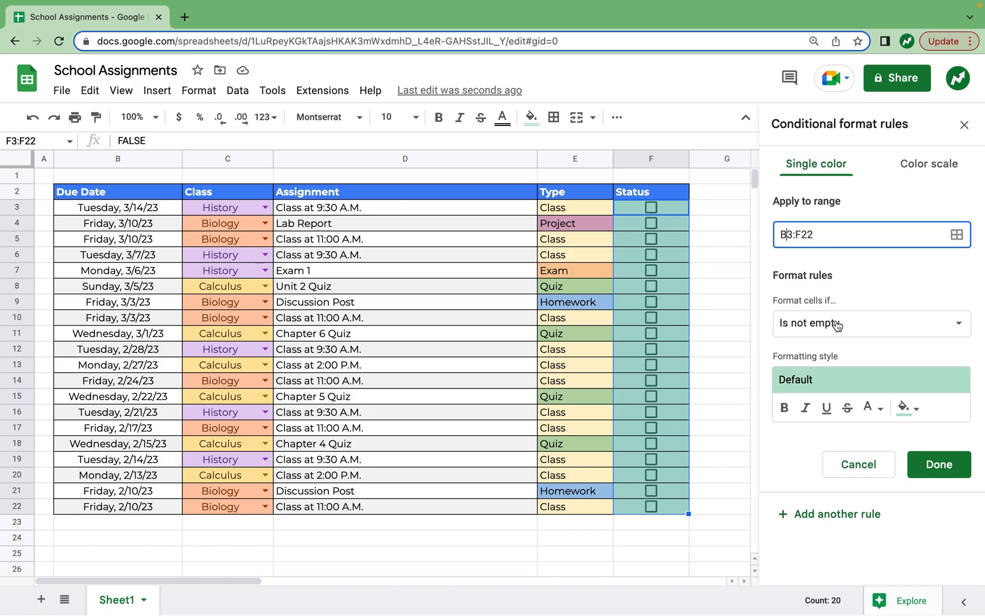
Set the rule condition to the custom formula =$F3.
{"action": "left_click", "coordinate": [871, 323]}
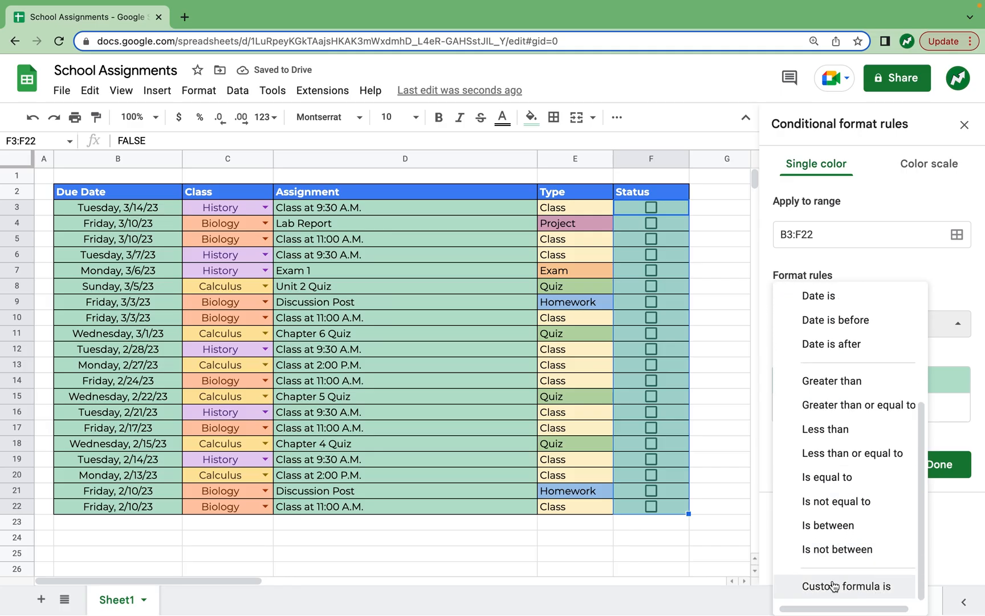
{"action": "left_click", "coordinate": [845, 586]}
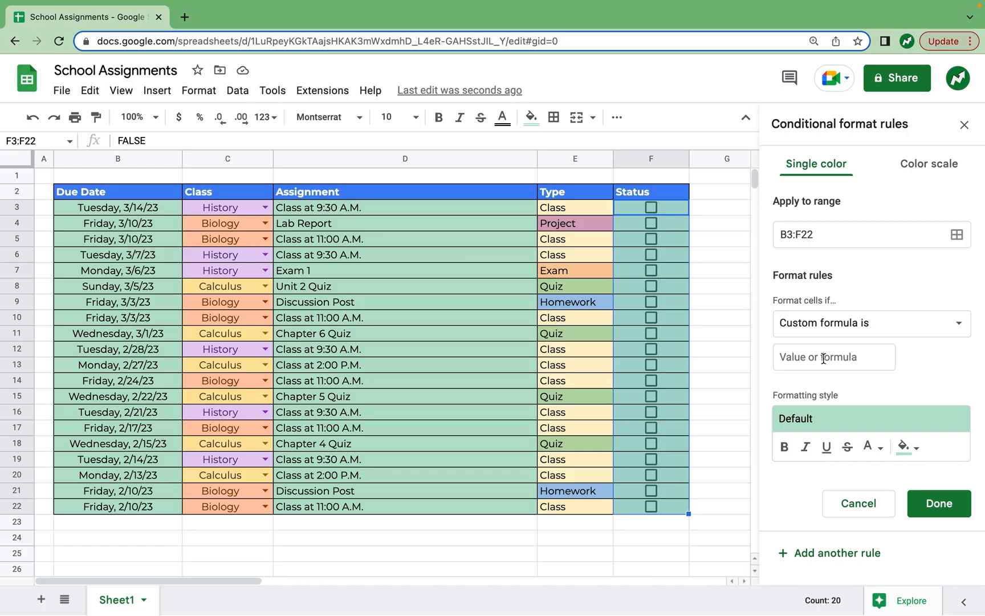
{"action": "left_click", "coordinate": [835, 357]}
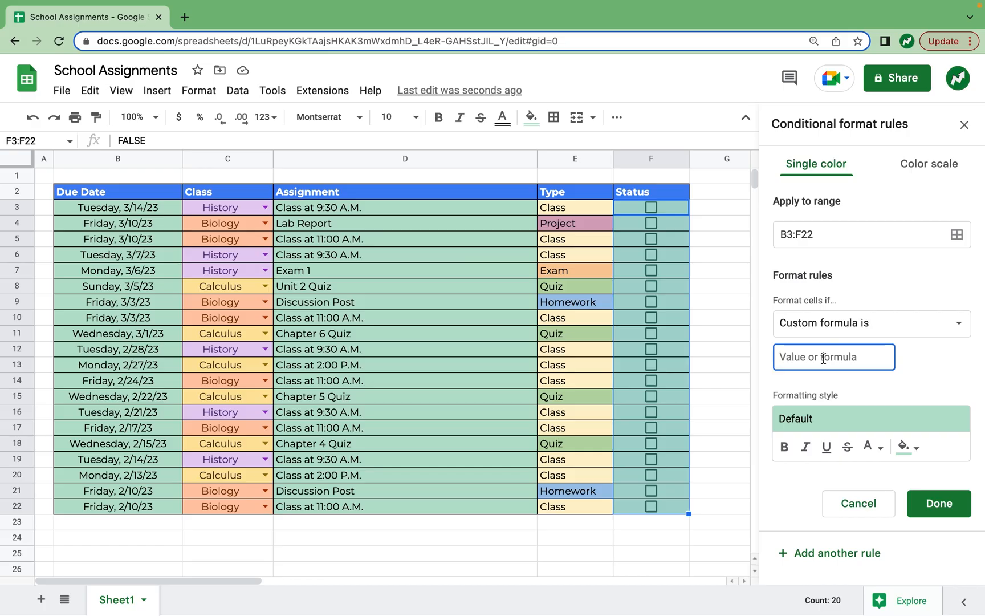
{"action": "type", "text": "=$"}
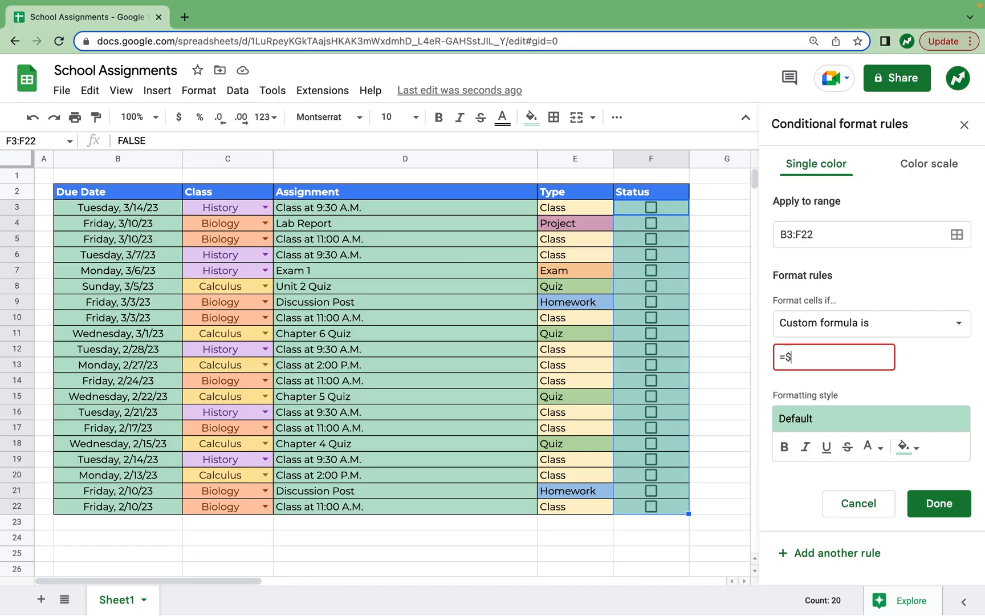
{"action": "type", "text": "F3"}
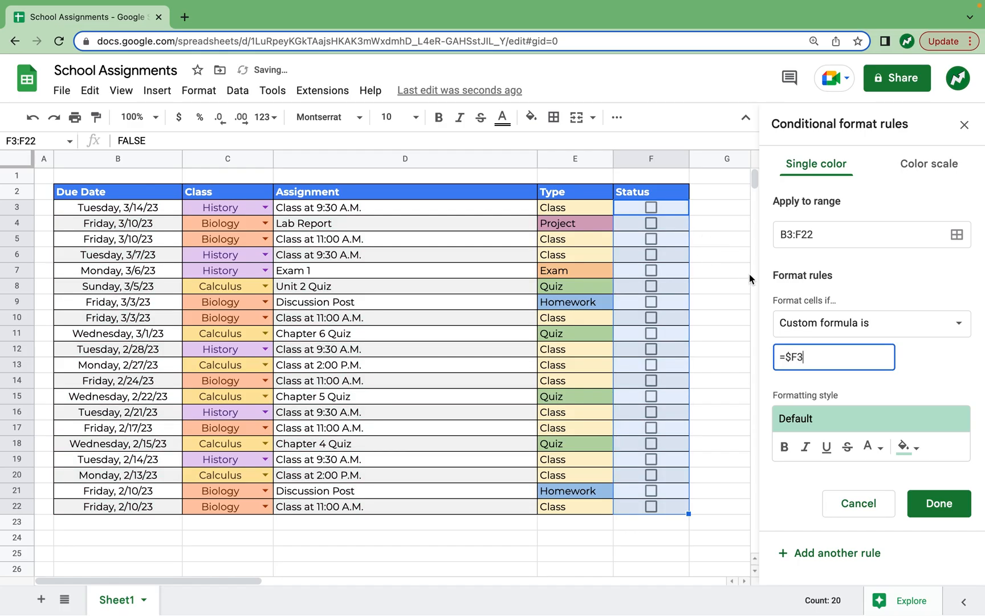
Style matching rows with light green fill and strikethrough, save, and close the panel.
{"action": "left_click", "coordinate": [906, 447]}
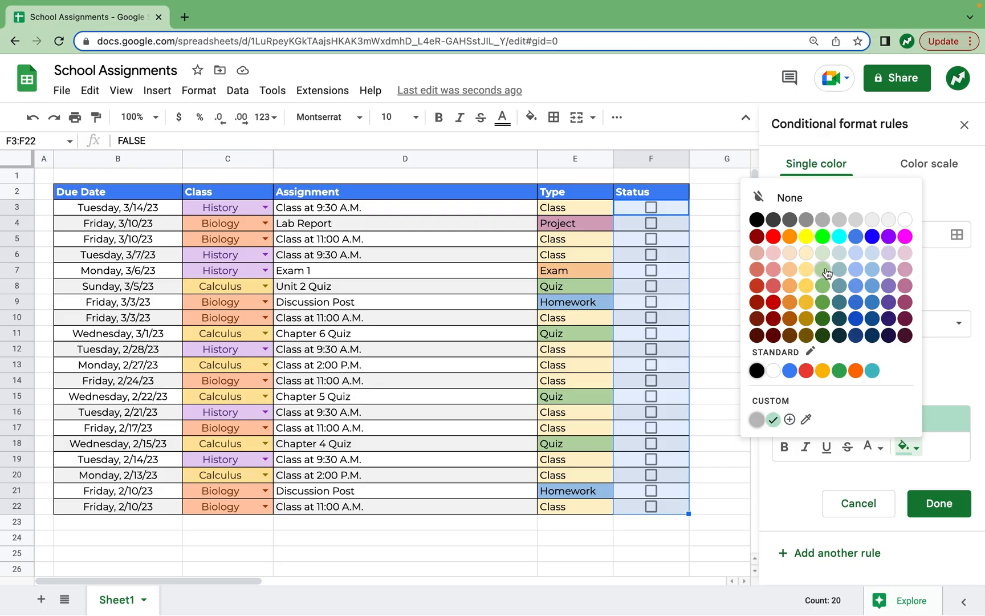
{"action": "left_click", "coordinate": [823, 270]}
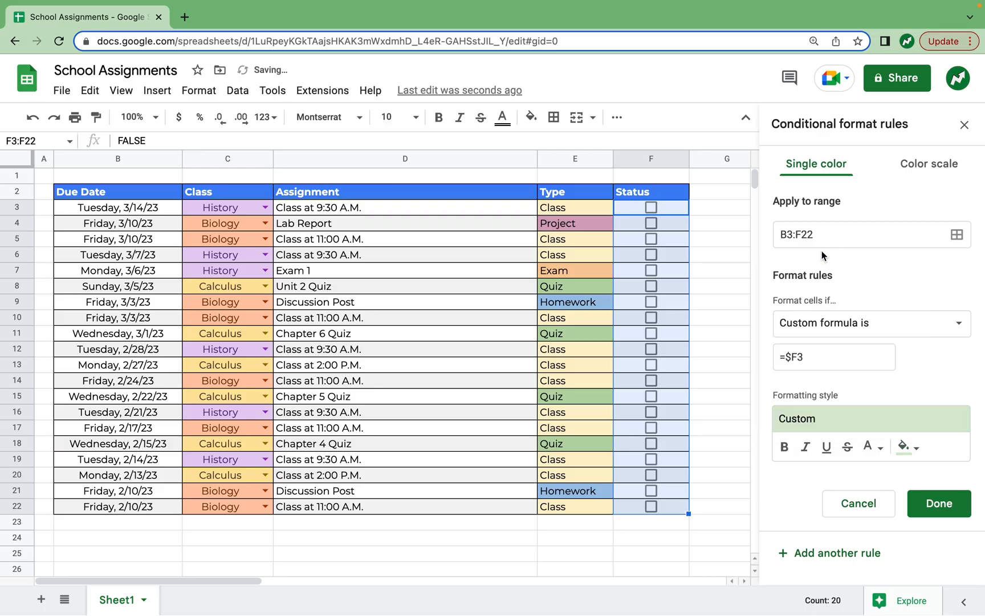
{"action": "mouse_move", "coordinate": [847, 447]}
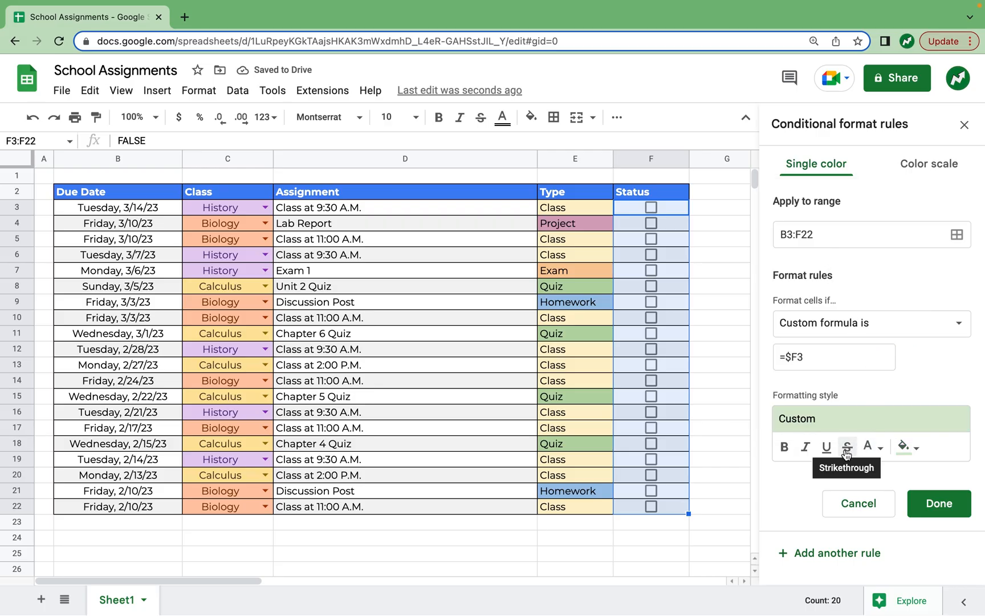
{"action": "left_click", "coordinate": [848, 446]}
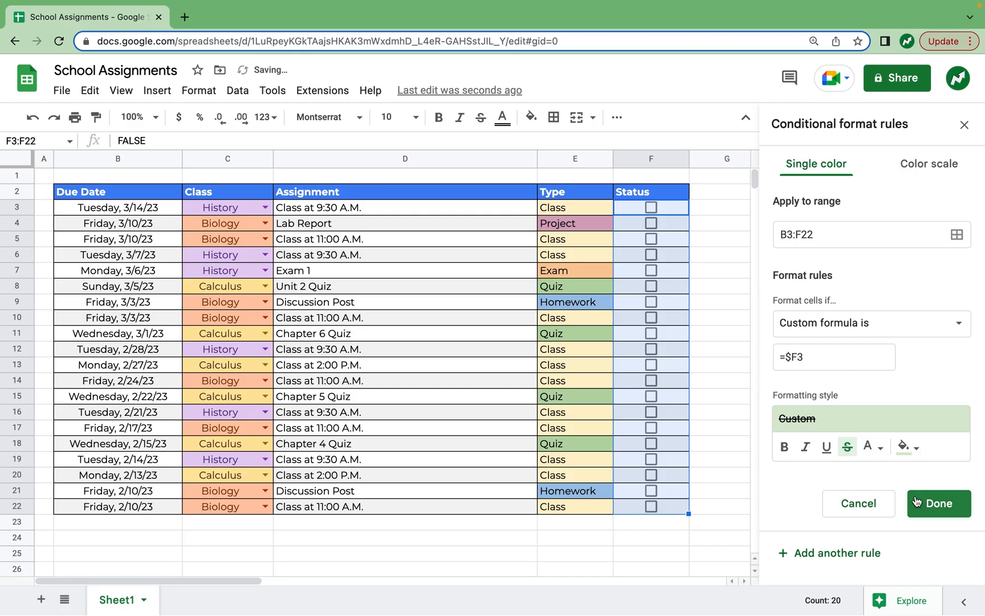
{"action": "left_click", "coordinate": [940, 503]}
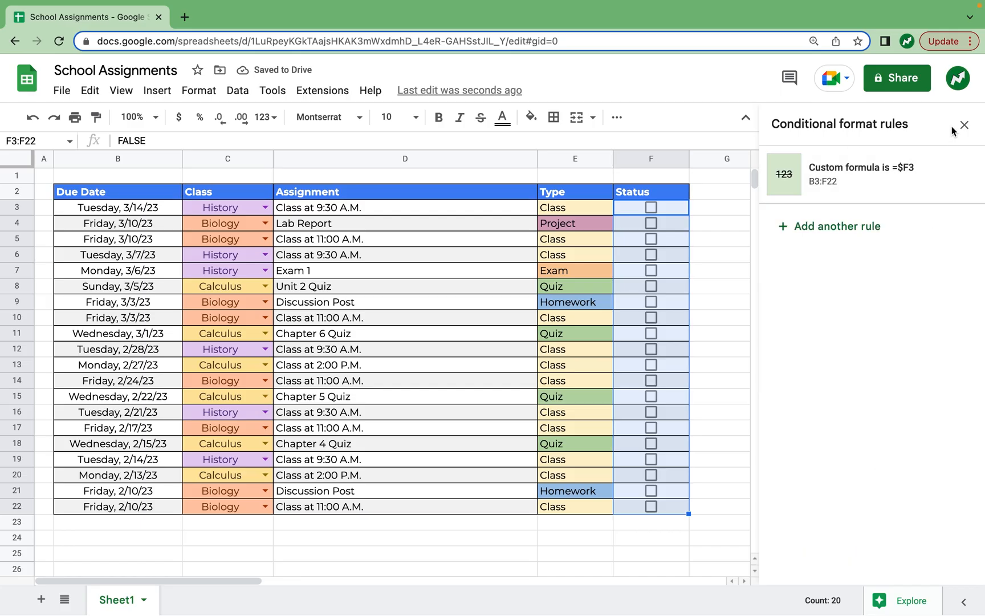
{"action": "left_click", "coordinate": [968, 123]}
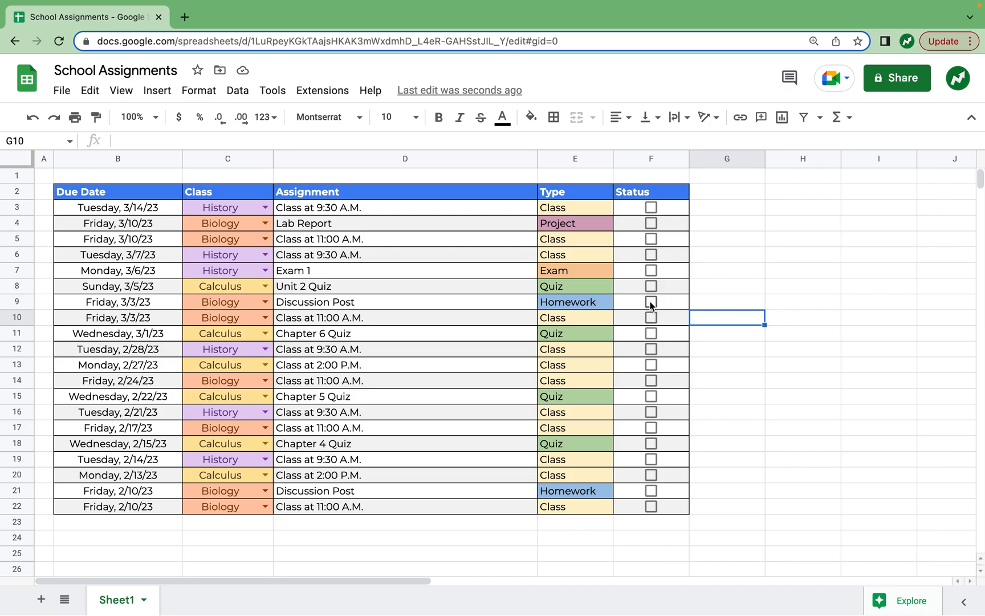
Tick the Status checkbox for the 3/3/23 Discussion Post in row 9, then select E9.
{"action": "left_click", "coordinate": [650, 301]}
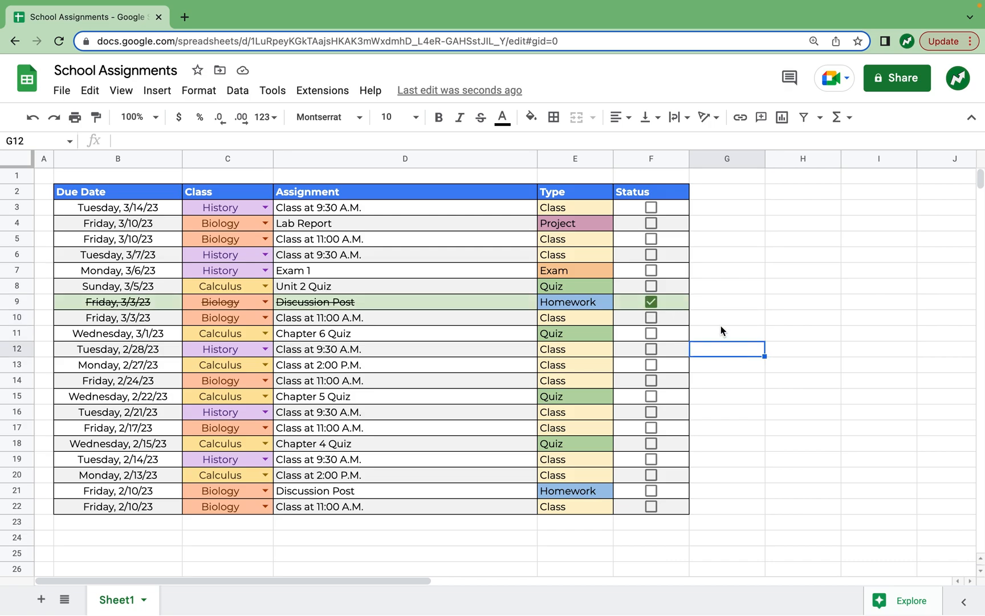
{"action": "mouse_move", "coordinate": [583, 305]}
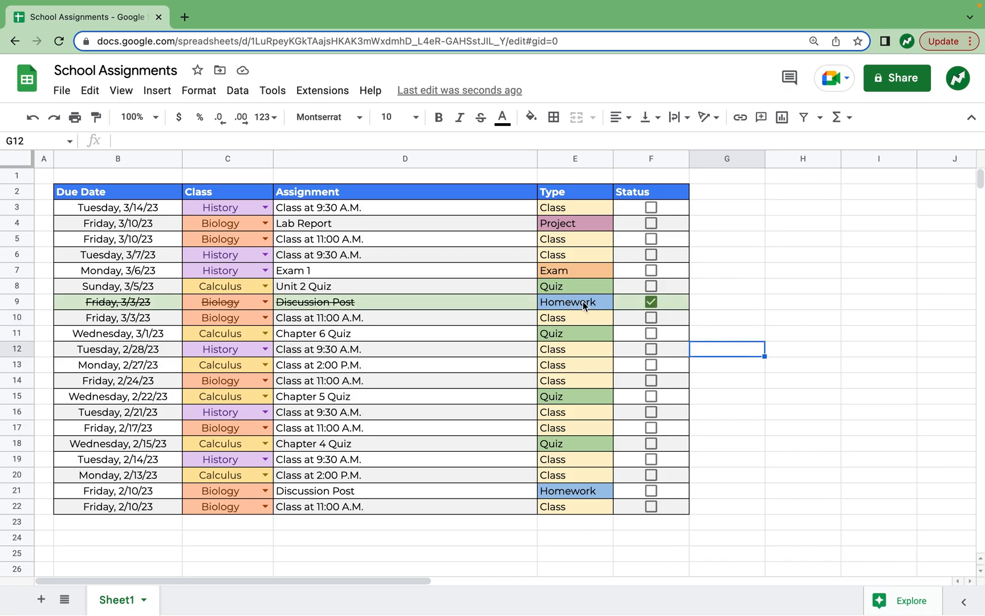
{"action": "mouse_move", "coordinate": [579, 349]}
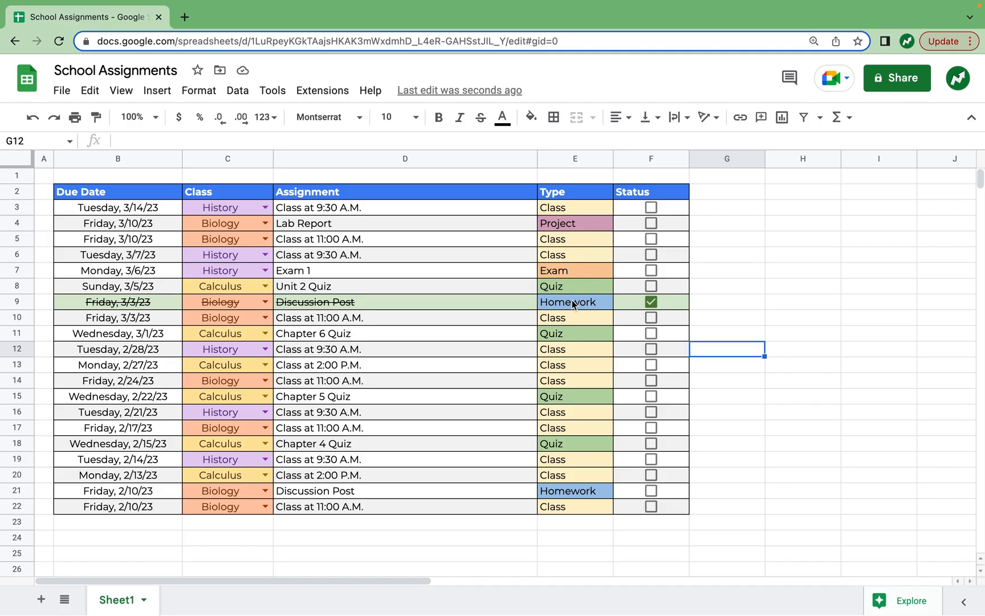
{"action": "left_click", "coordinate": [575, 301]}
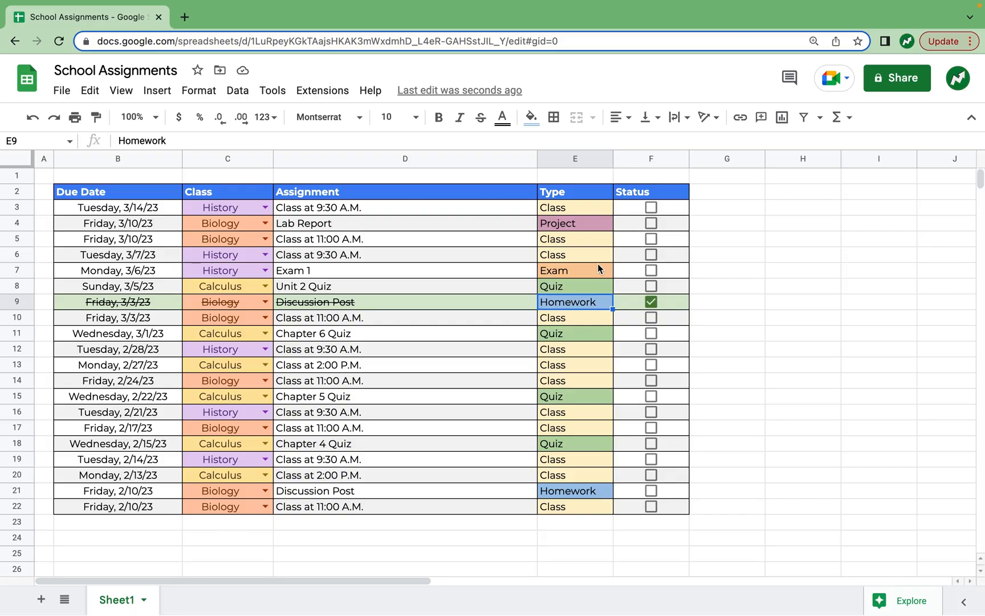
Move the =$F3 completed-row conditional formatting rule above the Text contains type rules.
{"action": "left_click", "coordinate": [198, 90]}
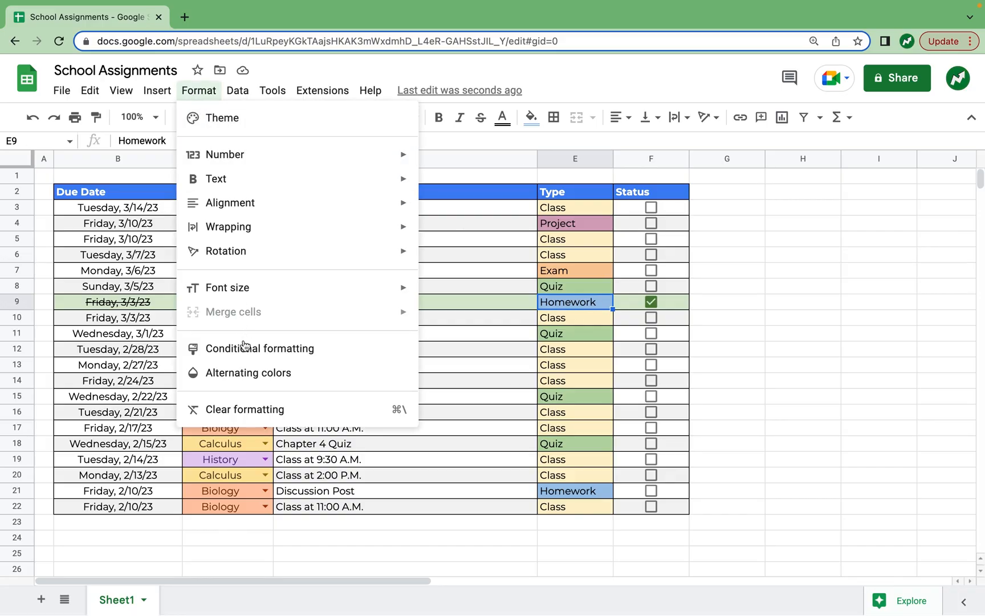
{"action": "left_click", "coordinate": [259, 348]}
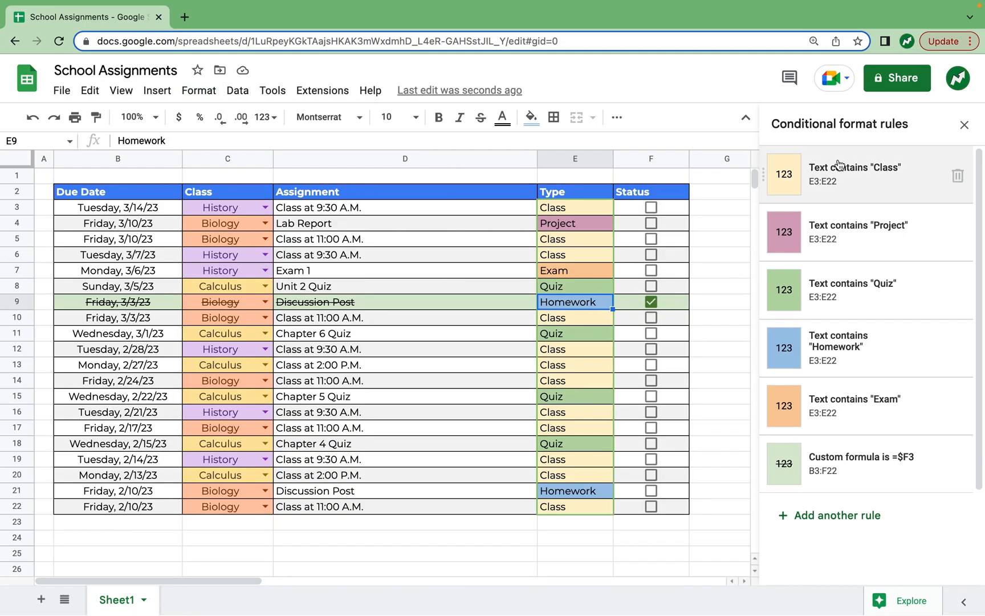
{"action": "mouse_move", "coordinate": [849, 386]}
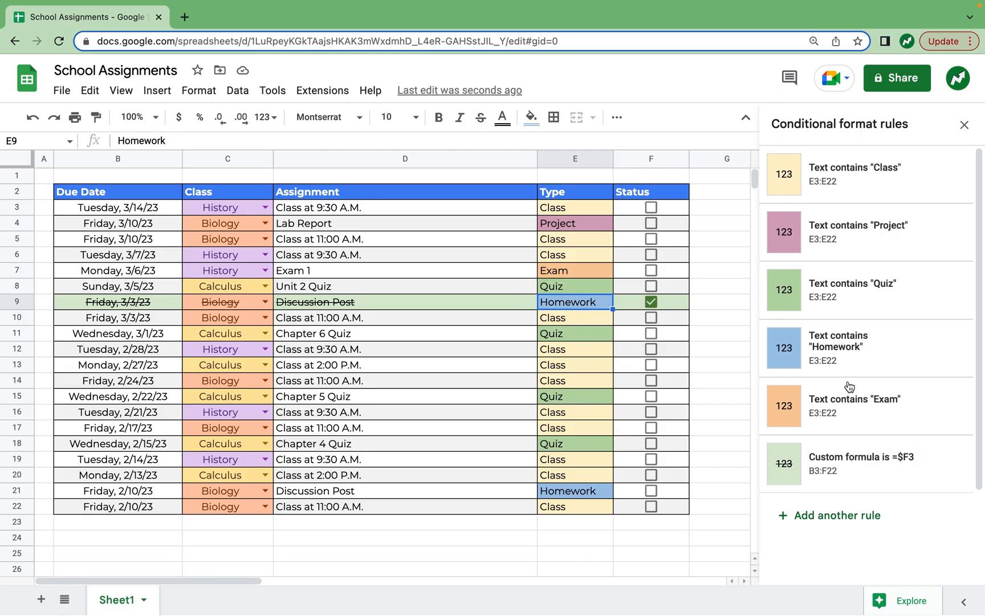
{"action": "mouse_move", "coordinate": [762, 466]}
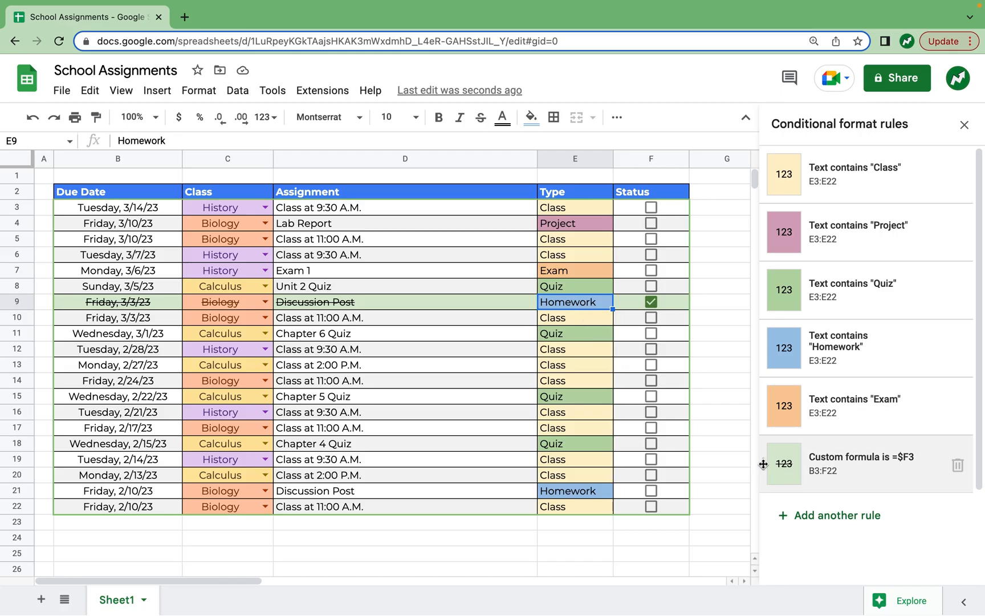
{"action": "left_click_drag", "start_coordinate": [783, 465], "coordinate": [782, 174]}
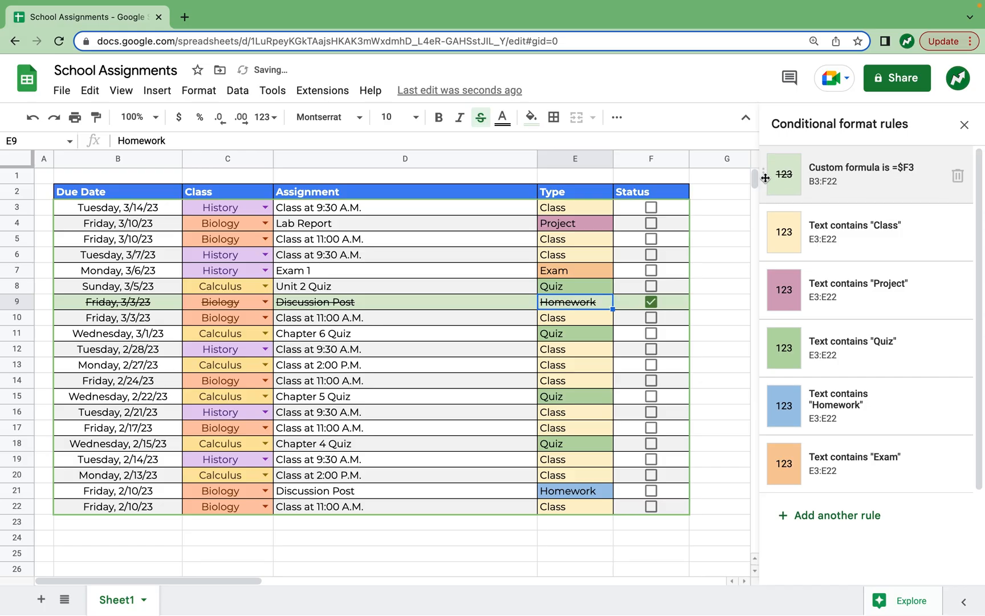
{"action": "mouse_move", "coordinate": [570, 295]}
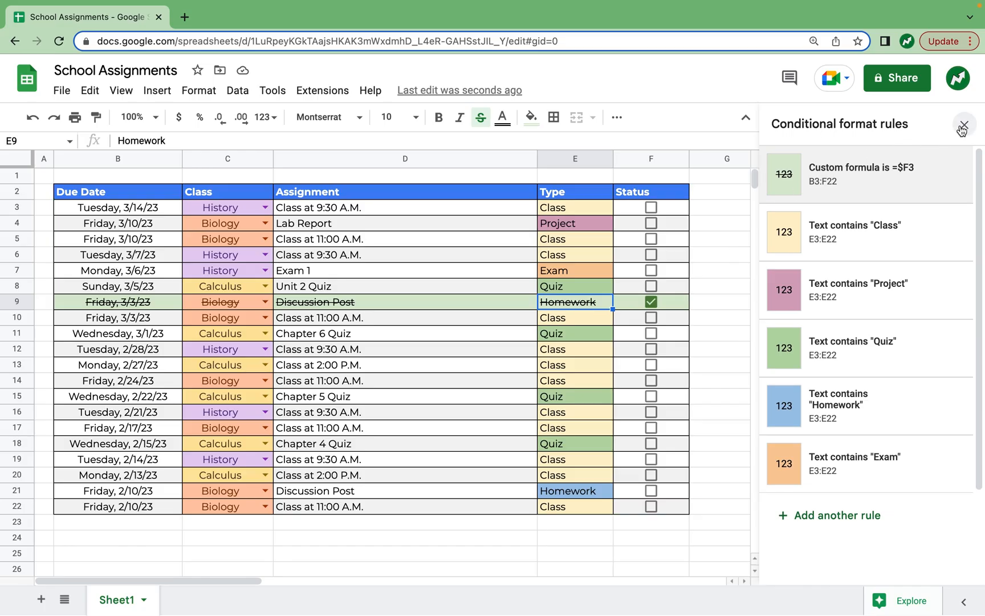
Close the rules sidebar and create a filter on table range B2:F22.
{"action": "left_click", "coordinate": [962, 127]}
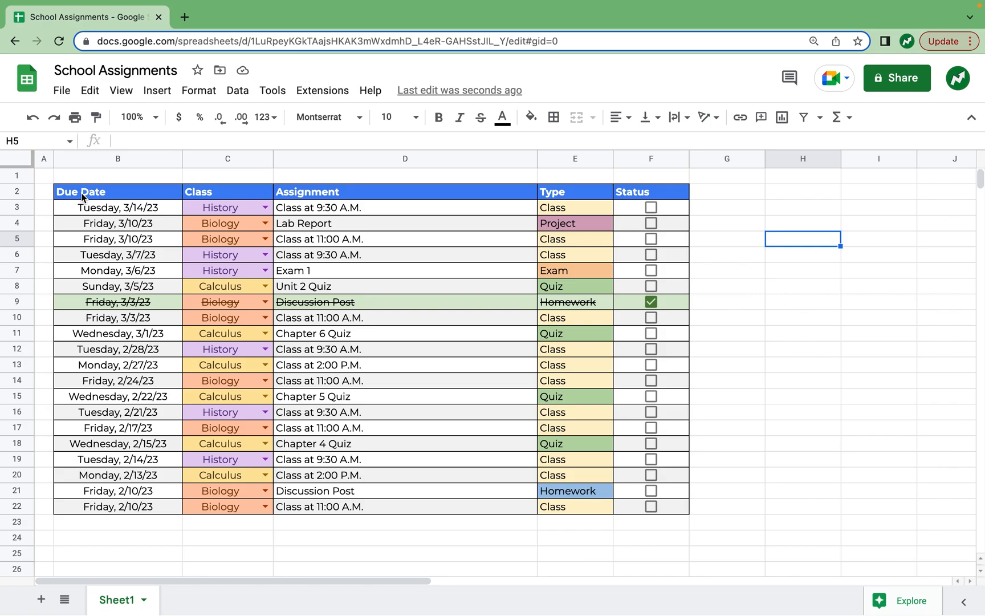
{"action": "left_click_drag", "start_coordinate": [80, 191], "coordinate": [650, 506]}
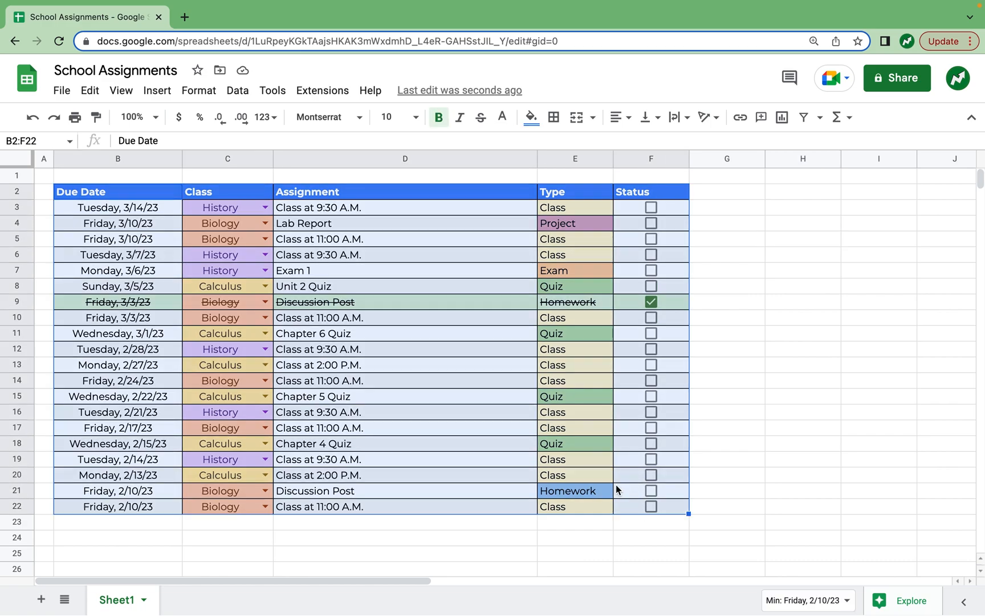
{"action": "left_click", "coordinate": [237, 90]}
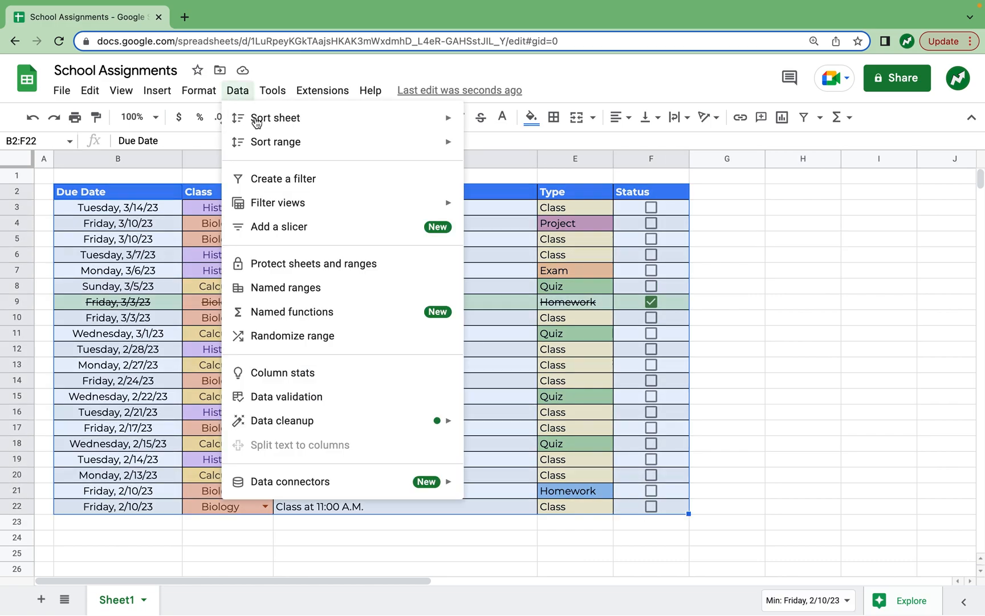
{"action": "left_click", "coordinate": [283, 179]}
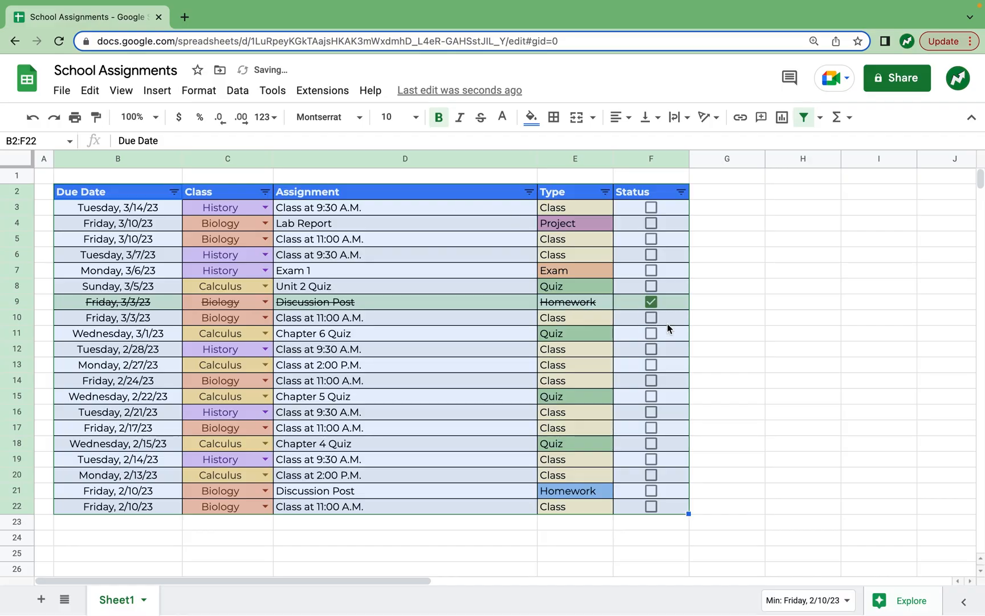
Sort by the Class filter, then undo to restore the original row order.
{"action": "left_click", "coordinate": [726, 317]}
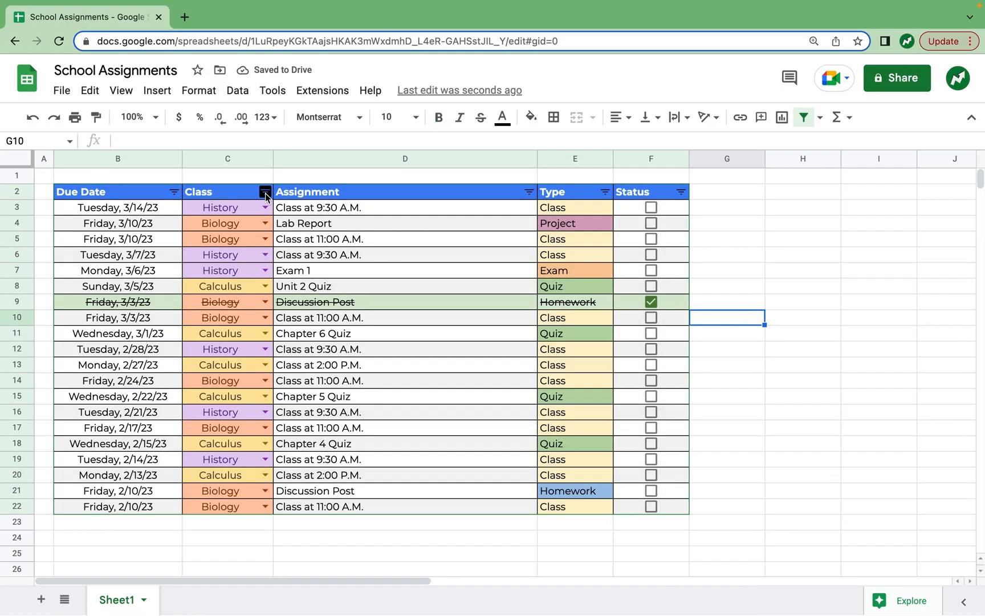
{"action": "left_click", "coordinate": [264, 191]}
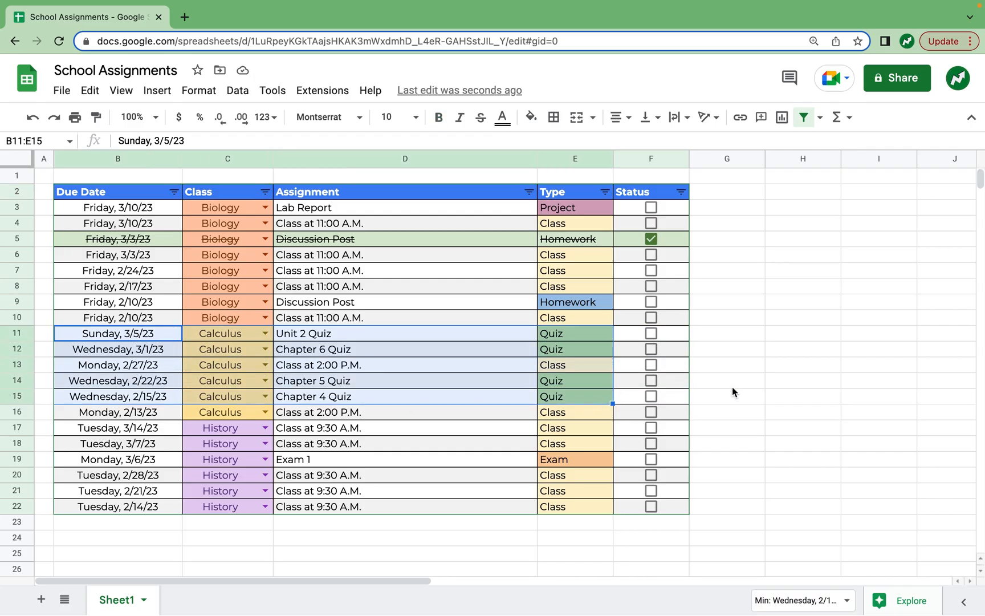
{"action": "left_click", "coordinate": [728, 397]}
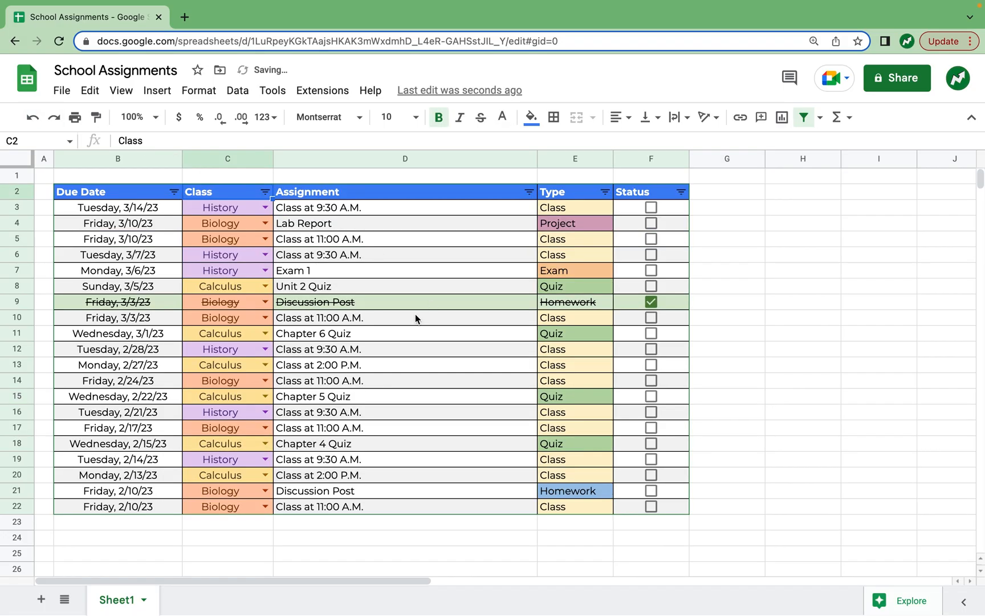
Fill row 3 with Calculus, 'Pop Quiz', type 'Quiz', and tick its Status checkbox.
{"action": "left_click", "coordinate": [879, 286]}
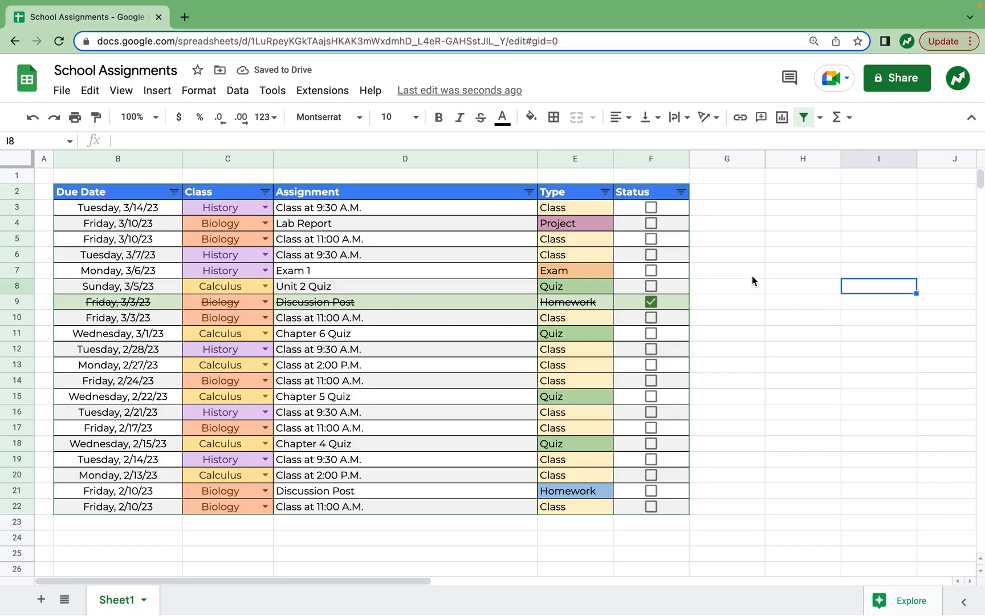
{"action": "mouse_move", "coordinate": [86, 239]}
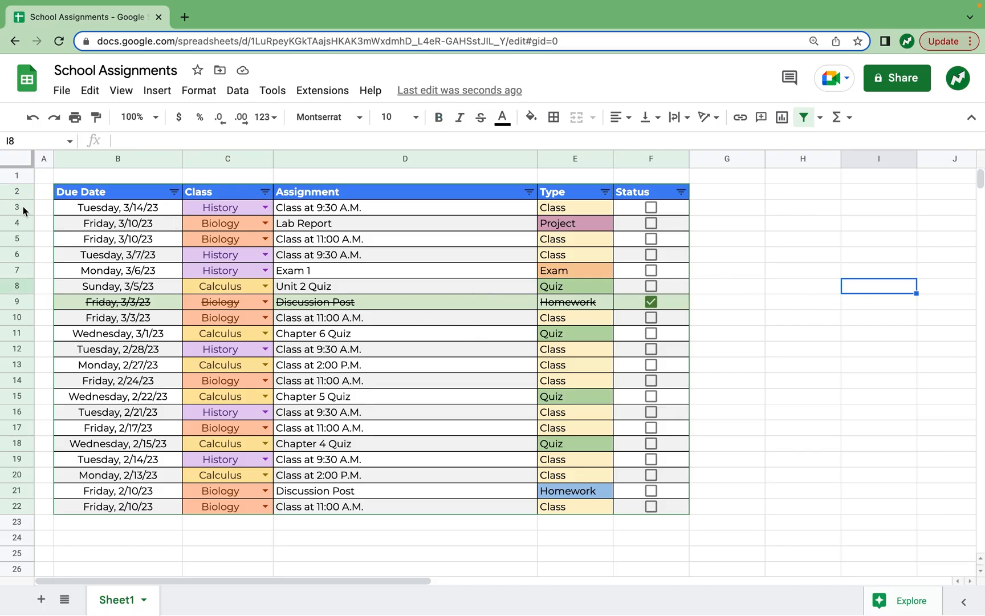
{"action": "left_click", "coordinate": [17, 208]}
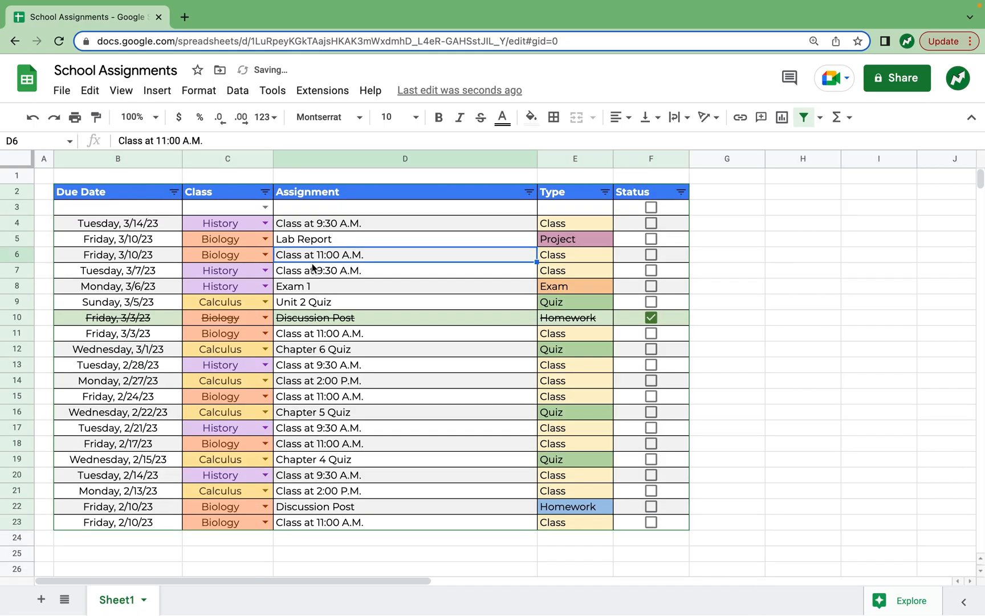
{"action": "left_click", "coordinate": [117, 207]}
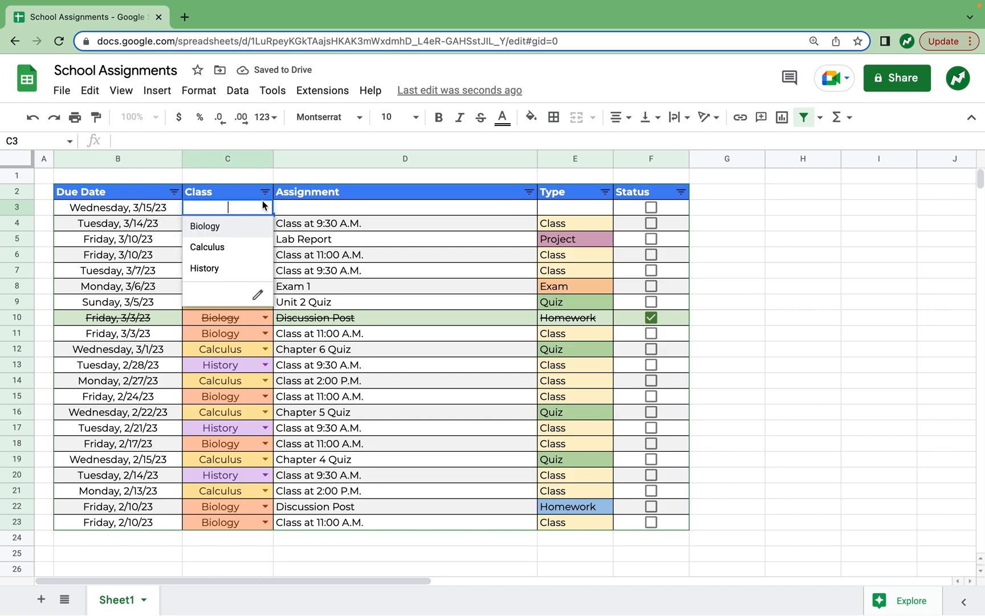
{"action": "left_click", "coordinate": [207, 247]}
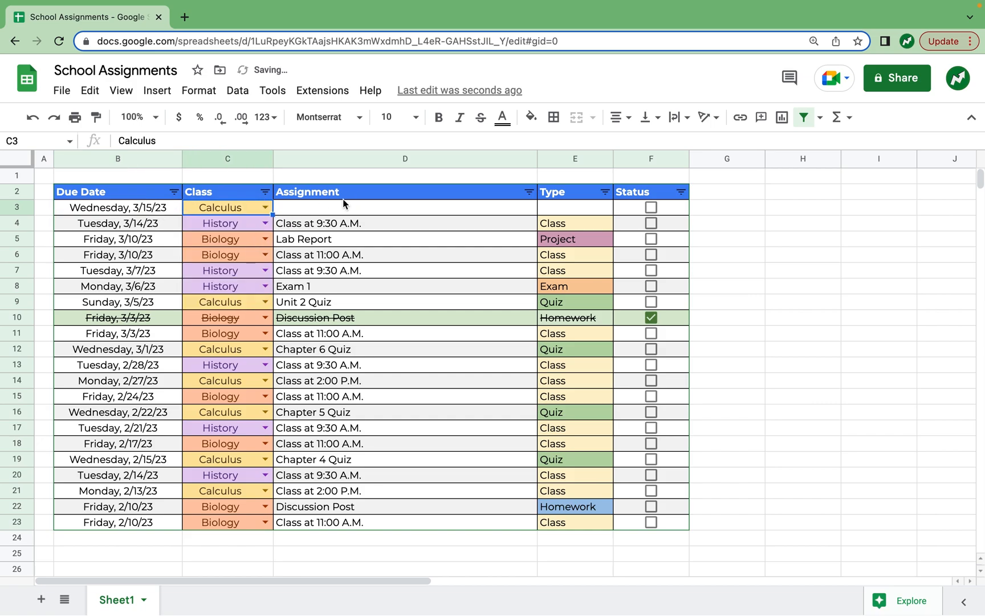
{"action": "left_click", "coordinate": [404, 207]}
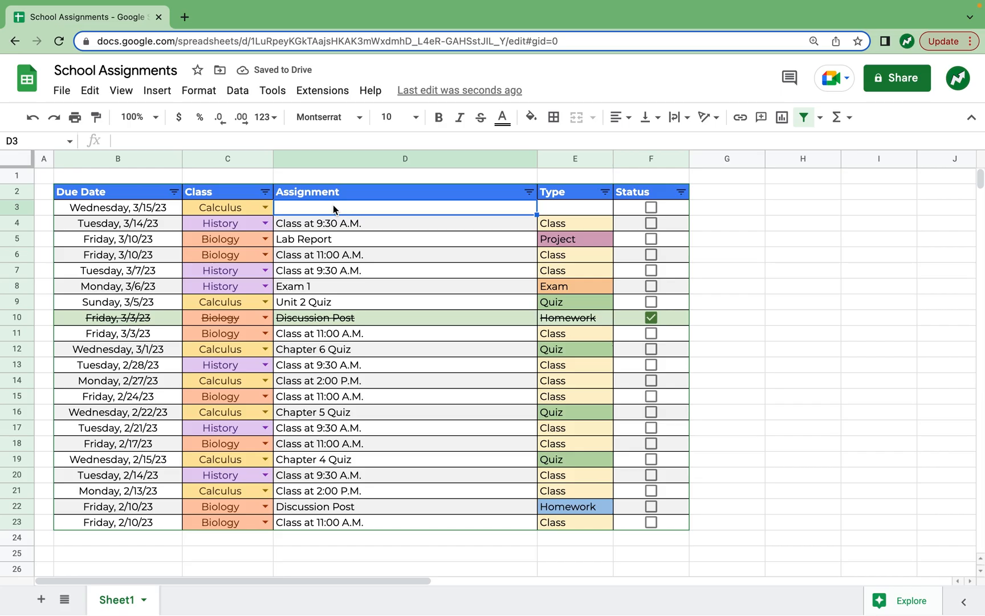
{"action": "type", "text": "Pop Quiz"}
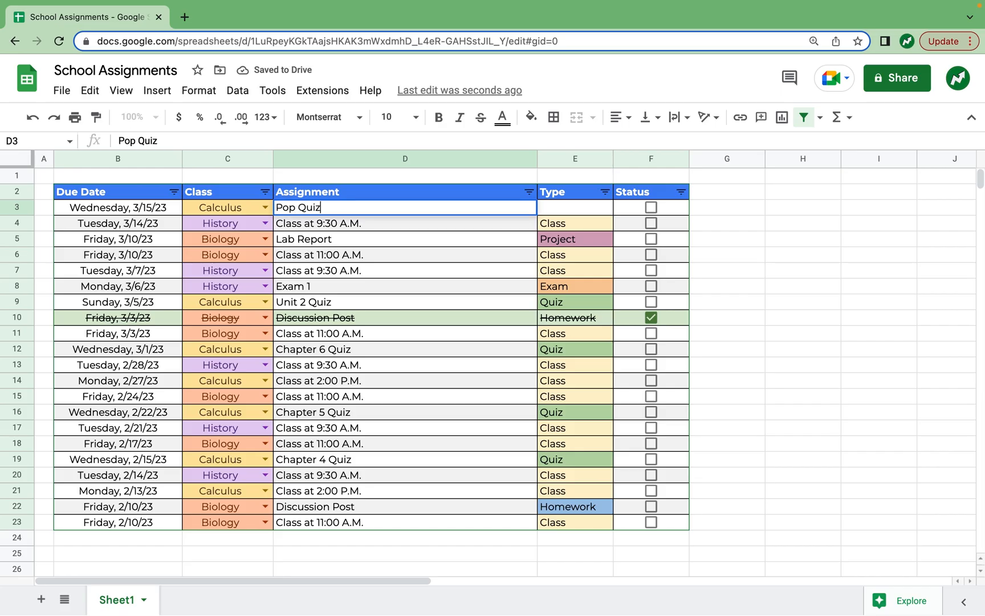
{"action": "type", "text": "Quiz"}
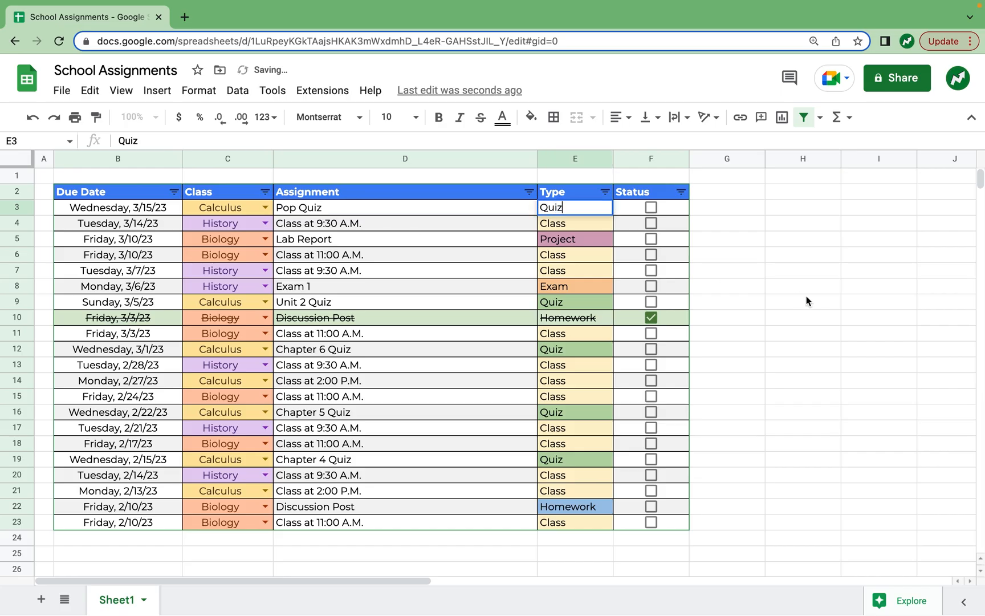
{"action": "left_click", "coordinate": [650, 207]}
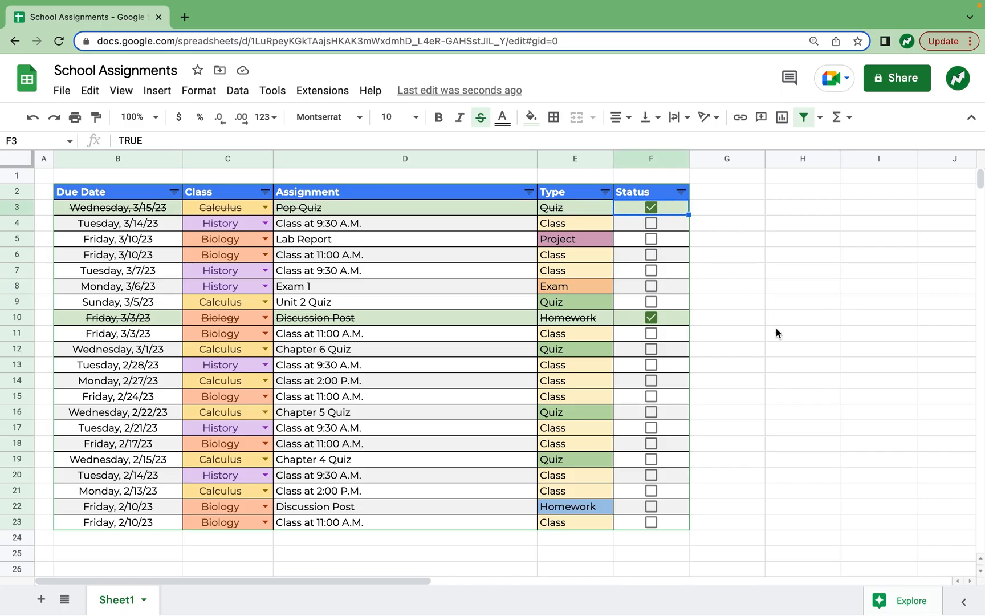
{"action": "mouse_move", "coordinate": [739, 296]}
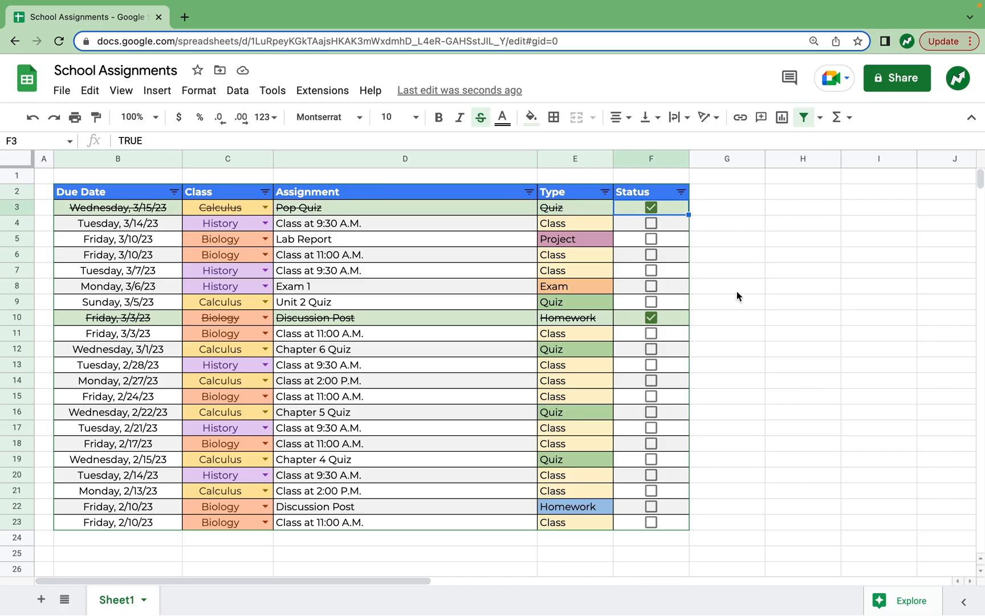
Untick the Pop Quiz and 3/3 Discussion Post, then sort Due Date A → Z.
{"action": "left_click", "coordinate": [651, 207]}
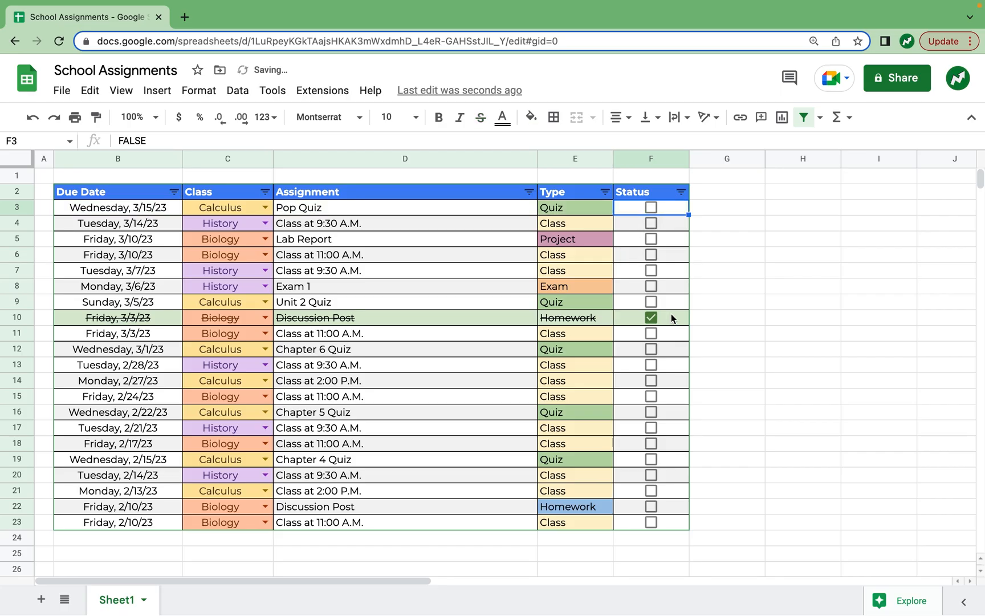
{"action": "left_click", "coordinate": [650, 317]}
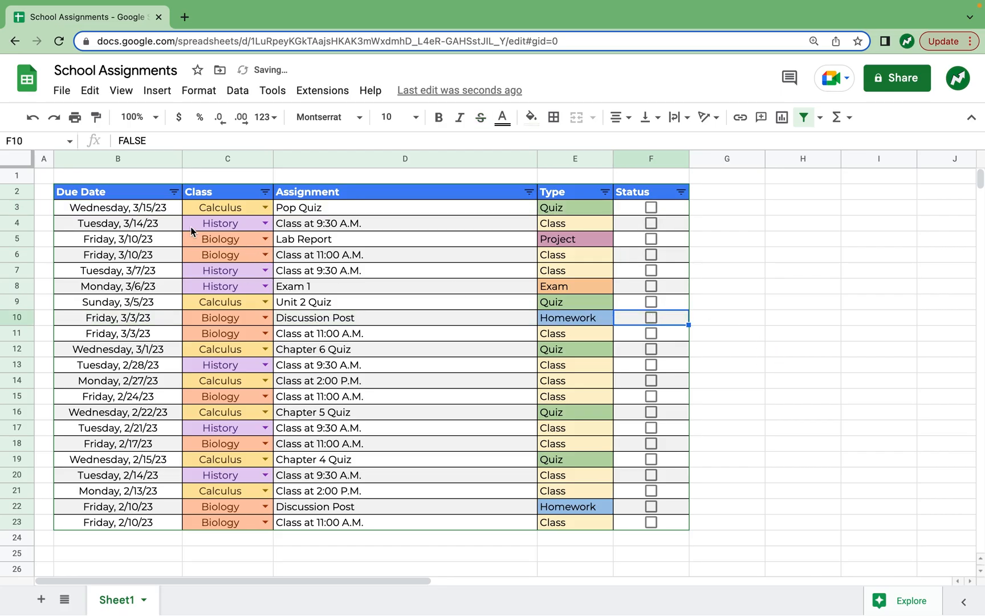
{"action": "left_click", "coordinate": [173, 191]}
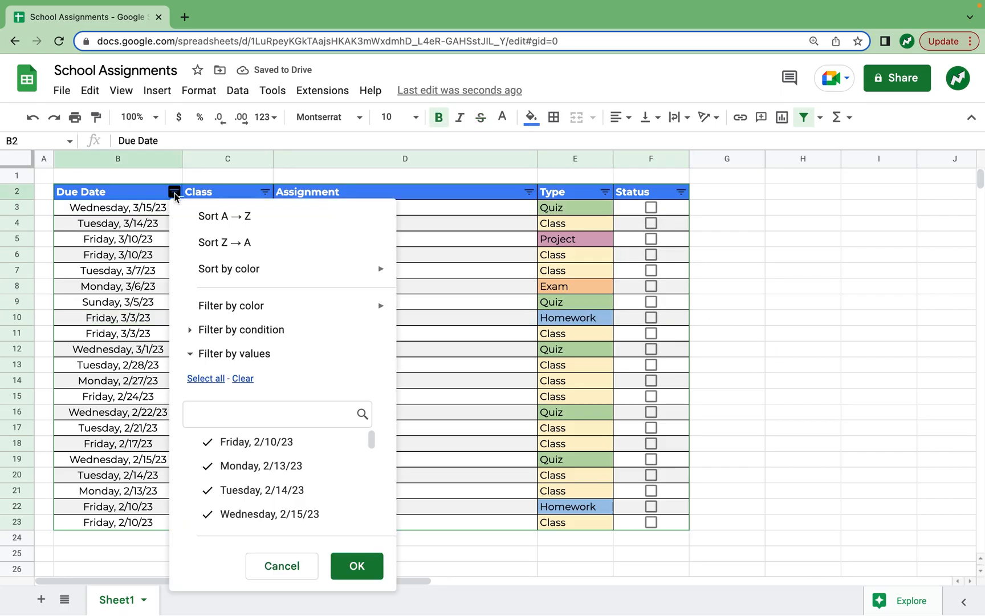
{"action": "mouse_move", "coordinate": [187, 204]}
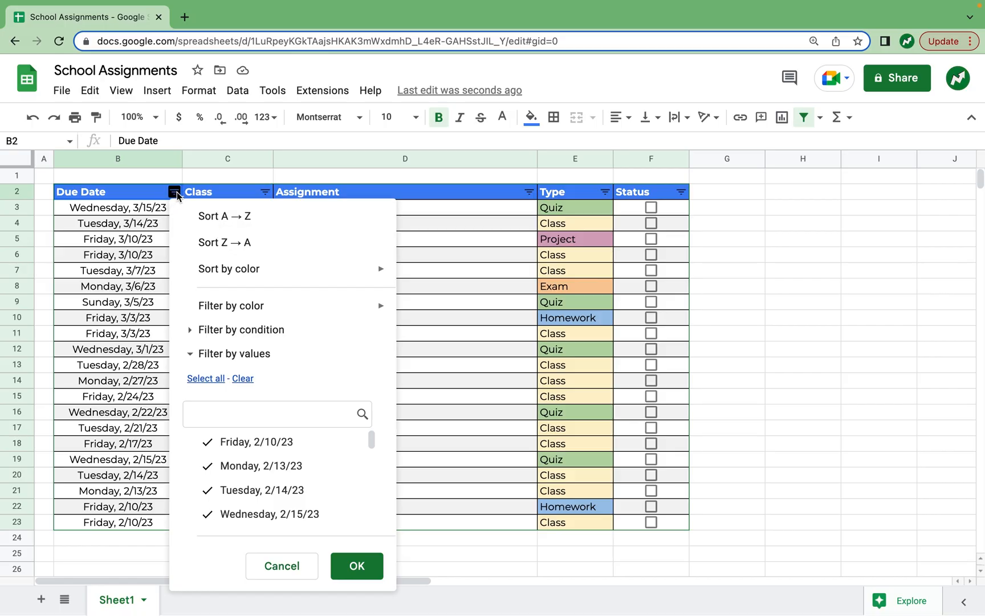
{"action": "mouse_move", "coordinate": [227, 226]}
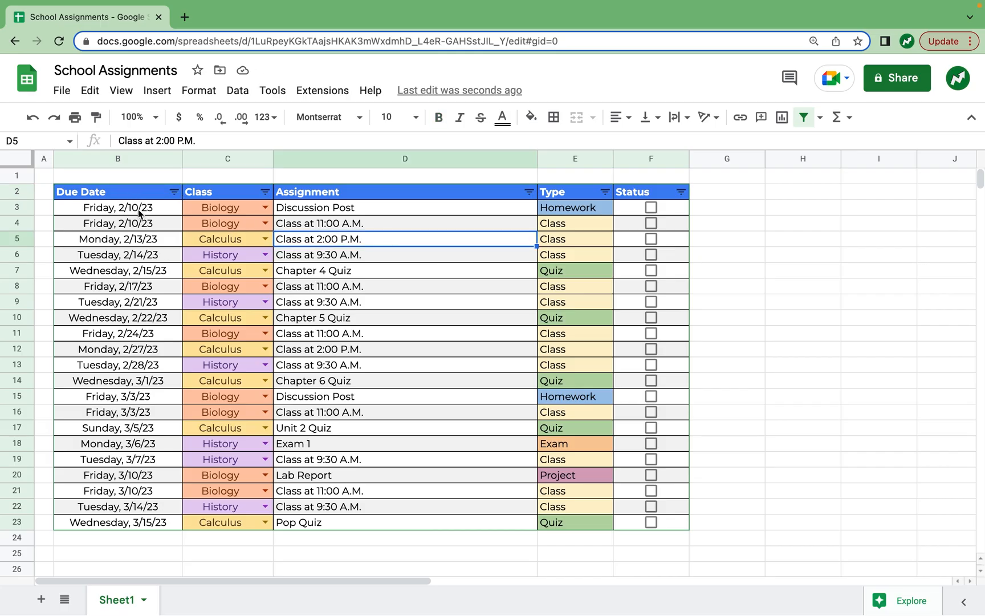
{"action": "mouse_move", "coordinate": [154, 208]}
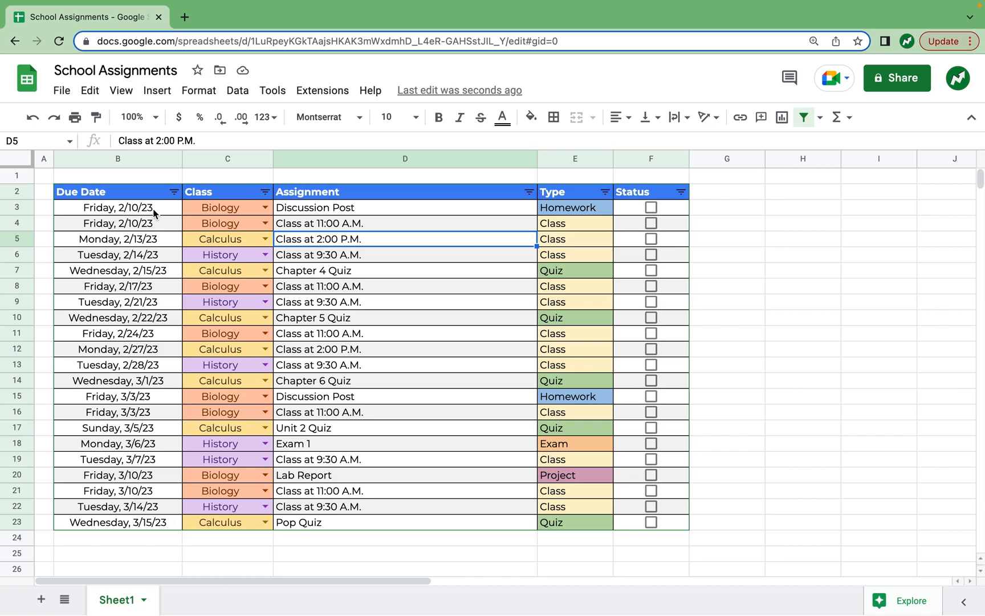
{"action": "mouse_move", "coordinate": [545, 216]}
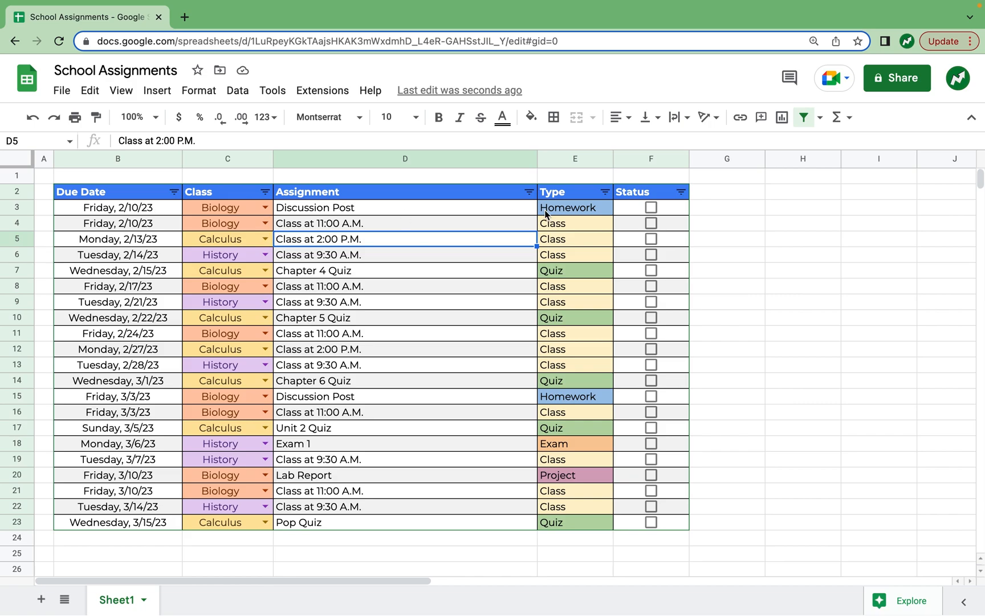
Tick the two 2/10/23 rows (F3, F4) and untick the 2/13/23 row in F5.
{"action": "left_click", "coordinate": [651, 208]}
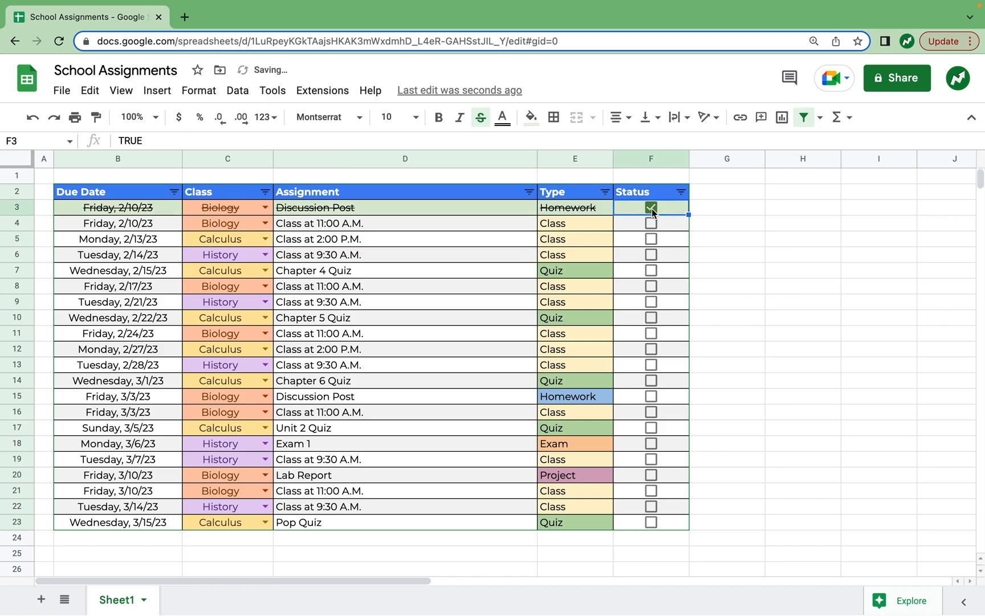
{"action": "left_click", "coordinate": [651, 223]}
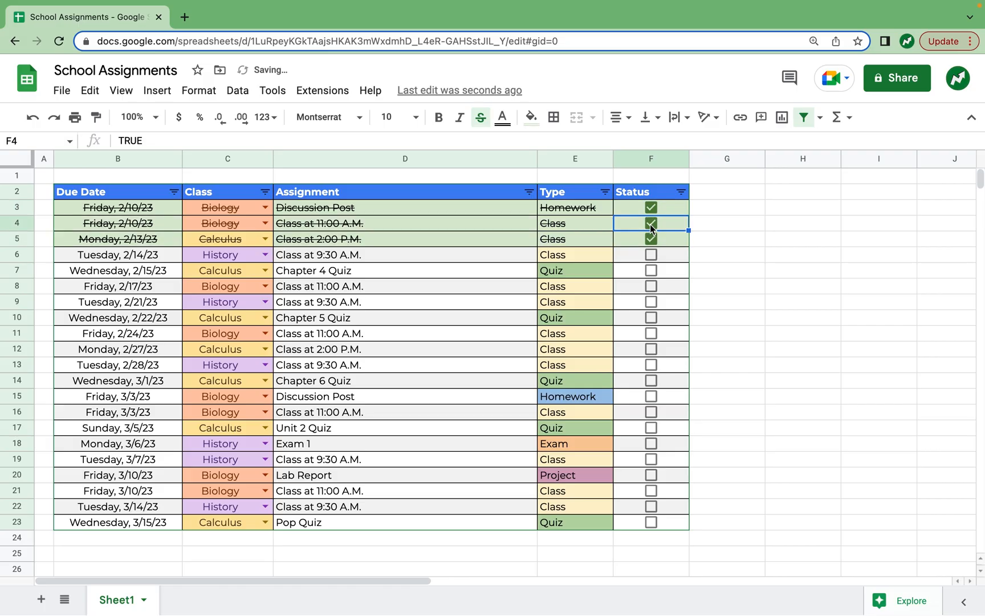
{"action": "left_click", "coordinate": [650, 238]}
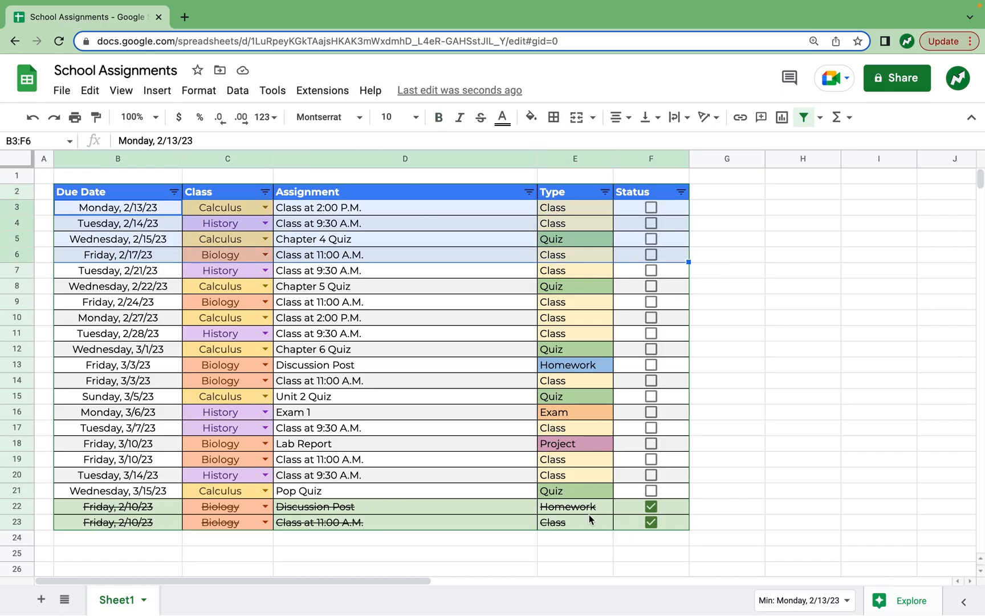
{"action": "mouse_move", "coordinate": [751, 360]}
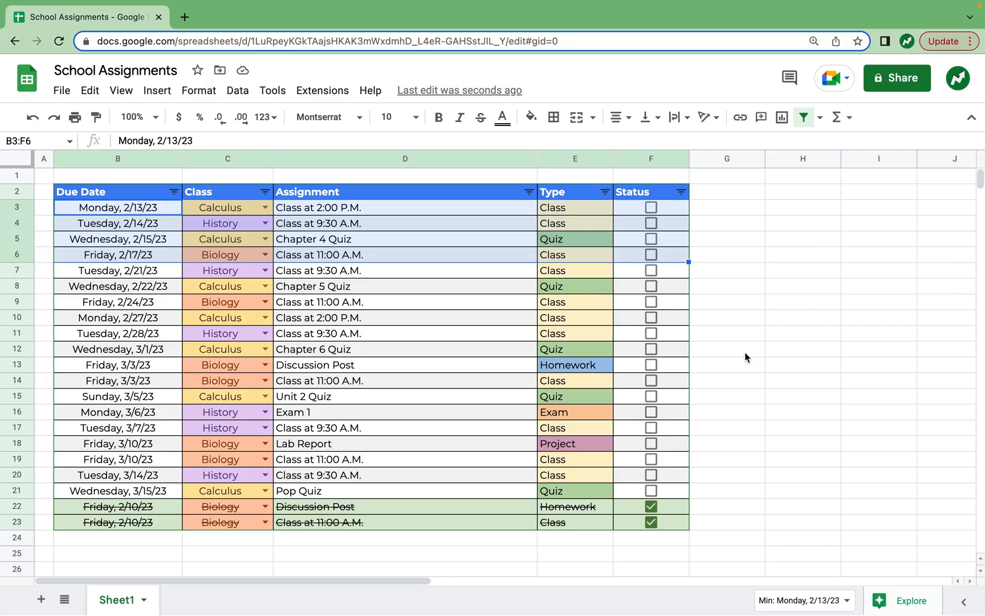
Fill due-date cells B3:B6, 2/13 through 2/17, with light yellow.
{"action": "left_click", "coordinate": [727, 286]}
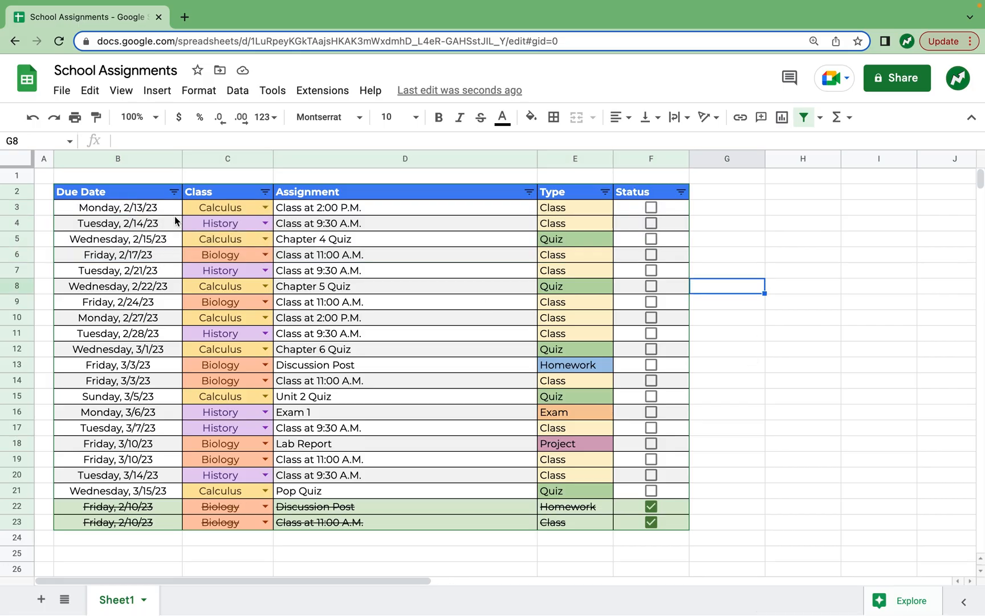
{"action": "mouse_move", "coordinate": [663, 407]}
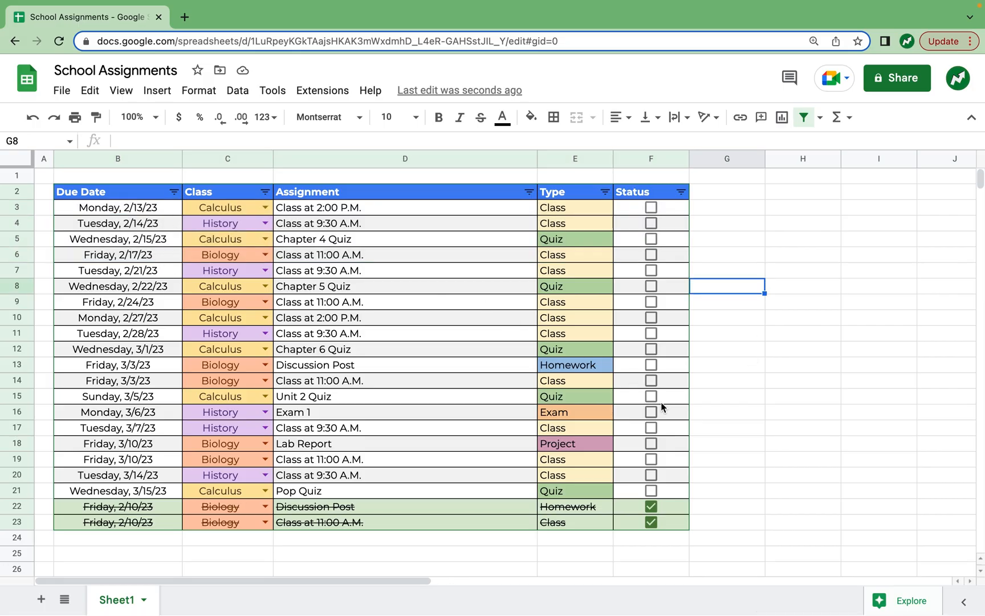
{"action": "mouse_move", "coordinate": [356, 301]}
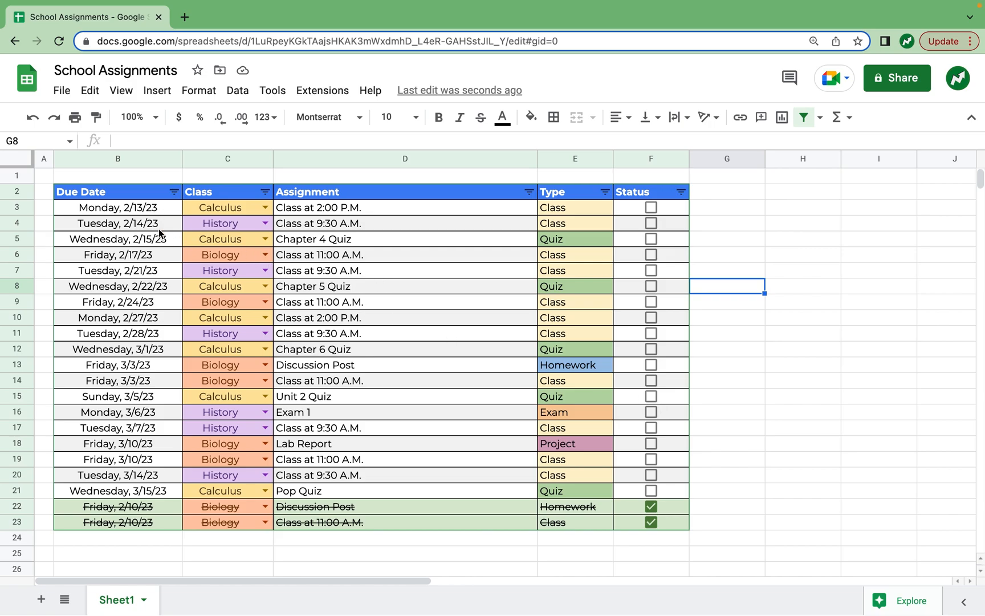
{"action": "left_click", "coordinate": [118, 208]}
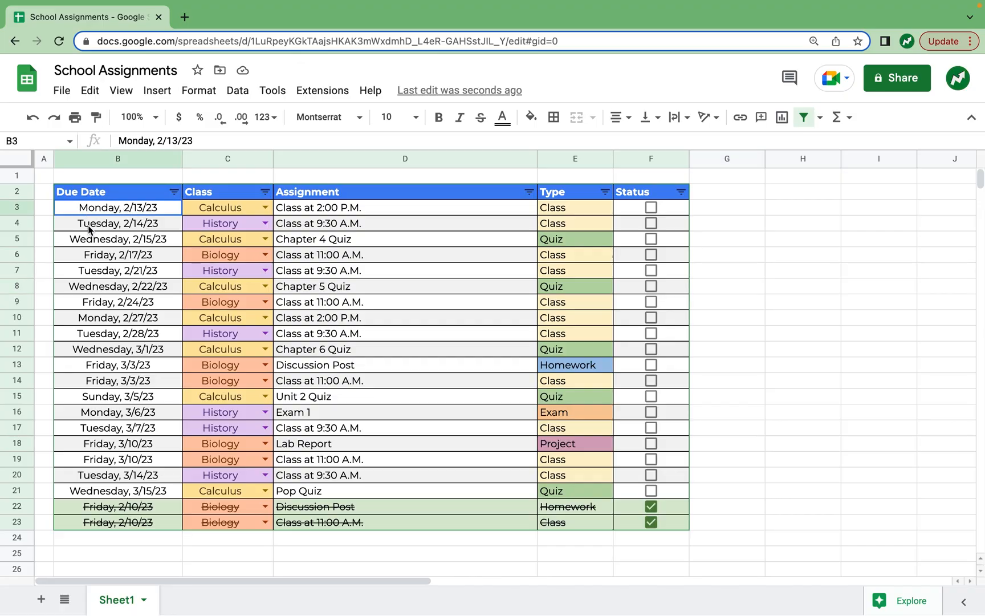
{"action": "left_click_drag", "start_coordinate": [118, 207], "coordinate": [118, 254]}
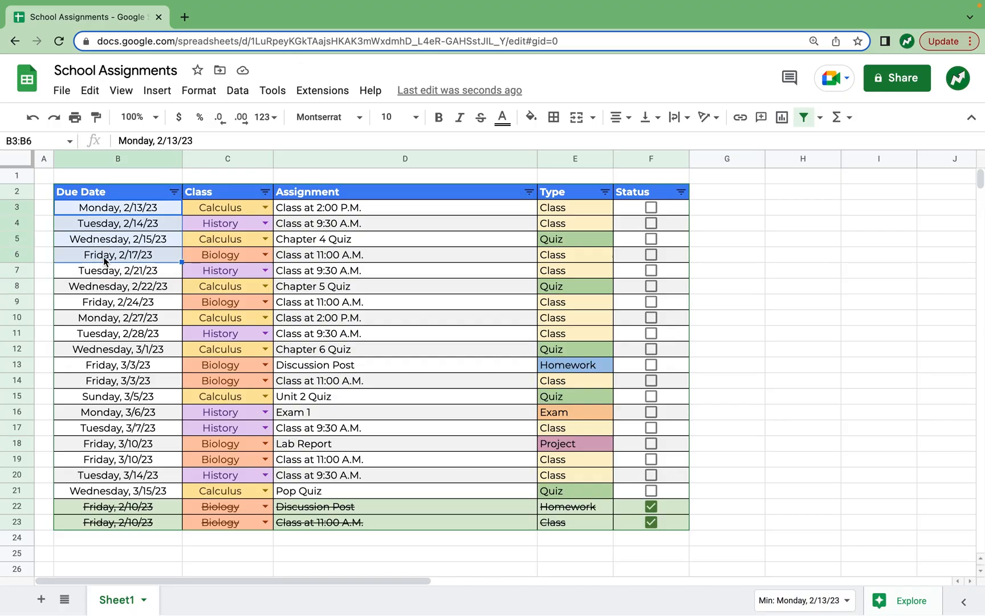
{"action": "mouse_move", "coordinate": [172, 239]}
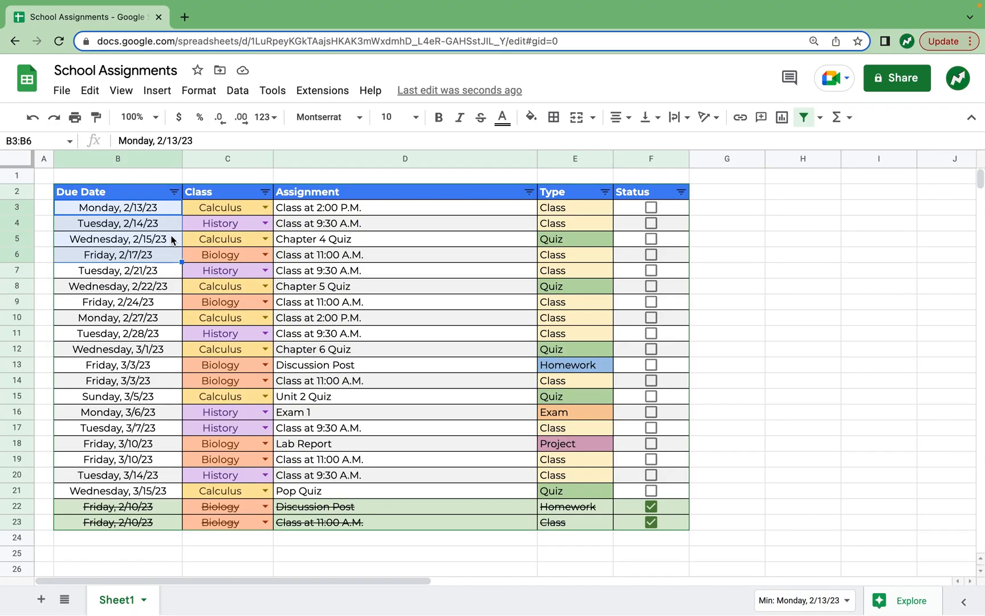
{"action": "left_click", "coordinate": [530, 116]}
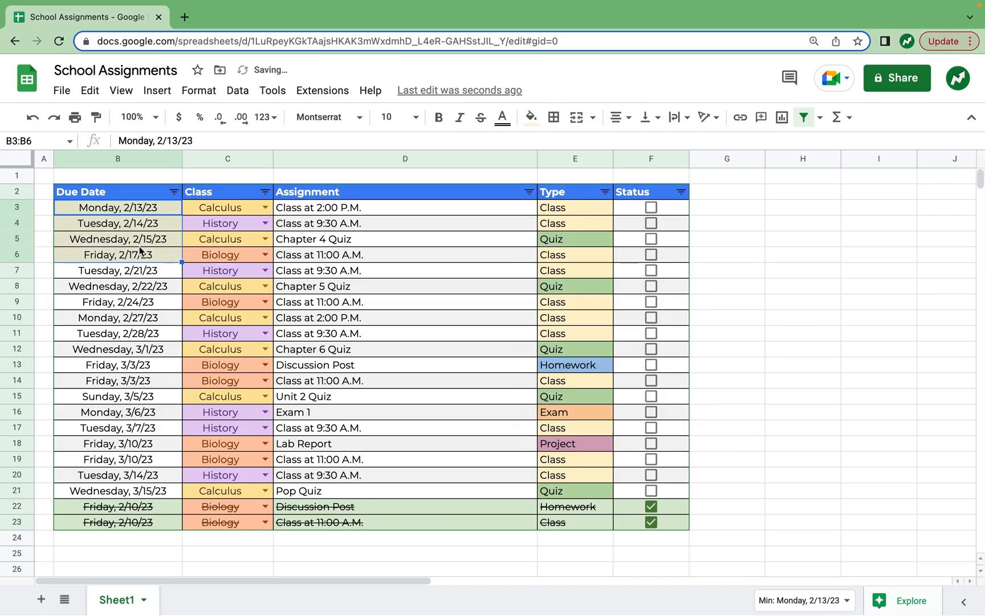
{"action": "left_click", "coordinate": [803, 270]}
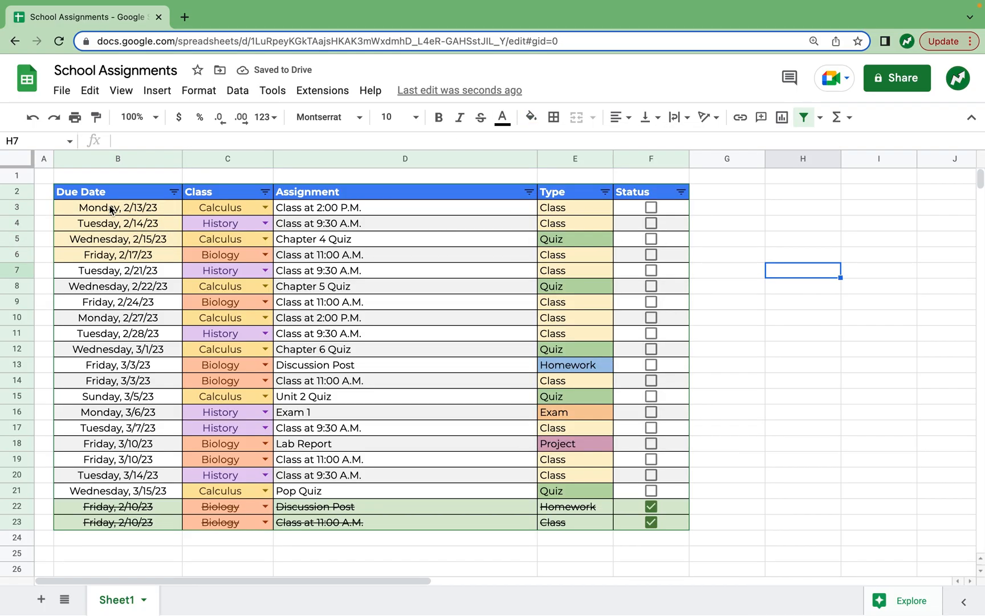
{"action": "mouse_move", "coordinate": [122, 221]}
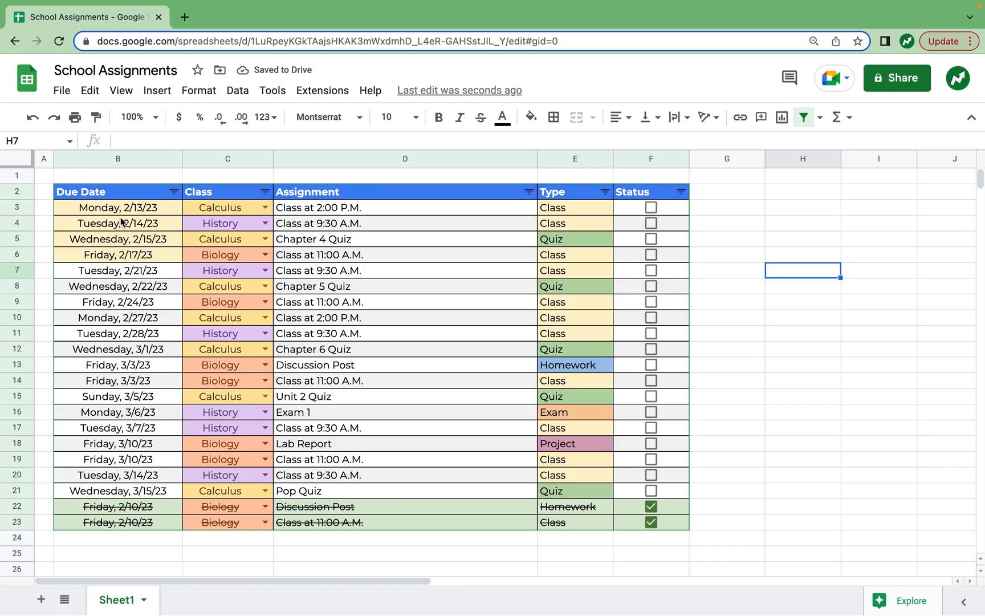
Tick the 2/13/23 class checkbox and open the Status column filter menu.
{"action": "left_click", "coordinate": [651, 207]}
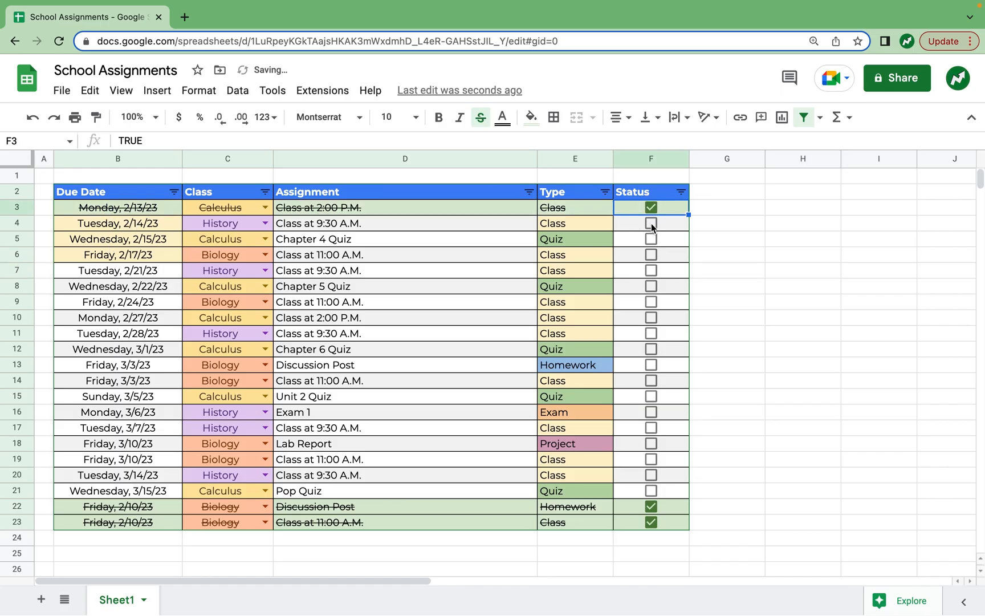
{"action": "left_click", "coordinate": [679, 192]}
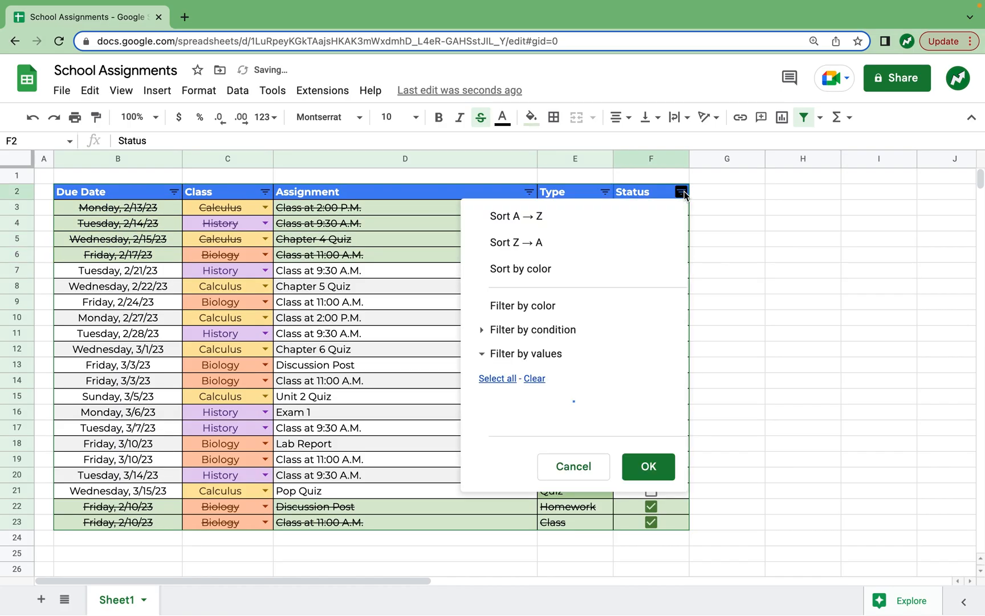